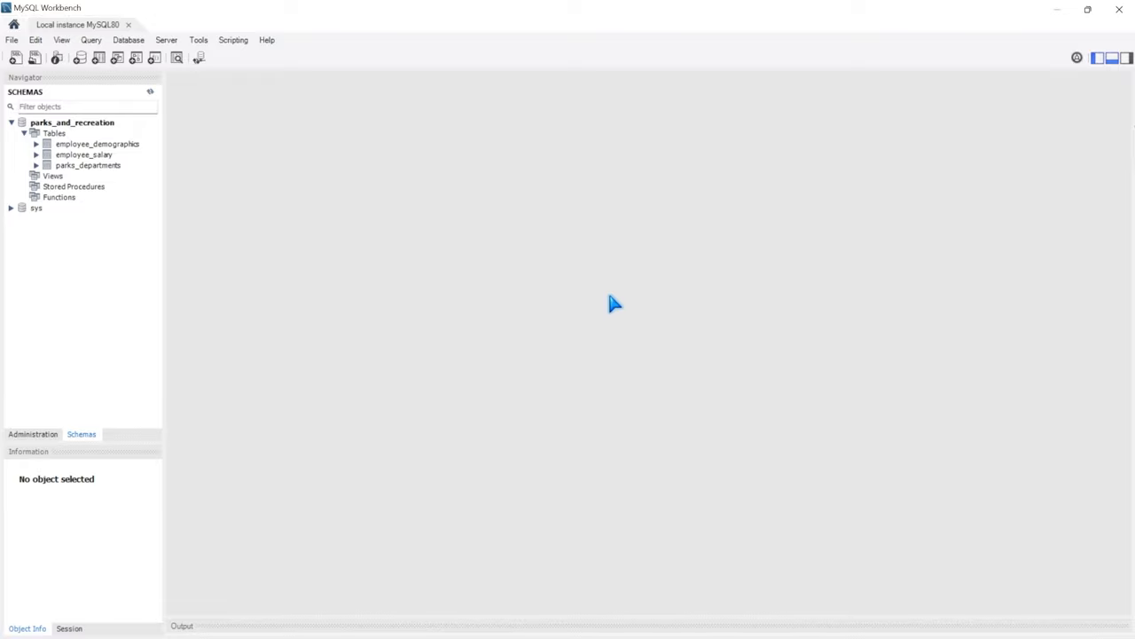
pyautogui.moveTo(602, 298)
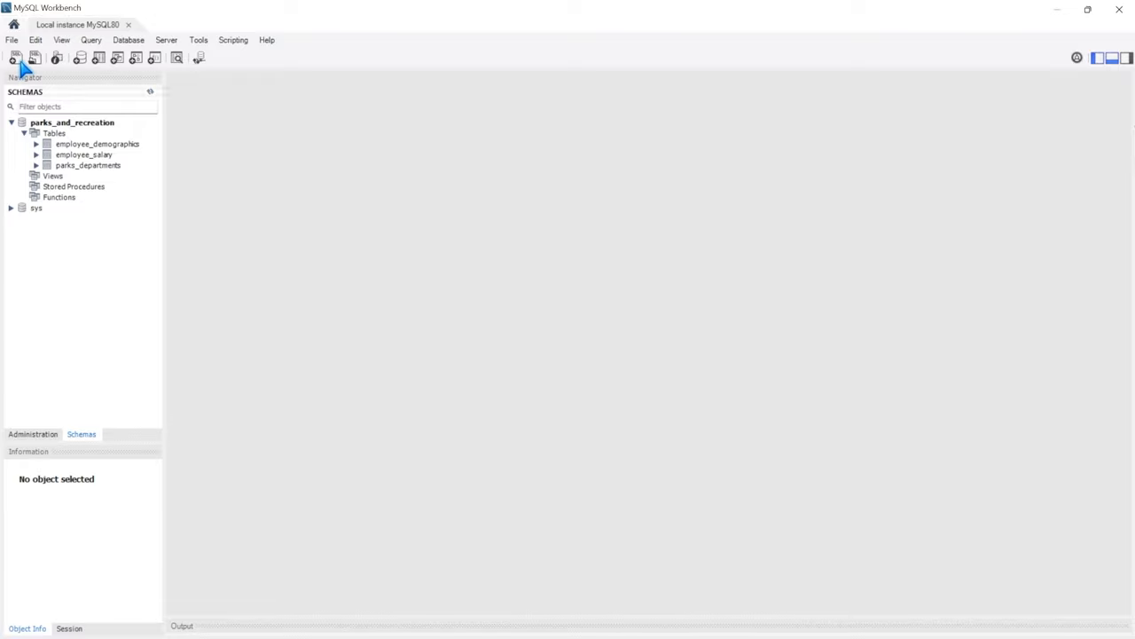
# Step: Start a new empty SQL query tab (SQL File 10) for parks_and_recreation
pyautogui.click(15, 57)
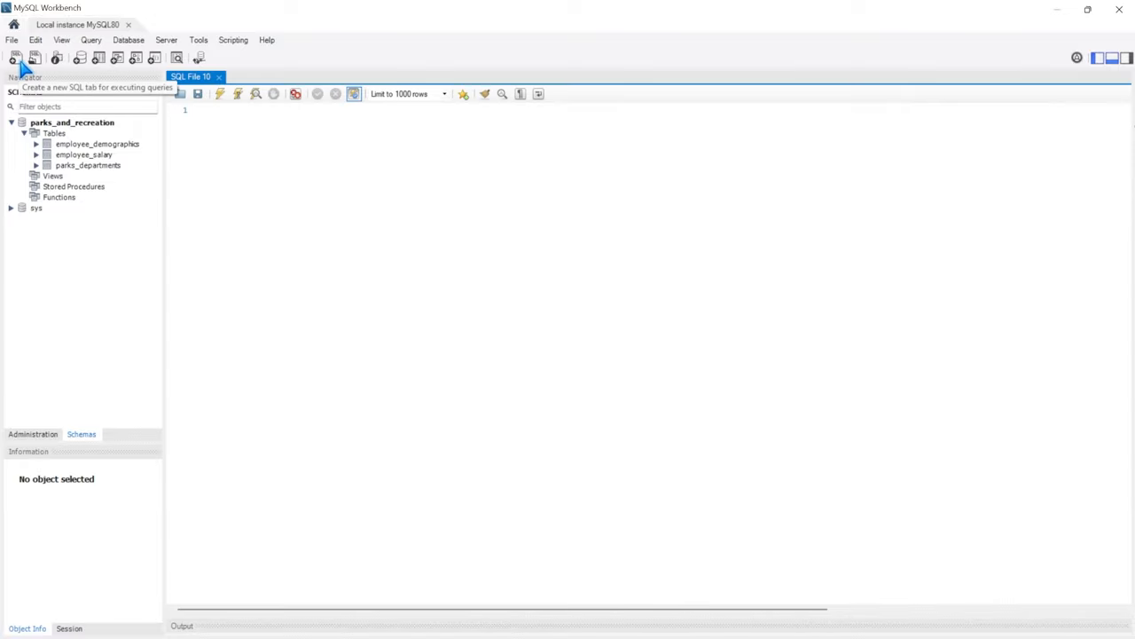
pyautogui.moveTo(294, 162)
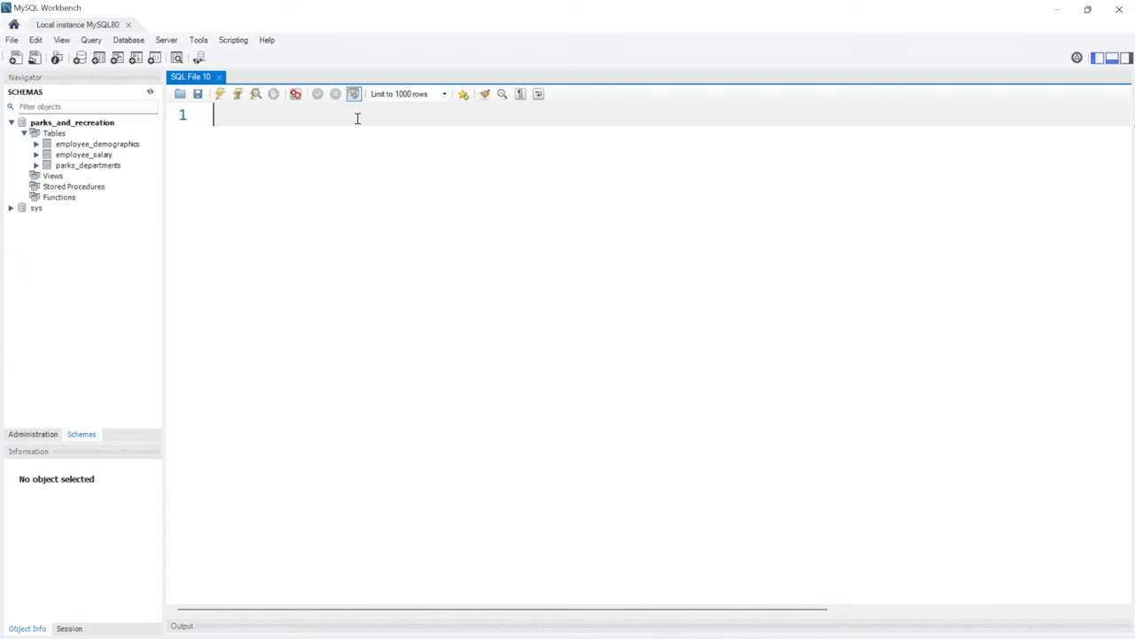
pyautogui.rightClick(97, 143)
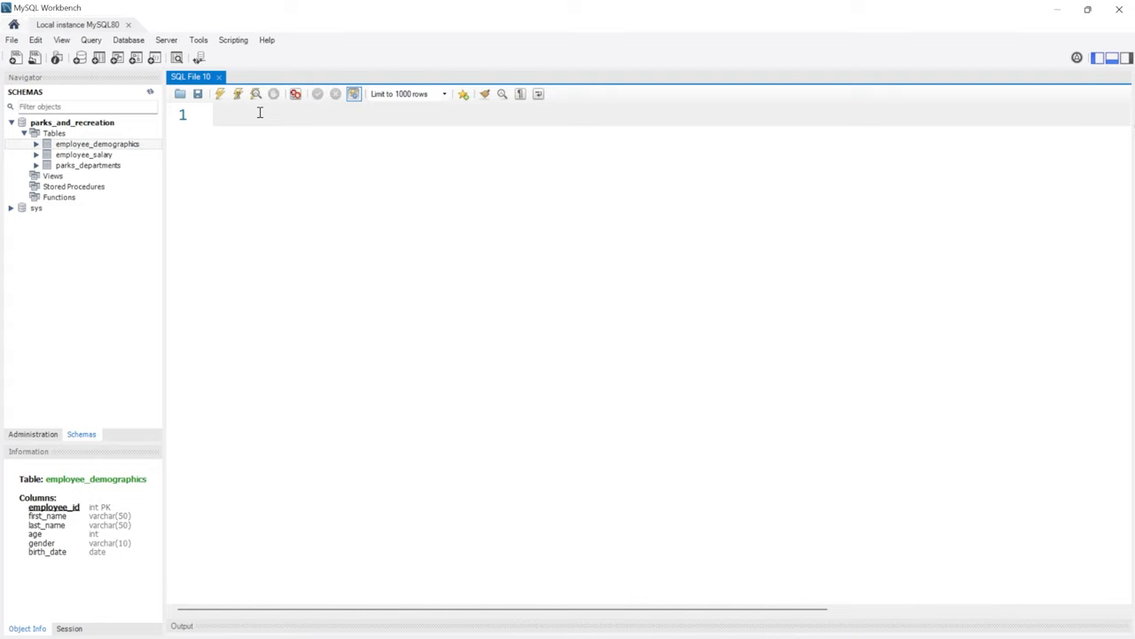
# Step: Begin the query with SELECT and check the 'Limit to 1000 rows' options
pyautogui.write('SELECT *')
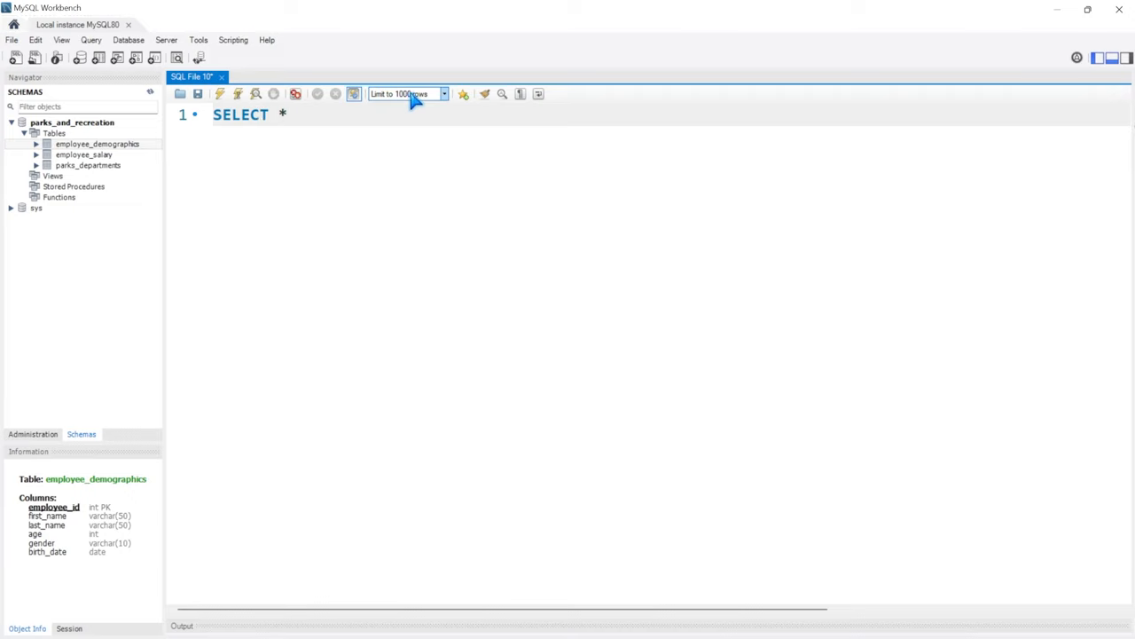
pyautogui.moveTo(408, 94)
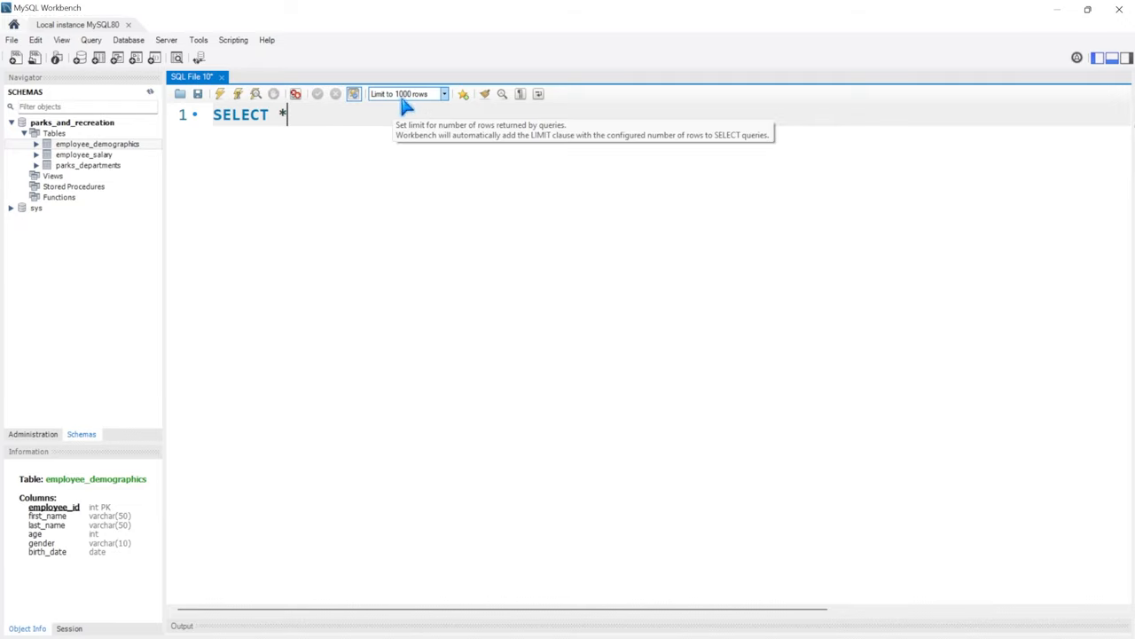
pyautogui.moveTo(422, 105)
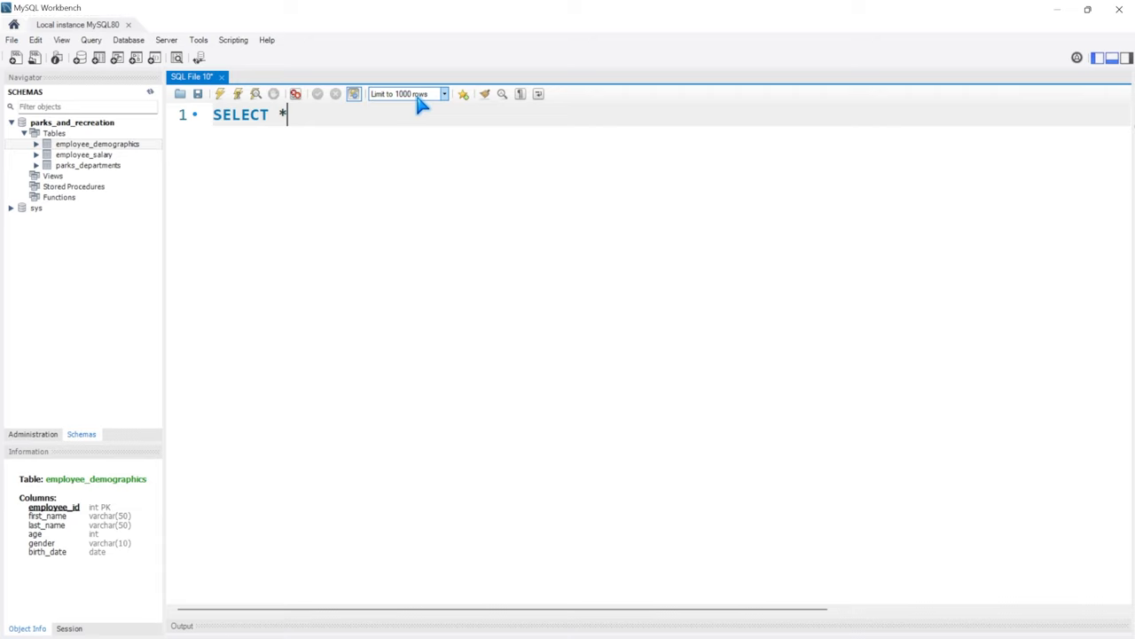
pyautogui.click(443, 94)
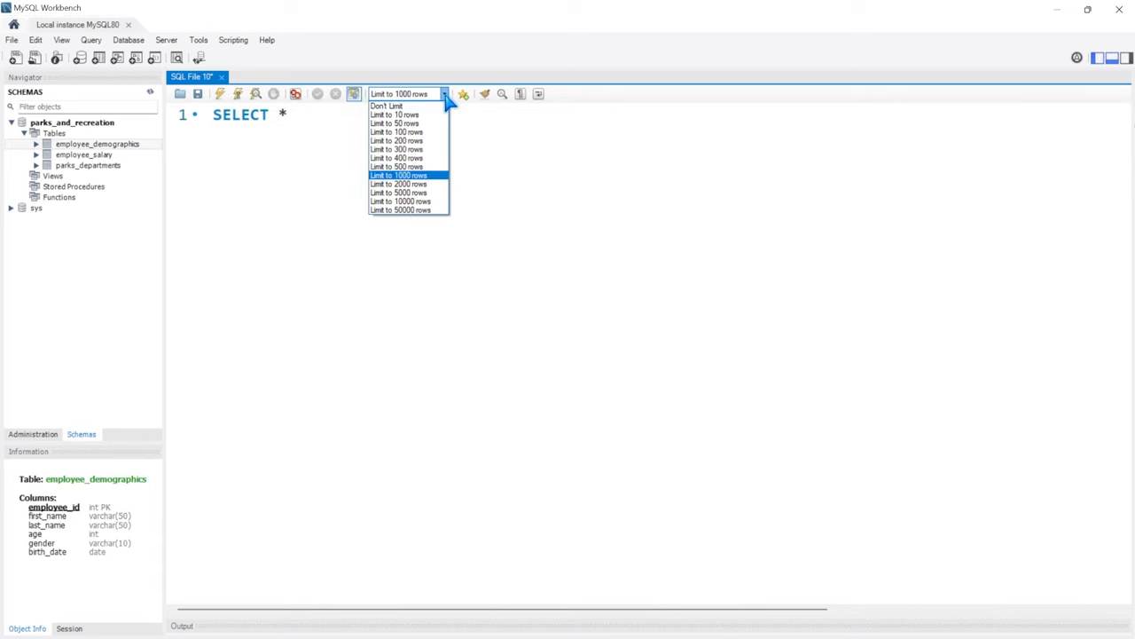
pyautogui.moveTo(397, 192)
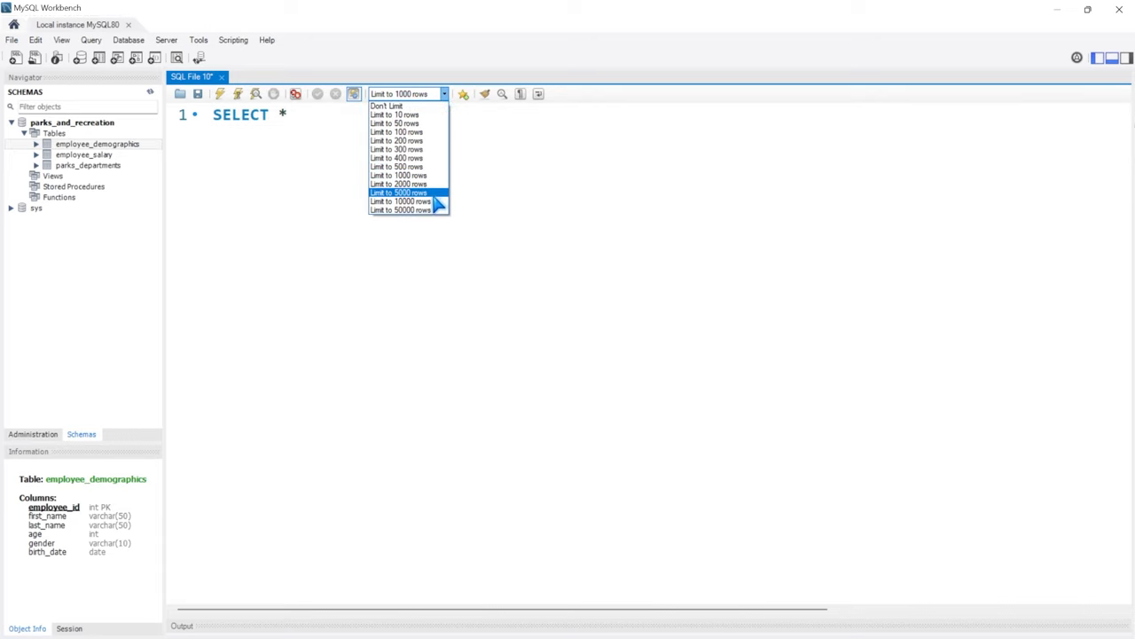
pyautogui.moveTo(426, 210)
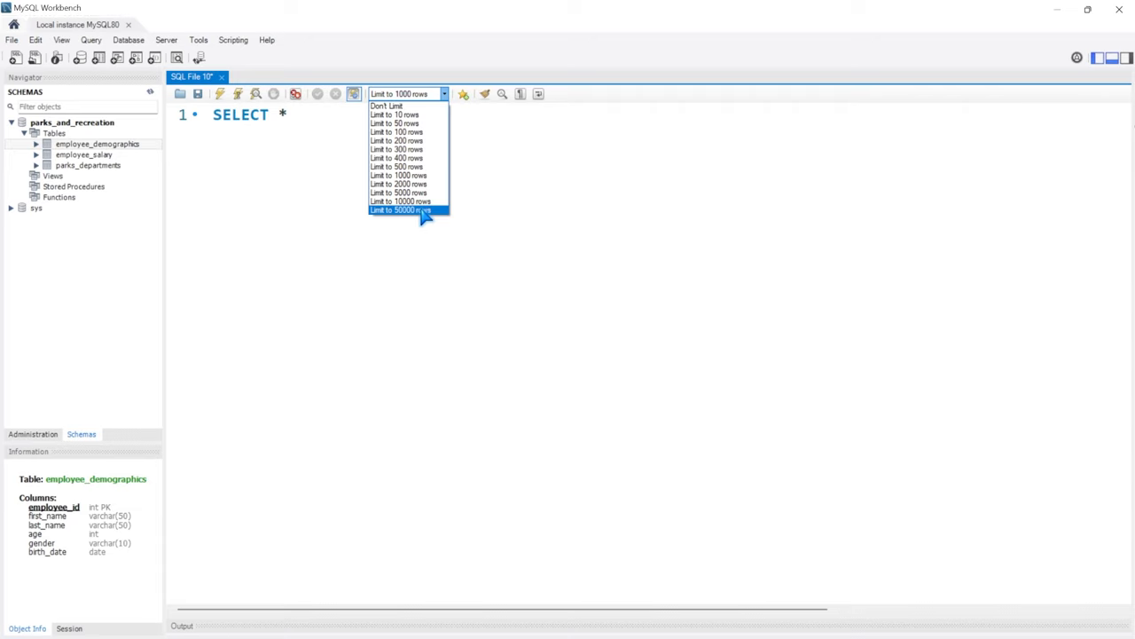
pyautogui.moveTo(387, 107)
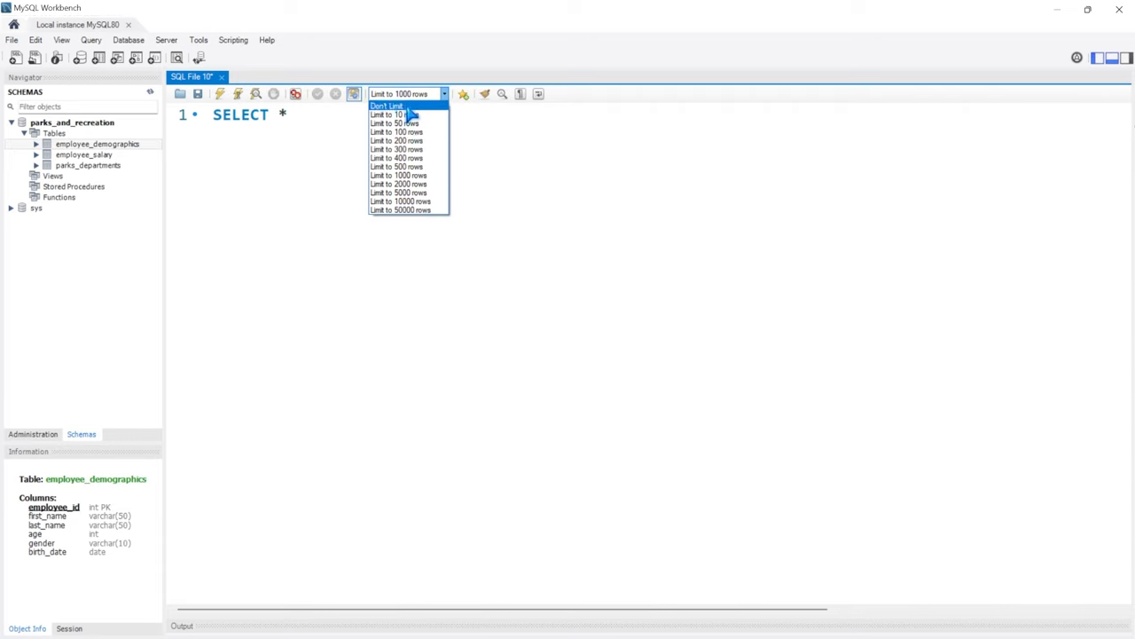
pyautogui.moveTo(408, 176)
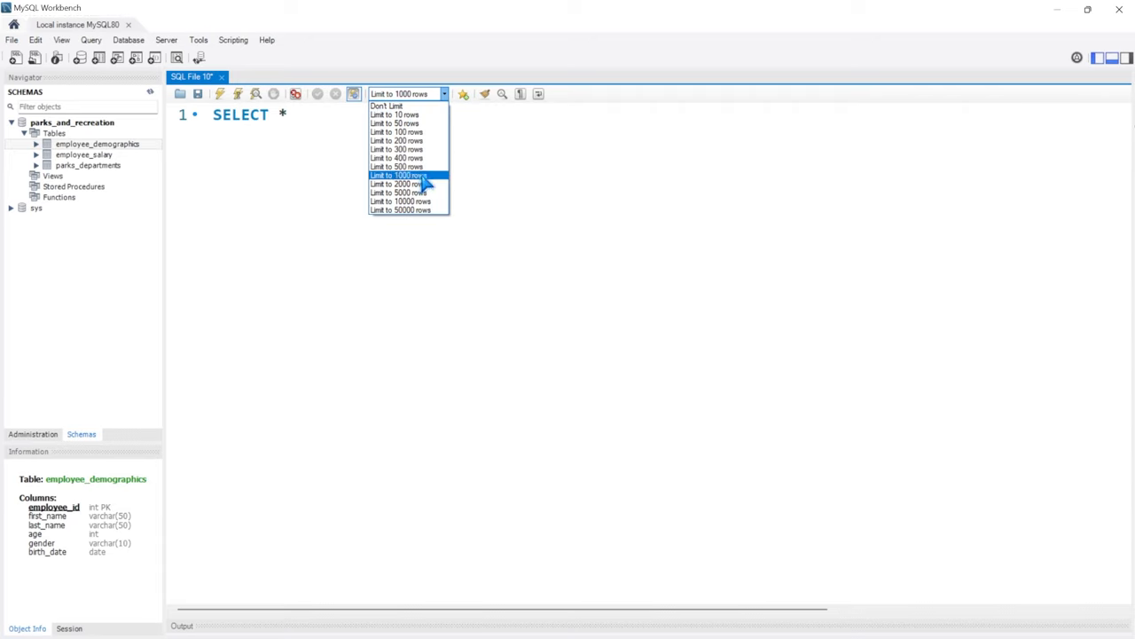
pyautogui.moveTo(399, 210)
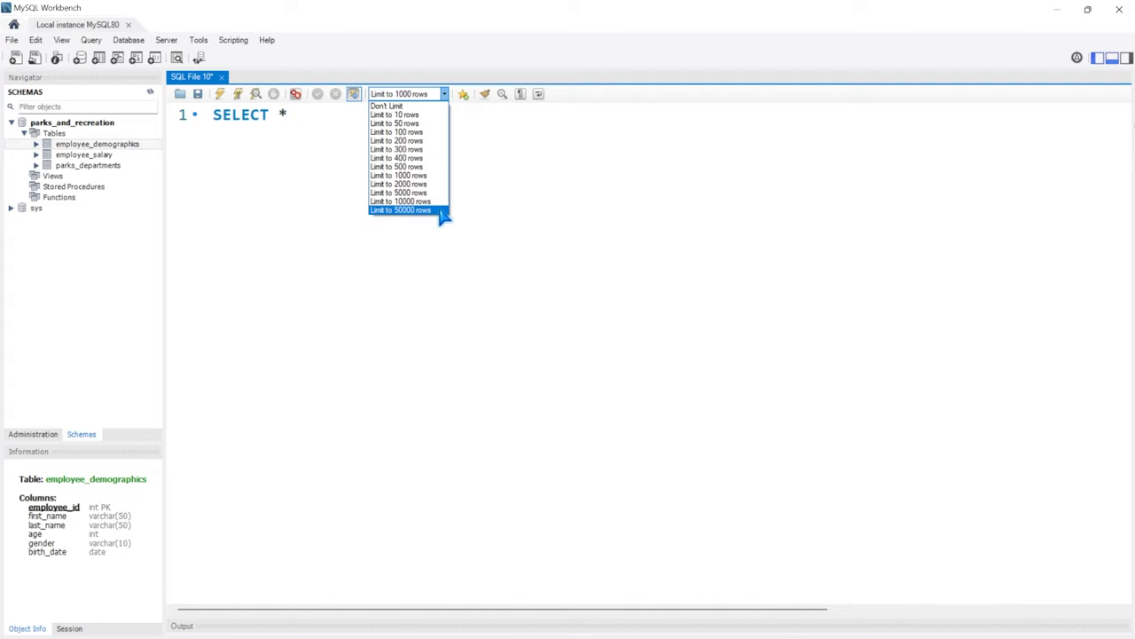
pyautogui.moveTo(398, 149)
pyautogui.write('FRO')
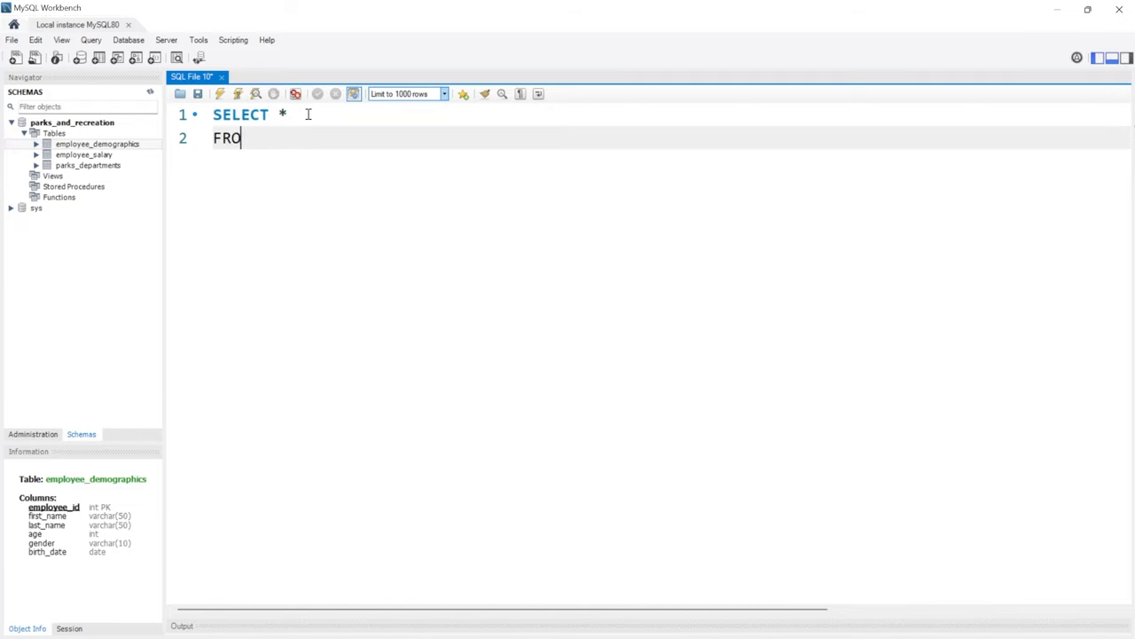
# Step: Finish line 2 as FROM employee_demographics; so the query reads SELECT * FROM employee_demographics;
pyautogui.write('M')
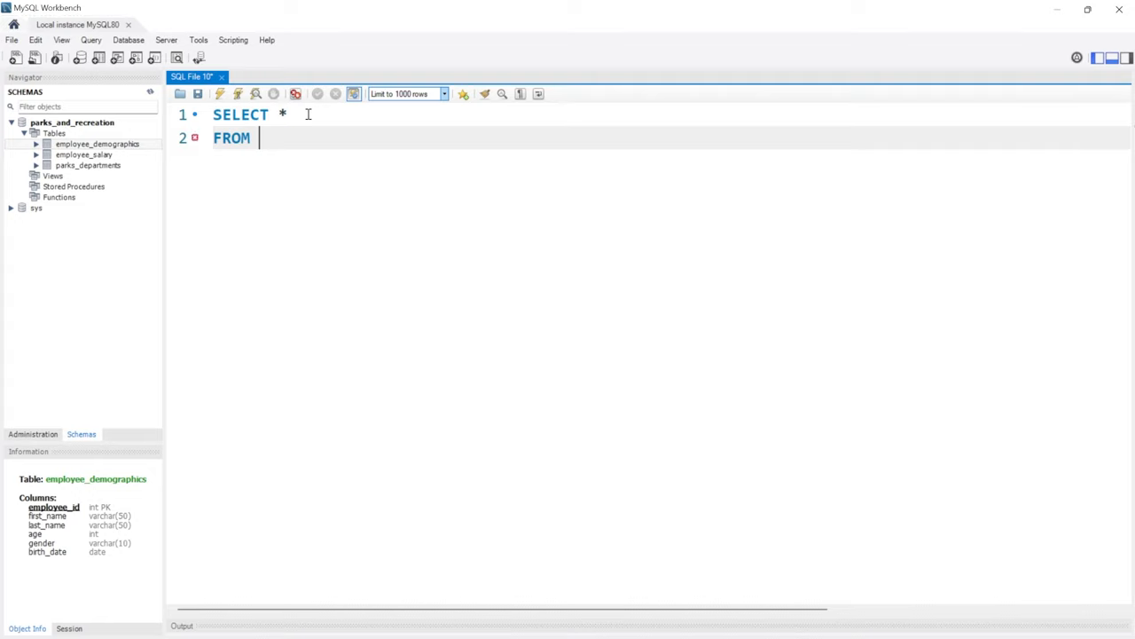
pyautogui.write('employee_de')
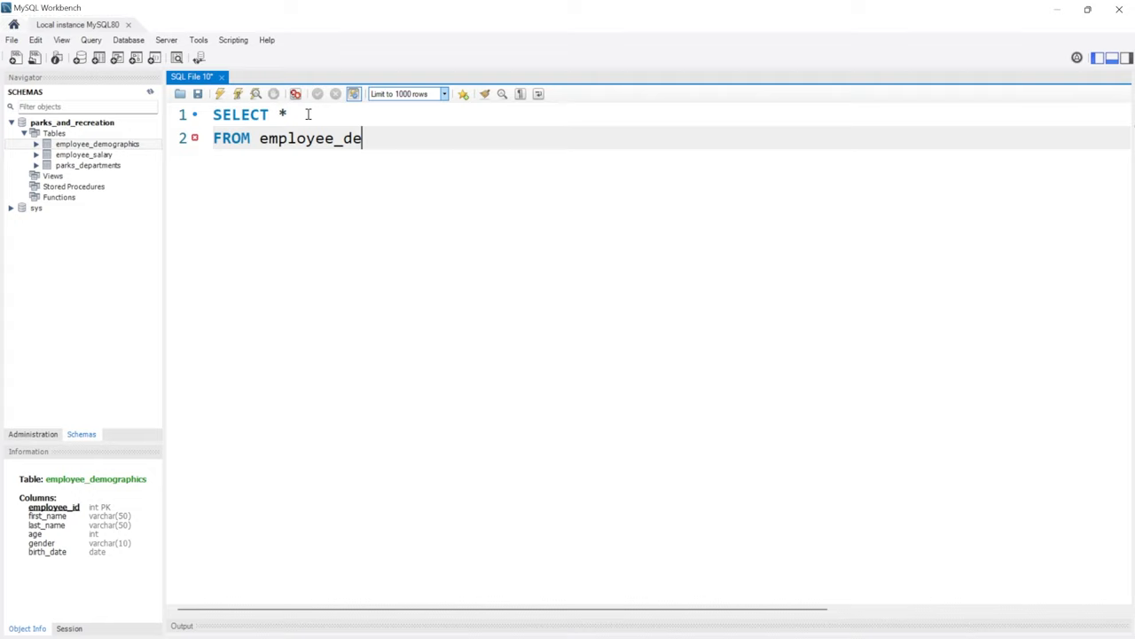
pyautogui.write('mographics')
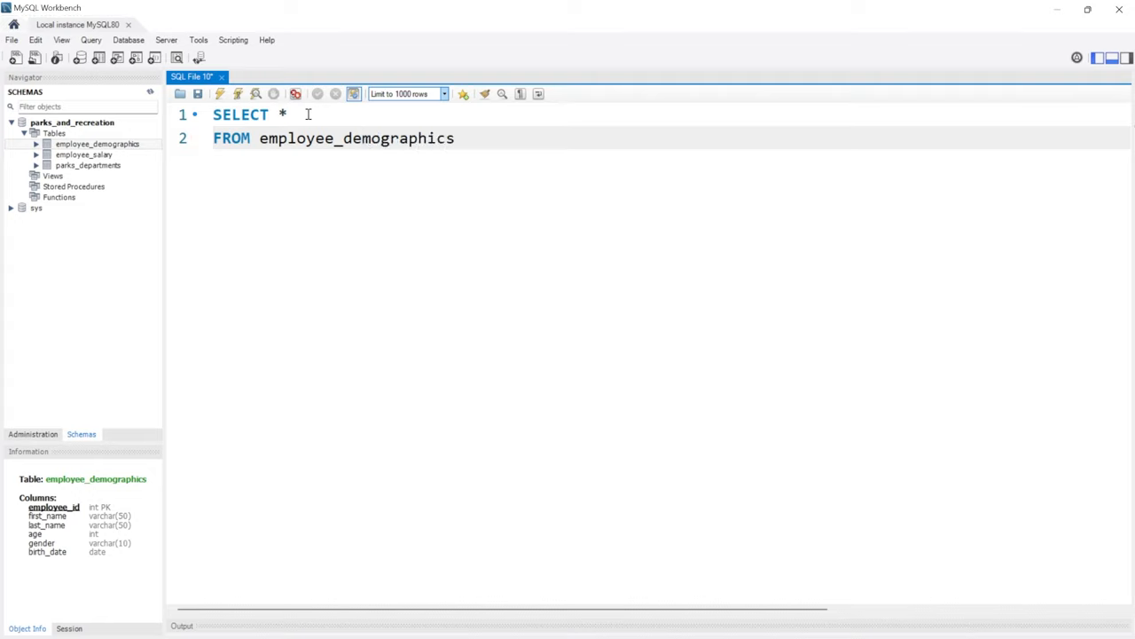
pyautogui.write(';')
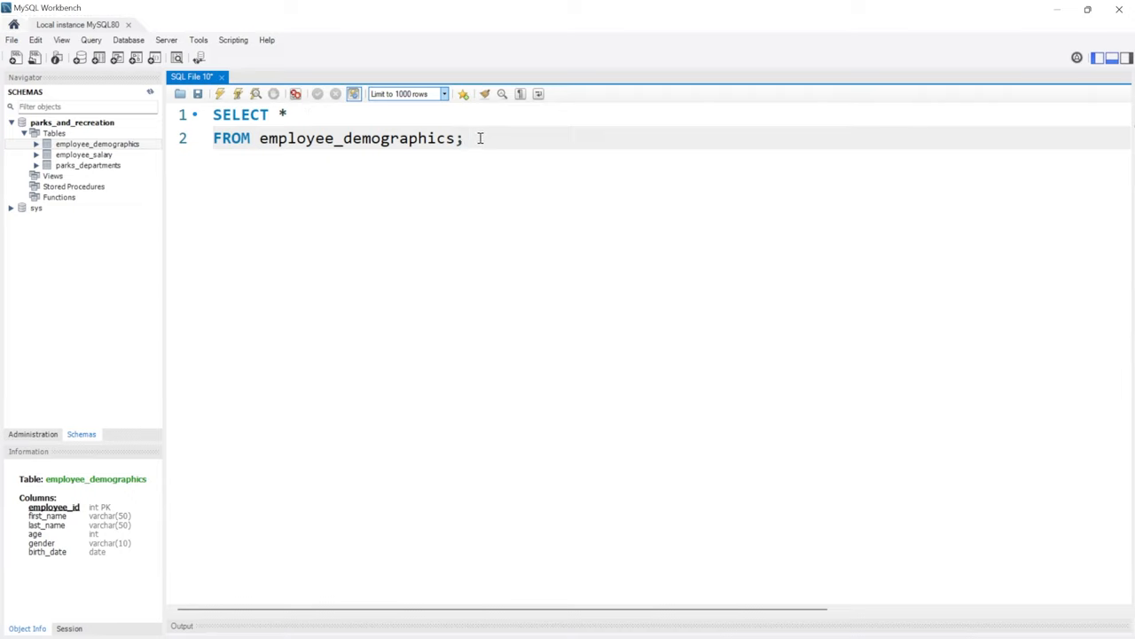
pyautogui.click(464, 139)
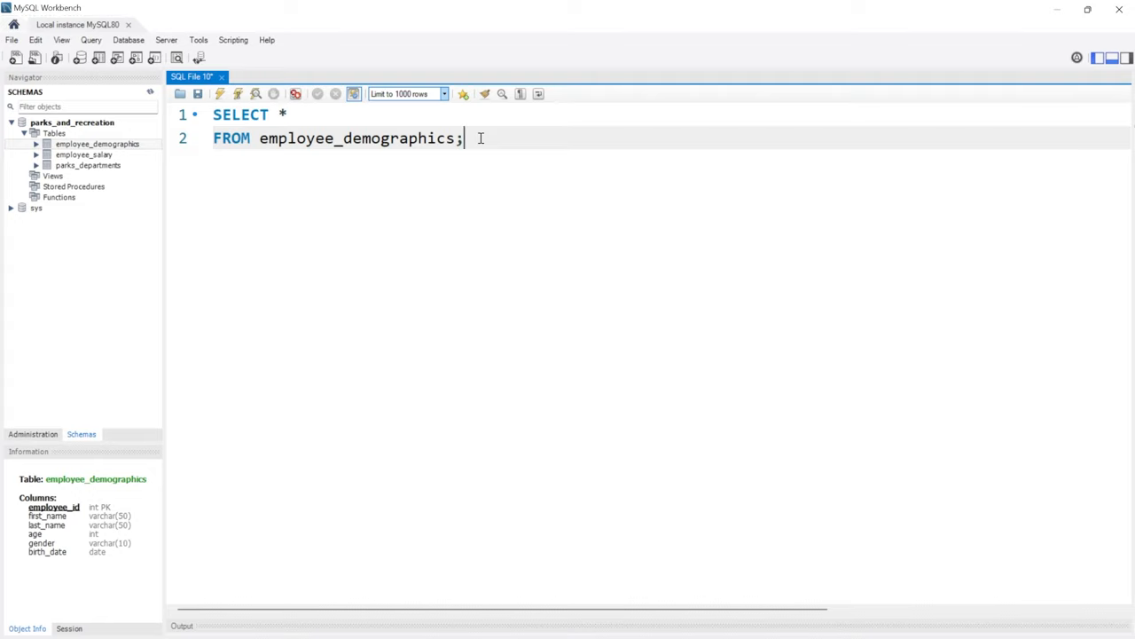
pyautogui.moveTo(238, 94)
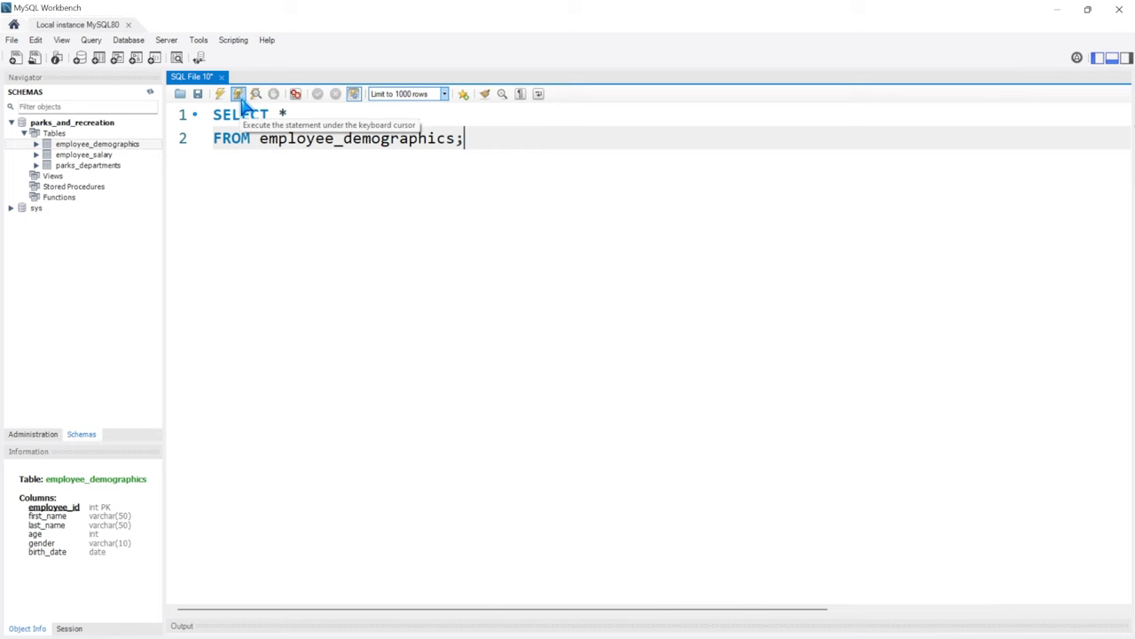
# Step: Execute the query to return the twelve employee_demographics rows, then select parks_and_recreation
pyautogui.click(238, 92)
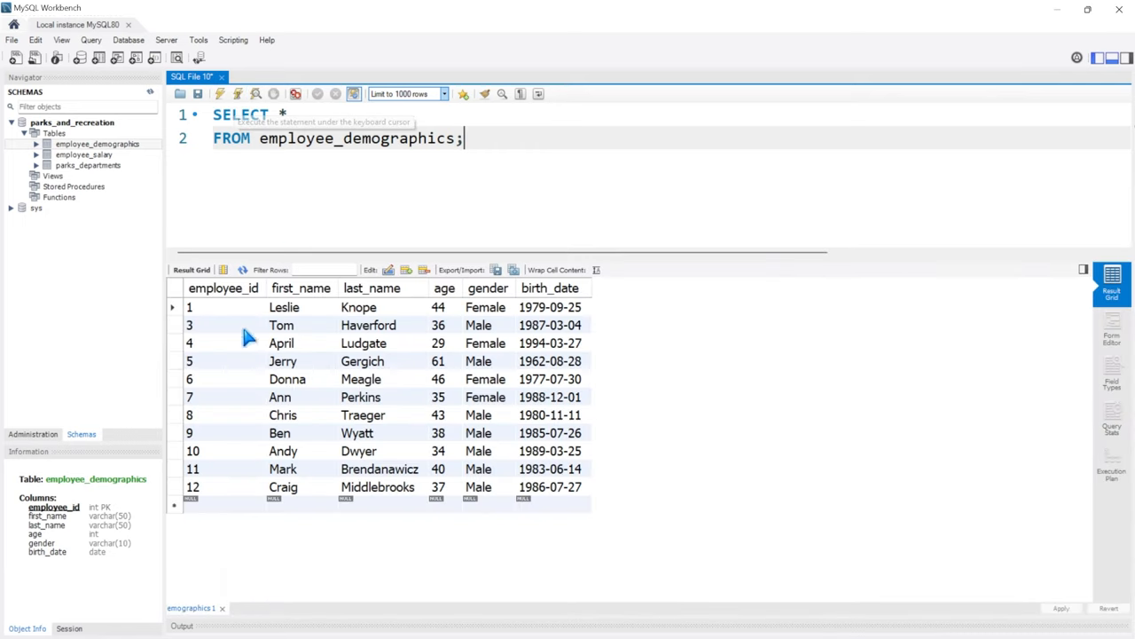
pyautogui.moveTo(327, 135)
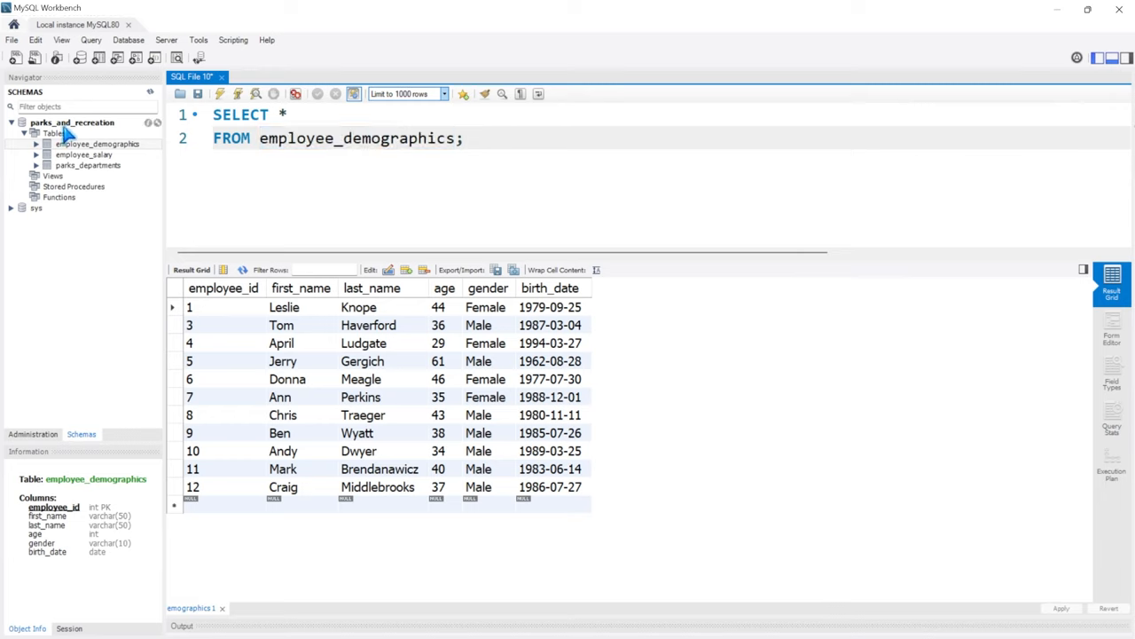
pyautogui.click(72, 123)
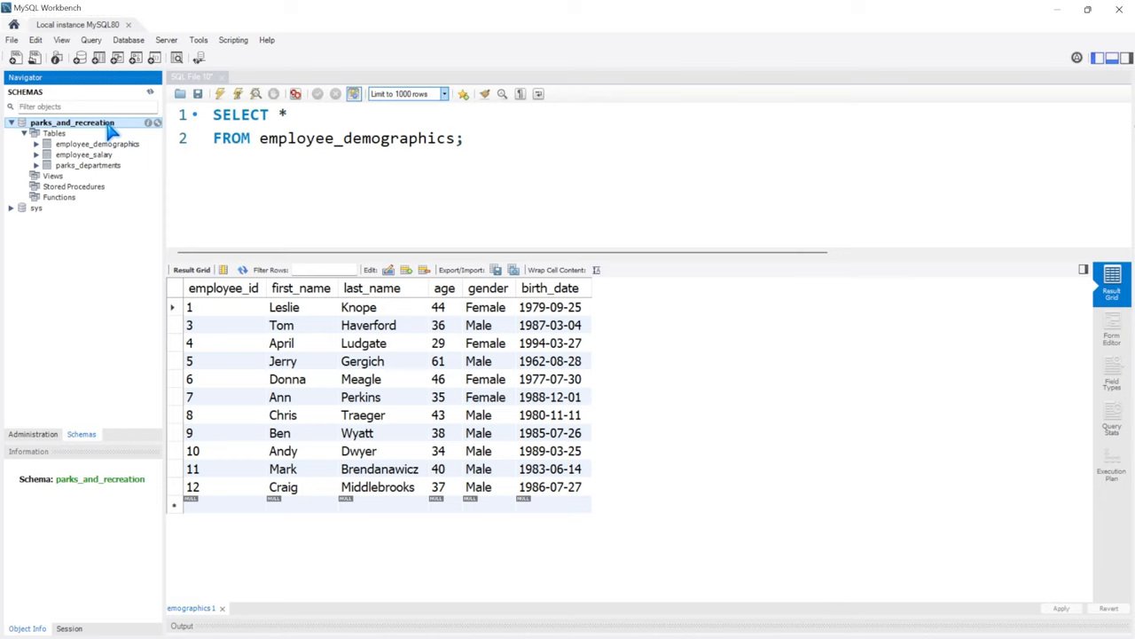
pyautogui.moveTo(72, 197)
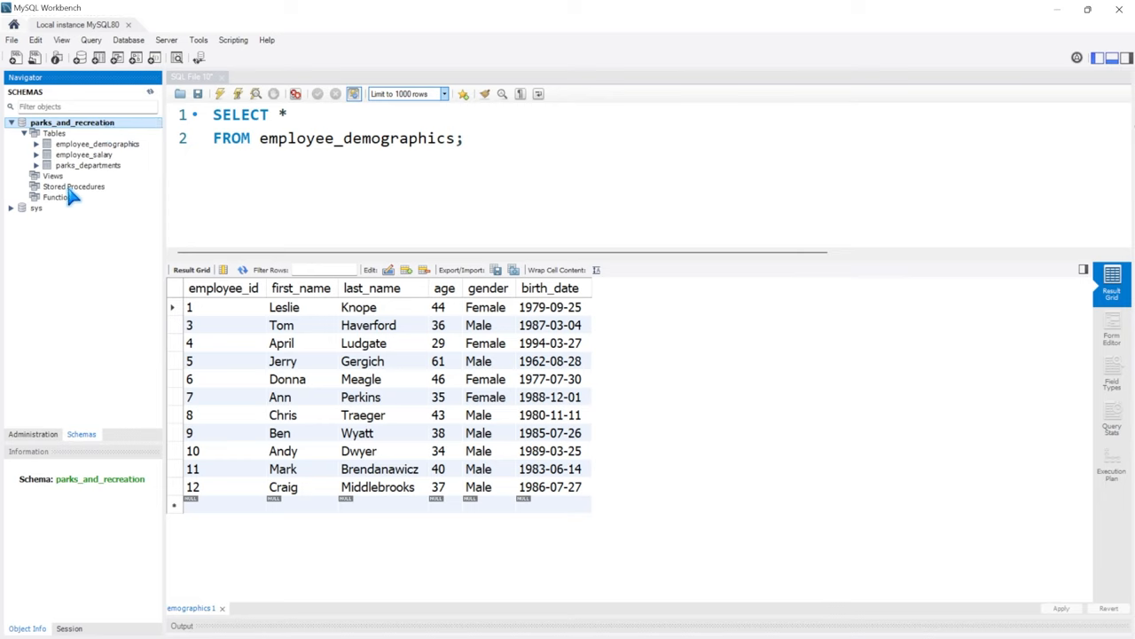
# Step: Expand the sys schema and rerun the query, getting Error 1146 that the table doesn't exist in sys
pyautogui.click(35, 208)
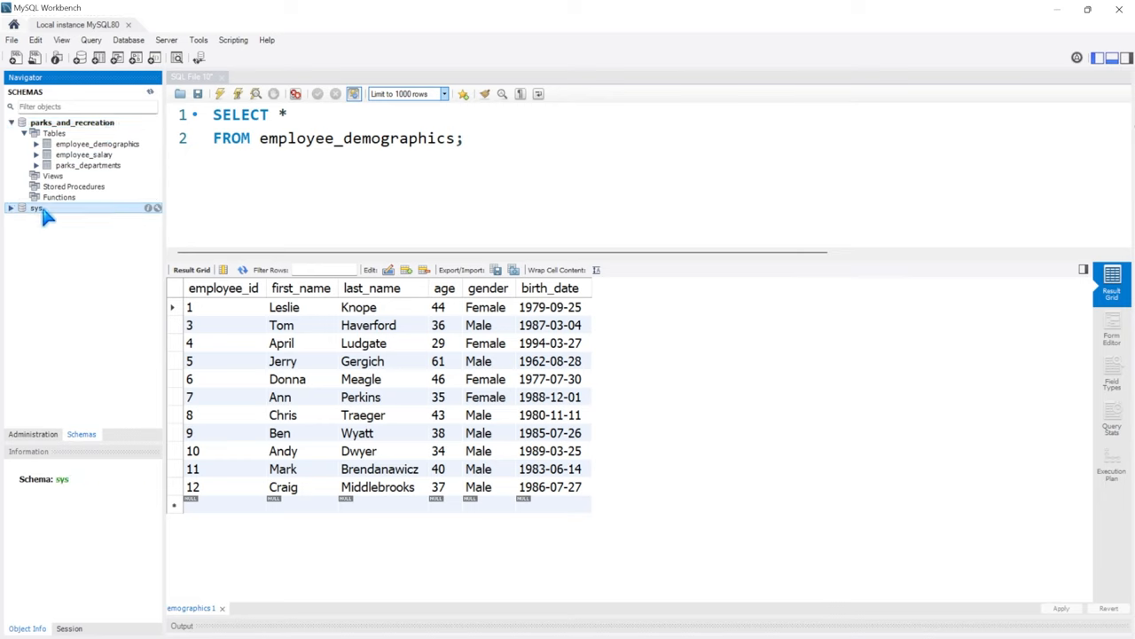
pyautogui.click(11, 208)
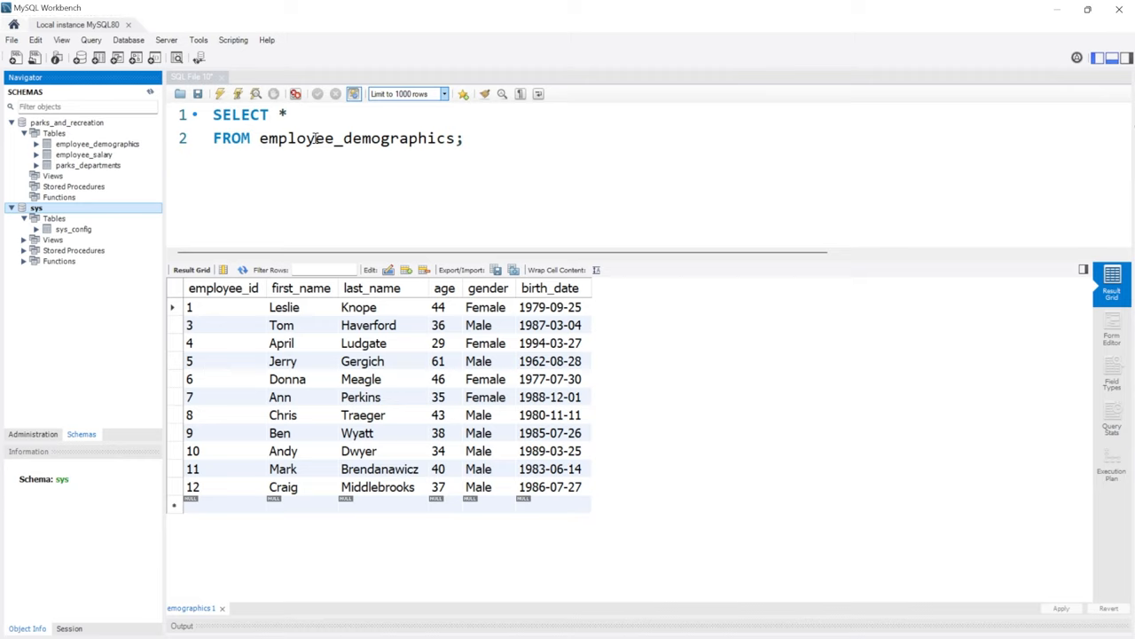
pyautogui.moveTo(167, 202)
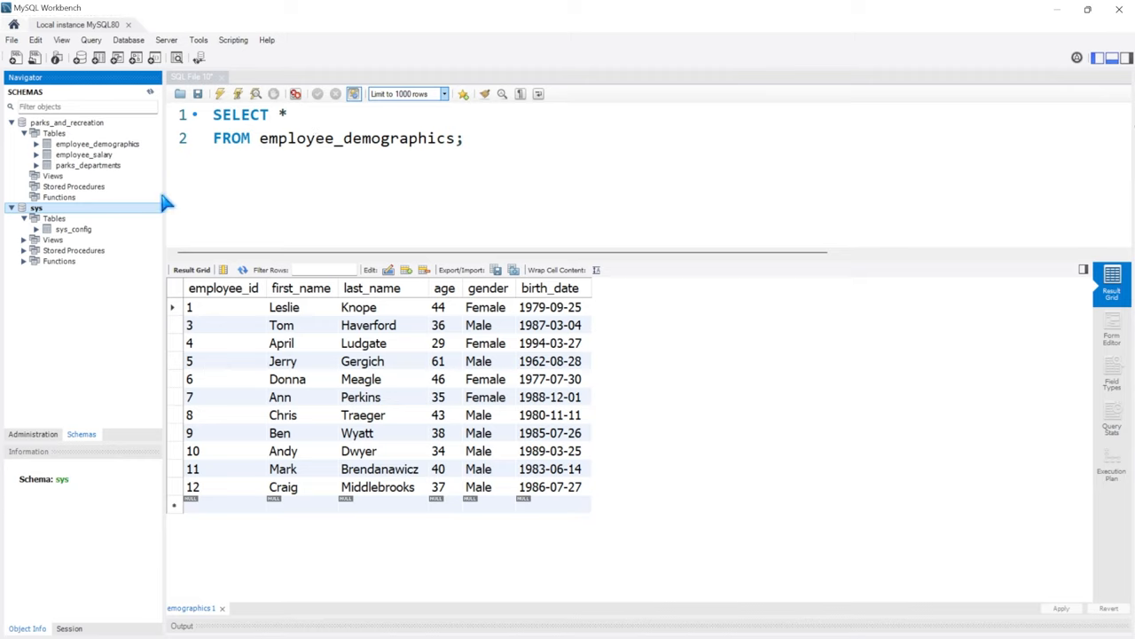
pyautogui.click(465, 139)
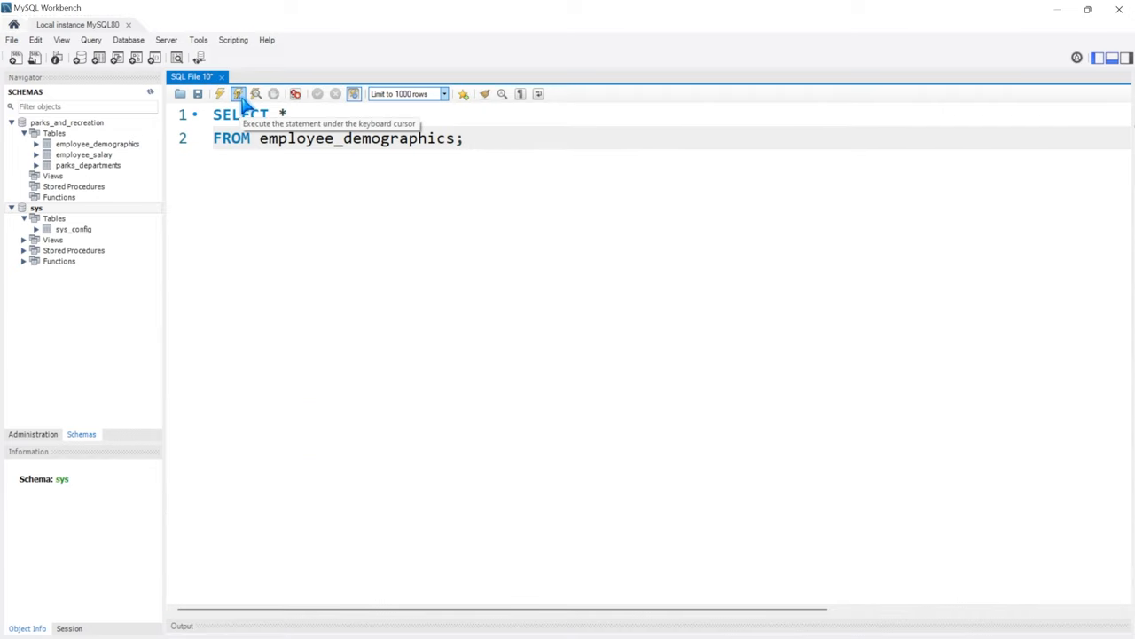
pyautogui.moveTo(368, 624)
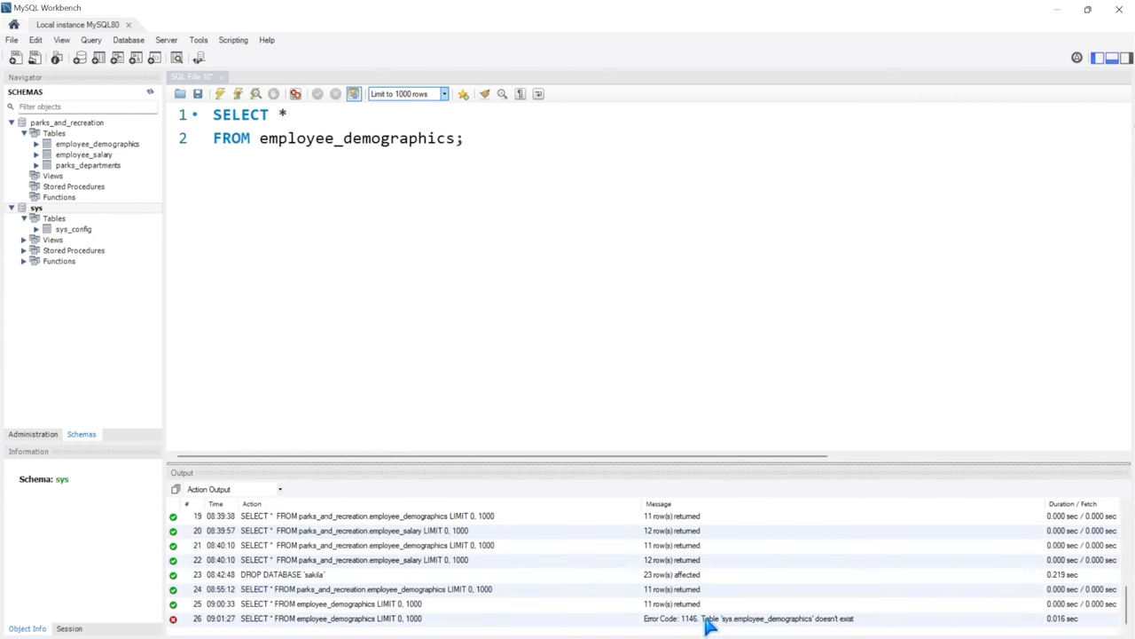
pyautogui.moveTo(772, 630)
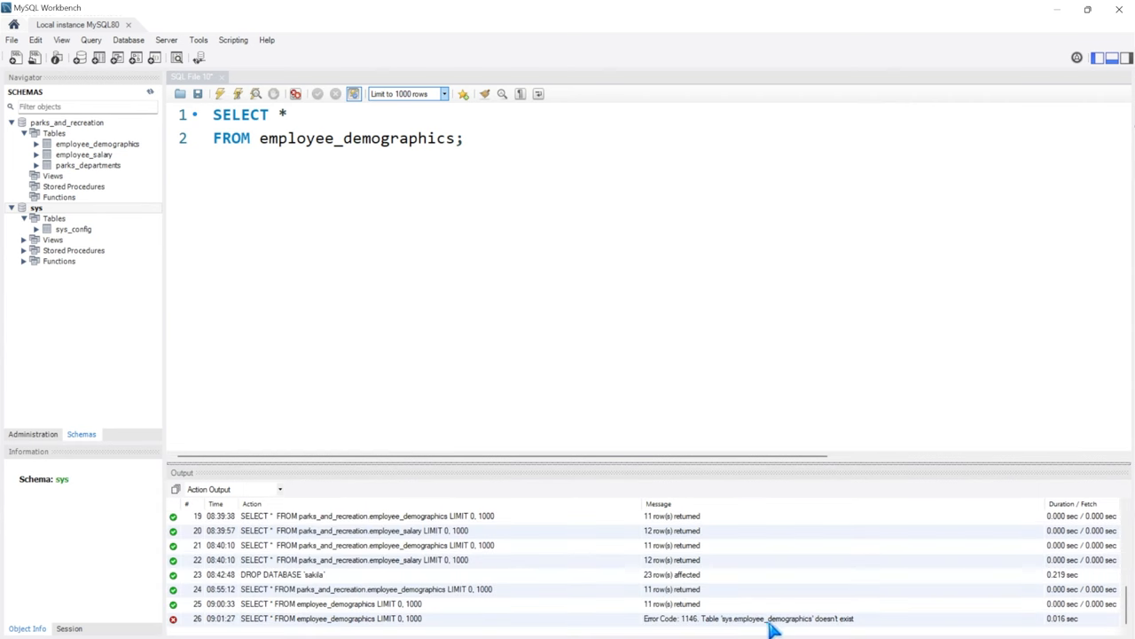
pyautogui.moveTo(816, 625)
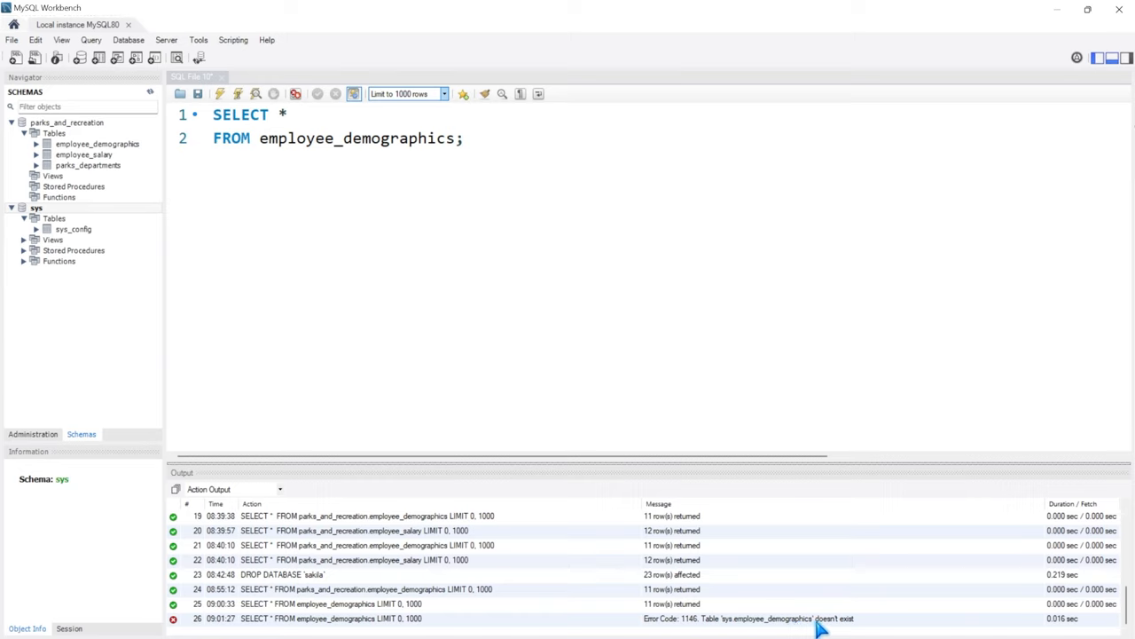
pyautogui.moveTo(385, 377)
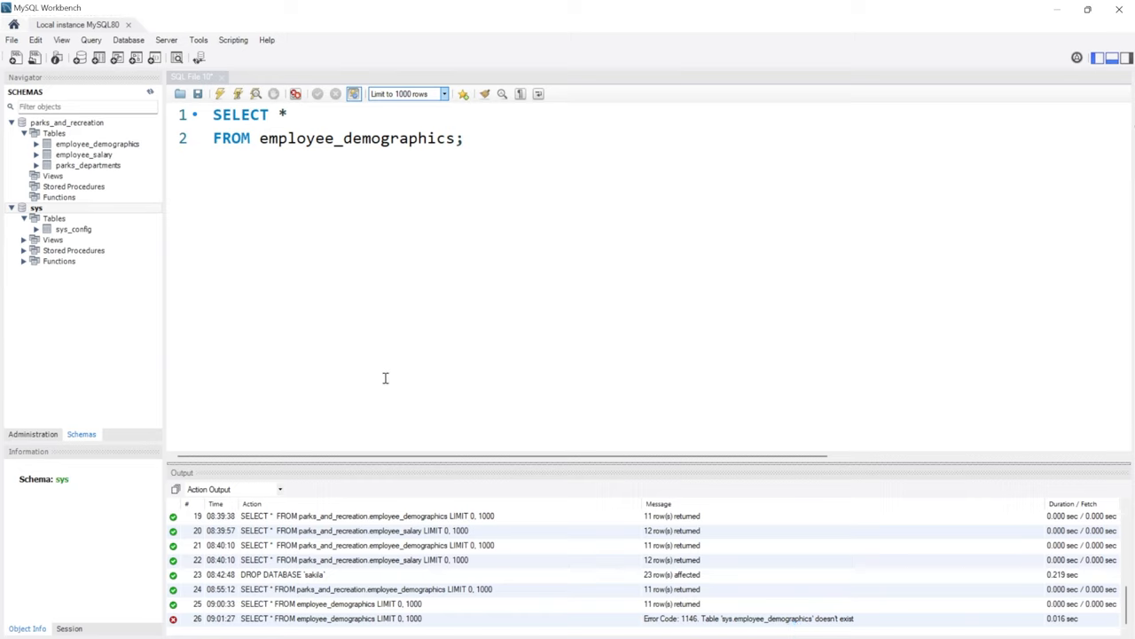
pyautogui.moveTo(80, 213)
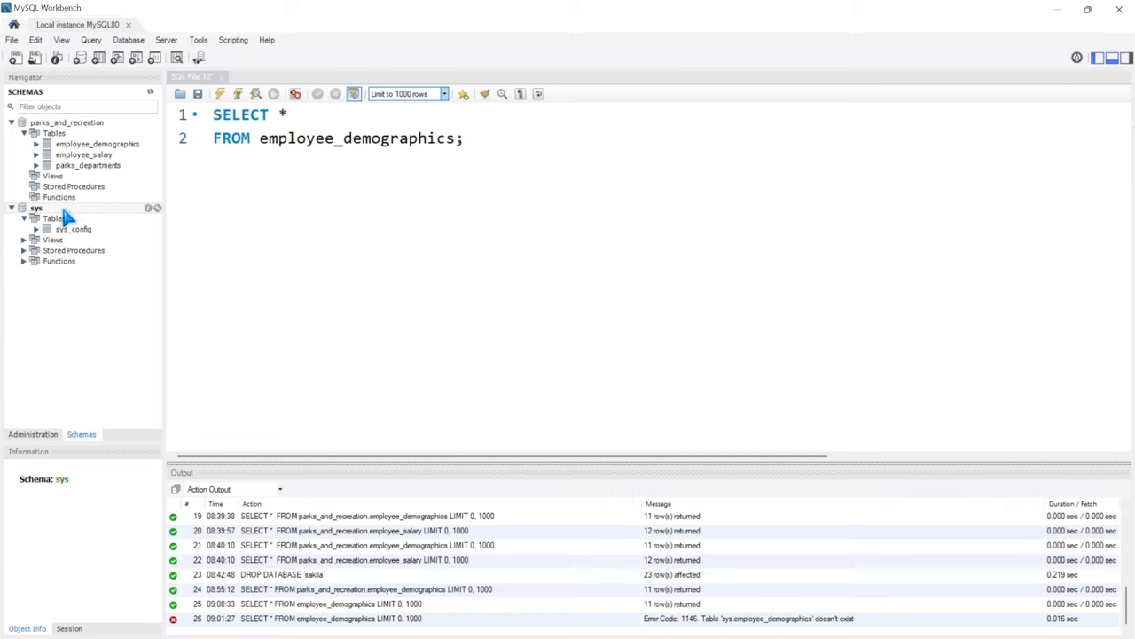
pyautogui.moveTo(73, 220)
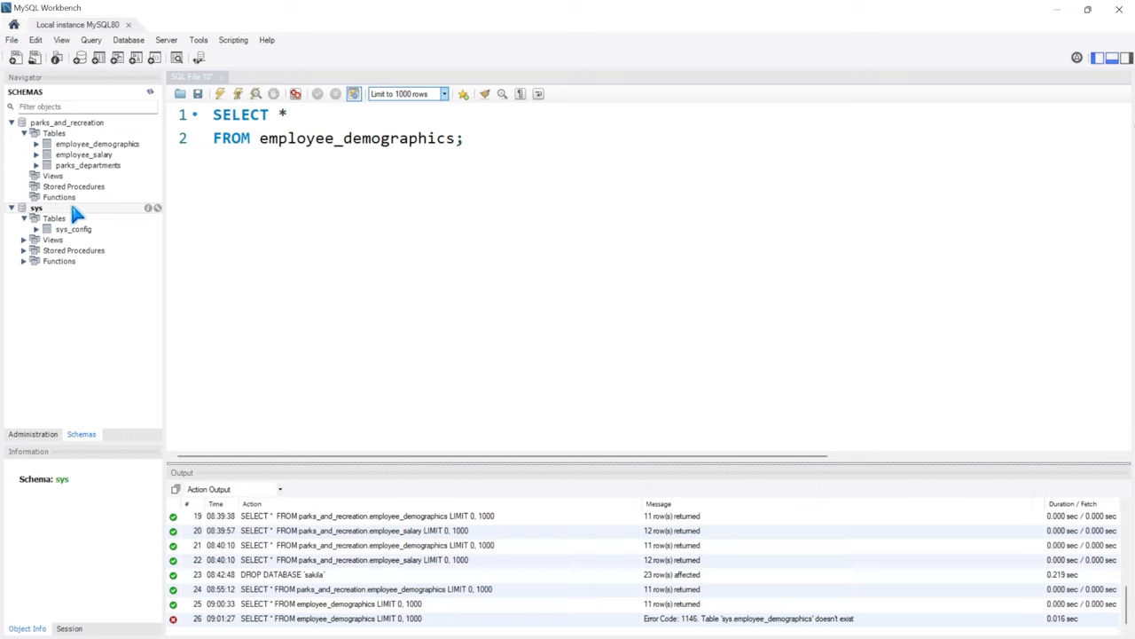
pyautogui.moveTo(99, 142)
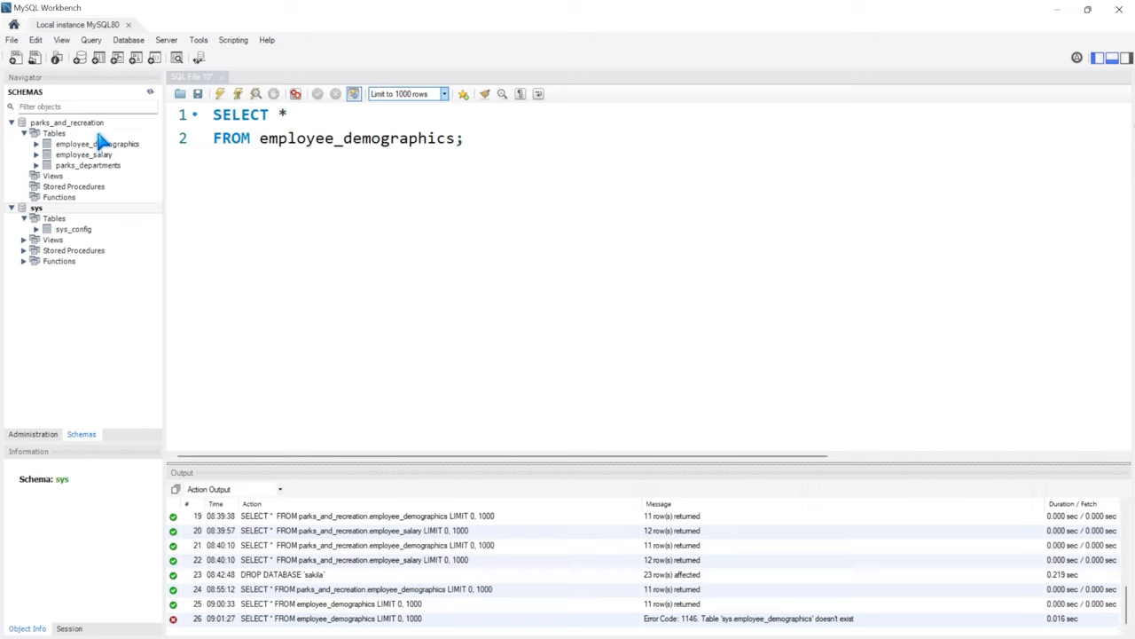
# Step: Qualify the table as parks_and_recreation.employee_demographics and execute to return all twelve rows
pyautogui.click(261, 138)
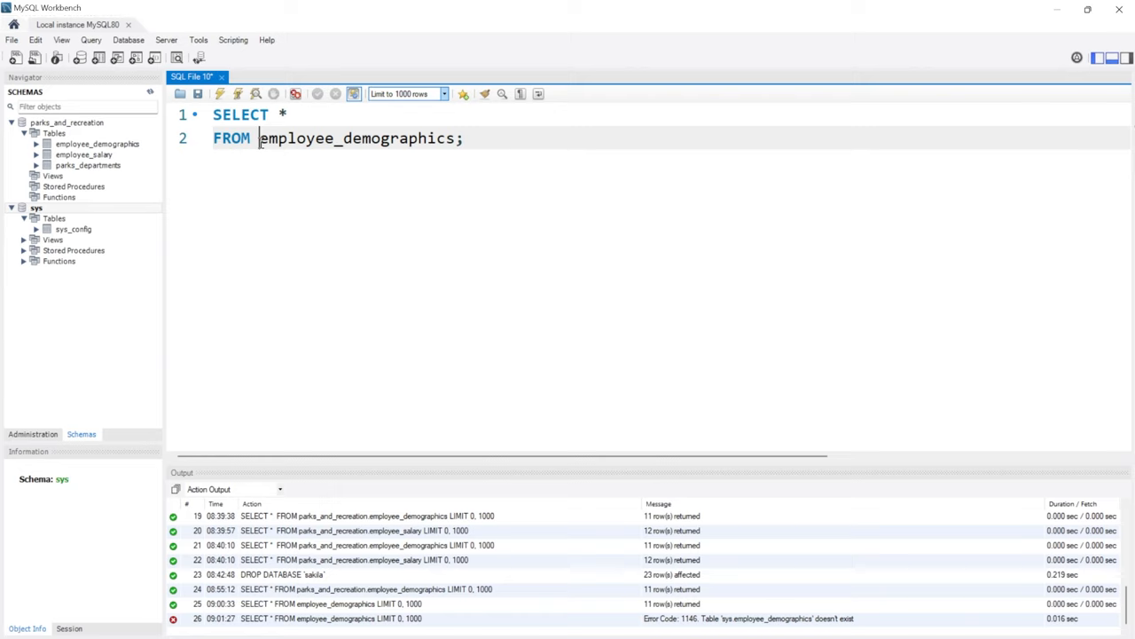
pyautogui.write('parks_and_recra')
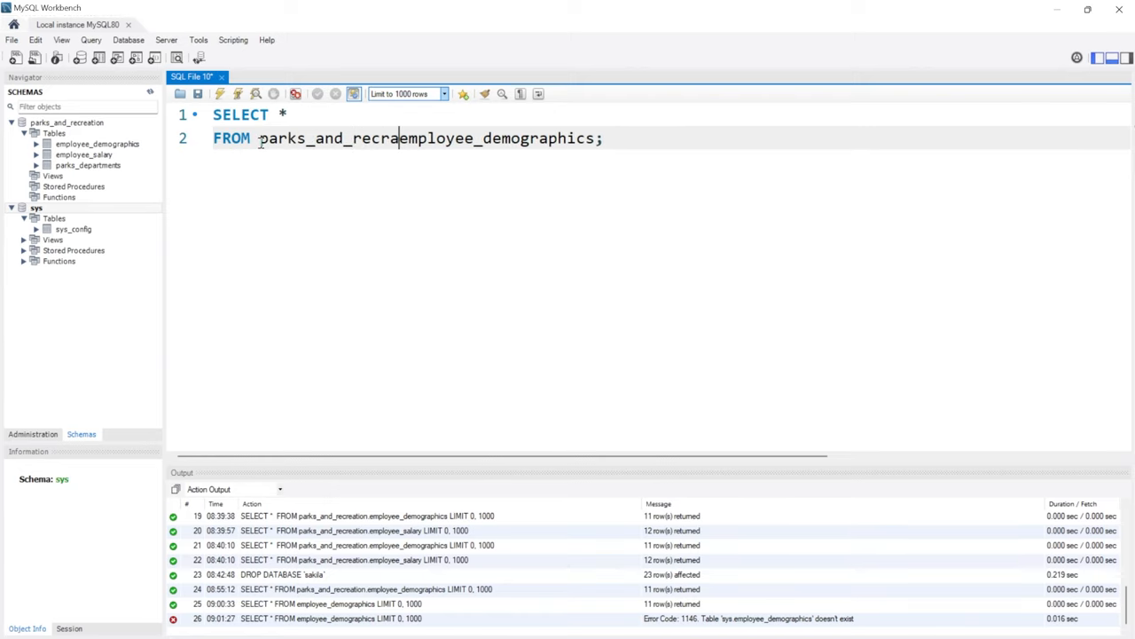
pyautogui.write('tion.')
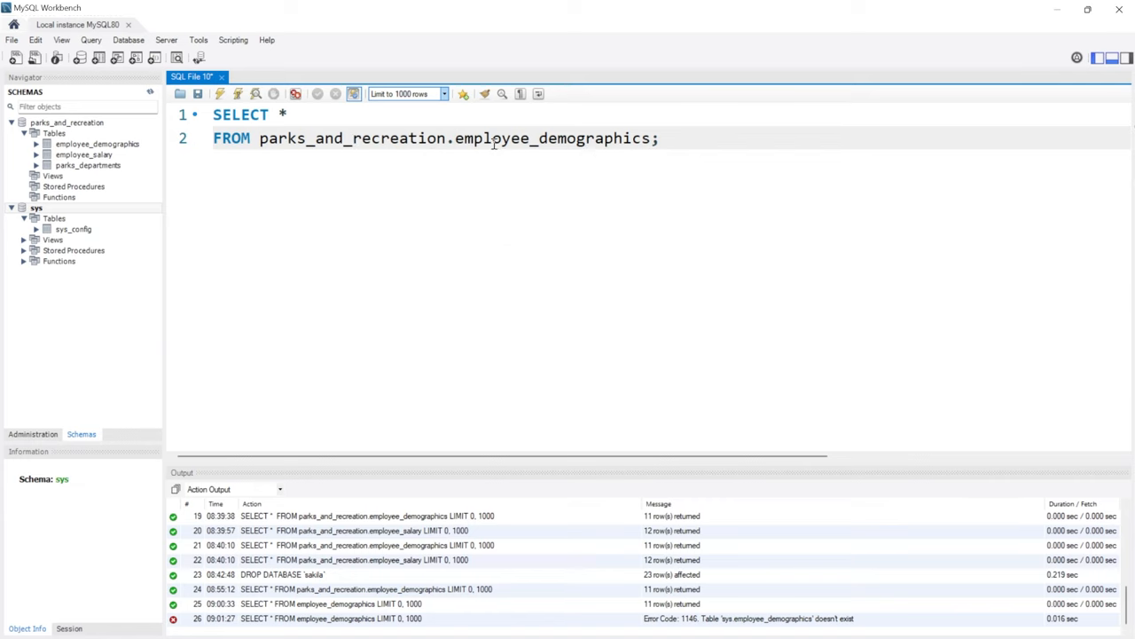
pyautogui.click(238, 94)
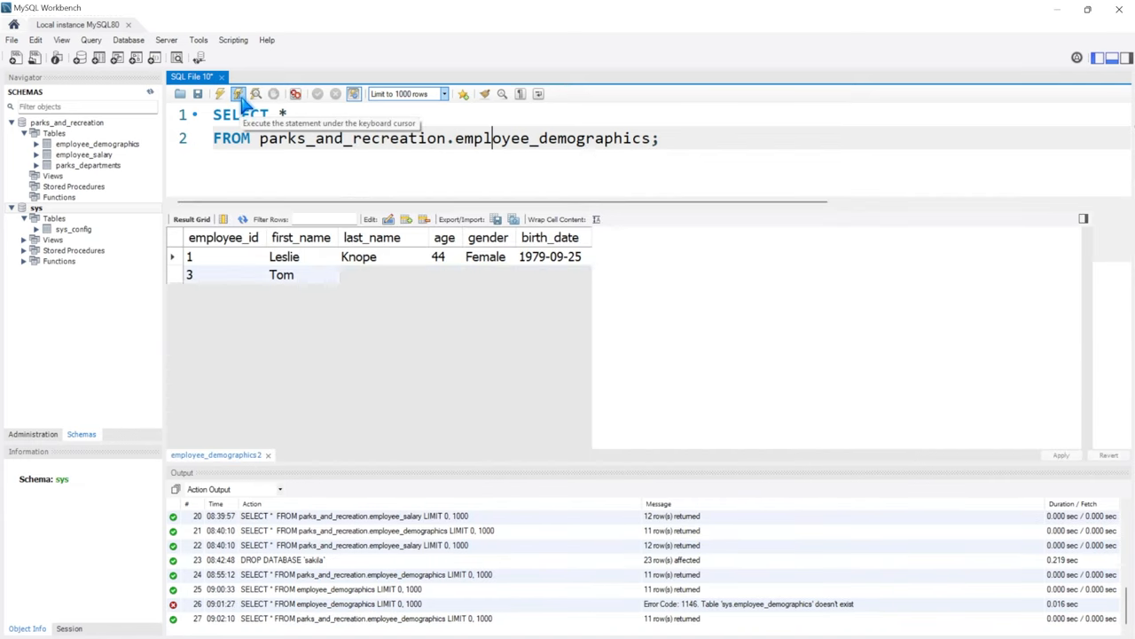
pyautogui.click(238, 94)
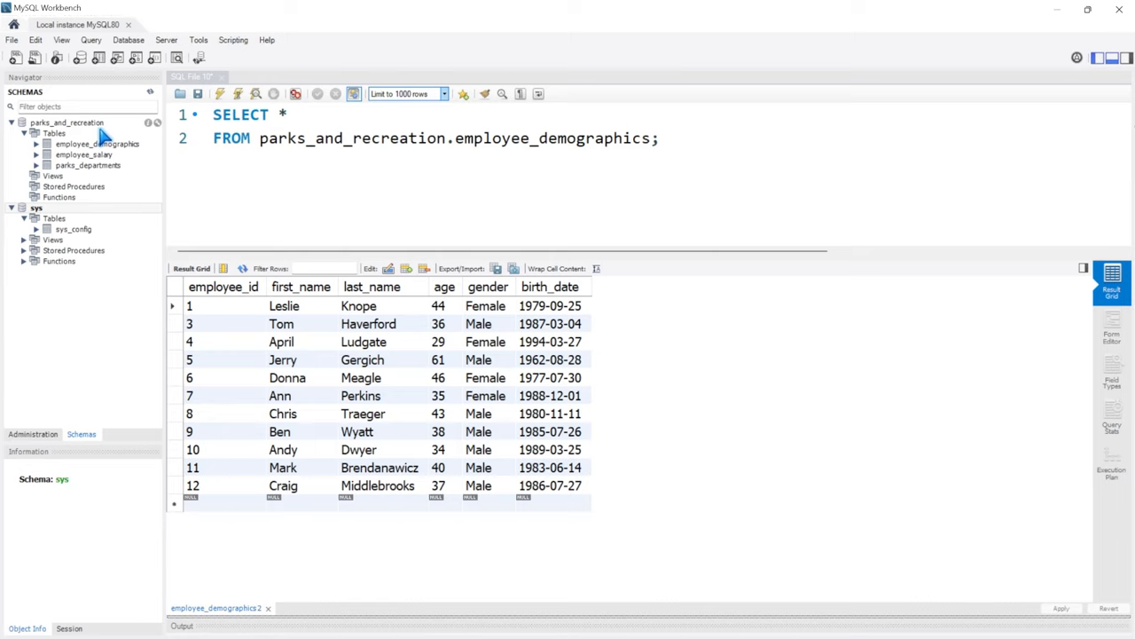
pyautogui.moveTo(103, 327)
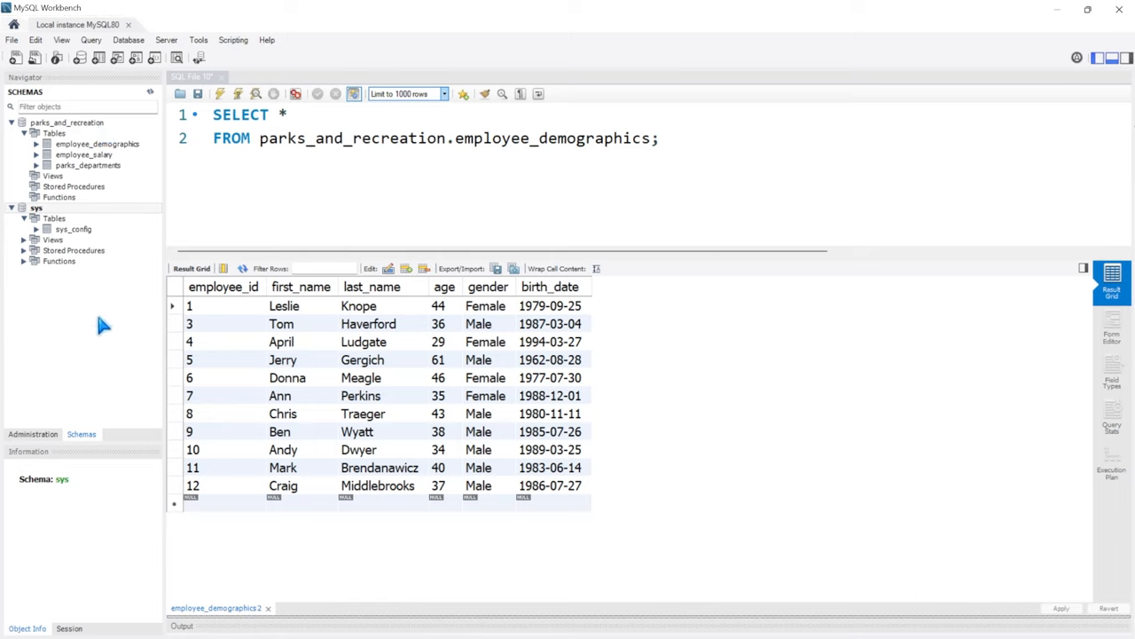
# Step: Make parks_and_recreation the default schema and add blank lines below the first query
pyautogui.doubleClick(280, 139)
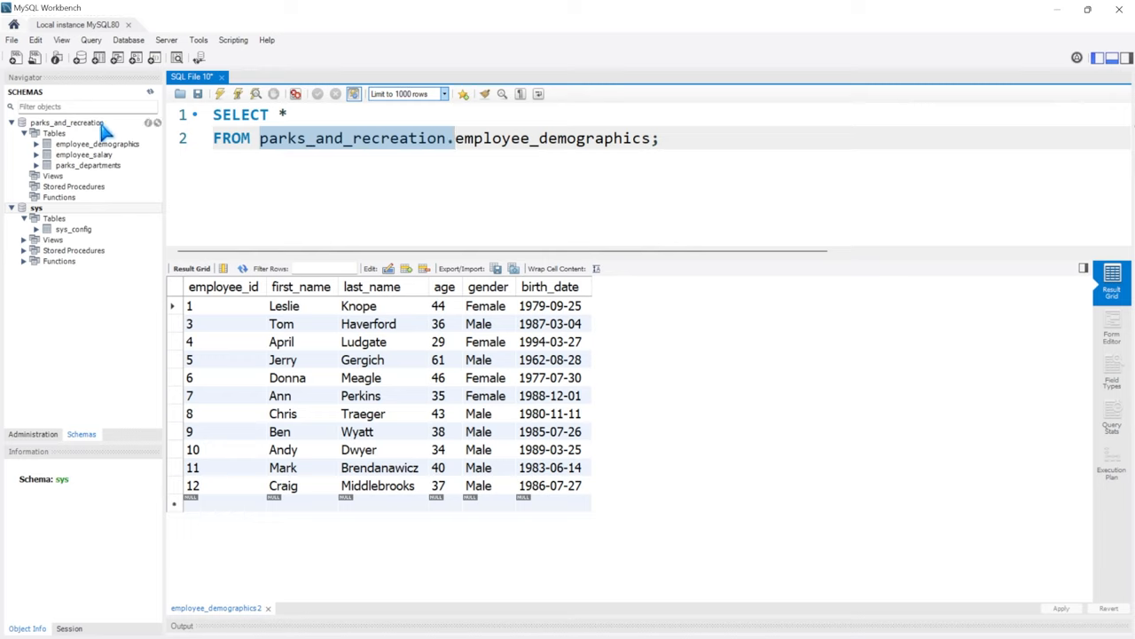
pyautogui.click(68, 123)
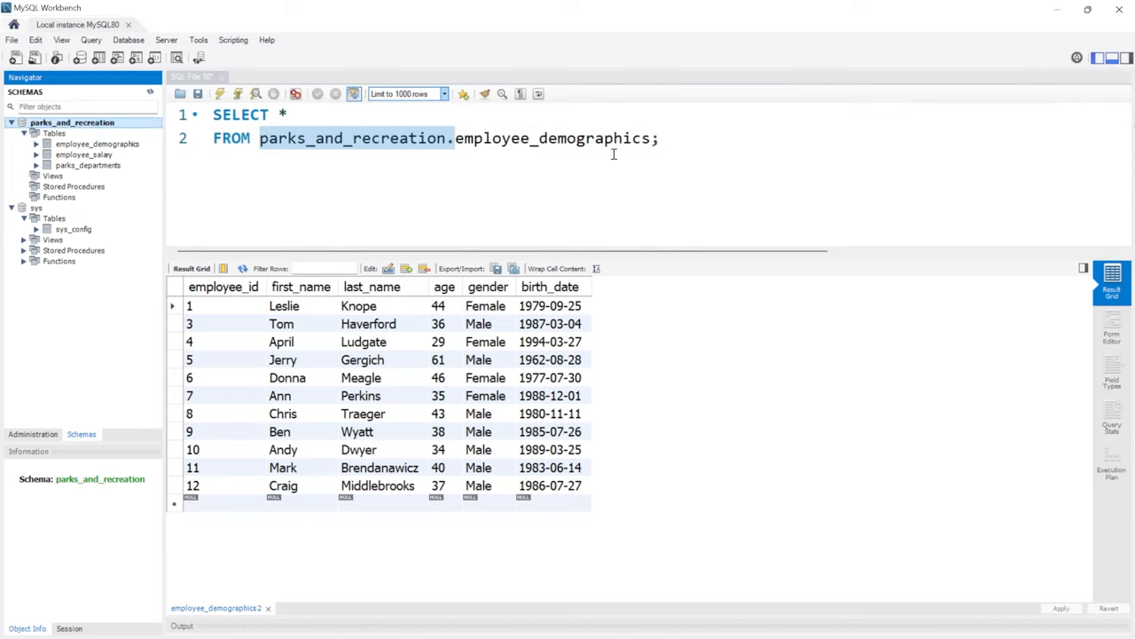
pyautogui.press('ctrl+a')
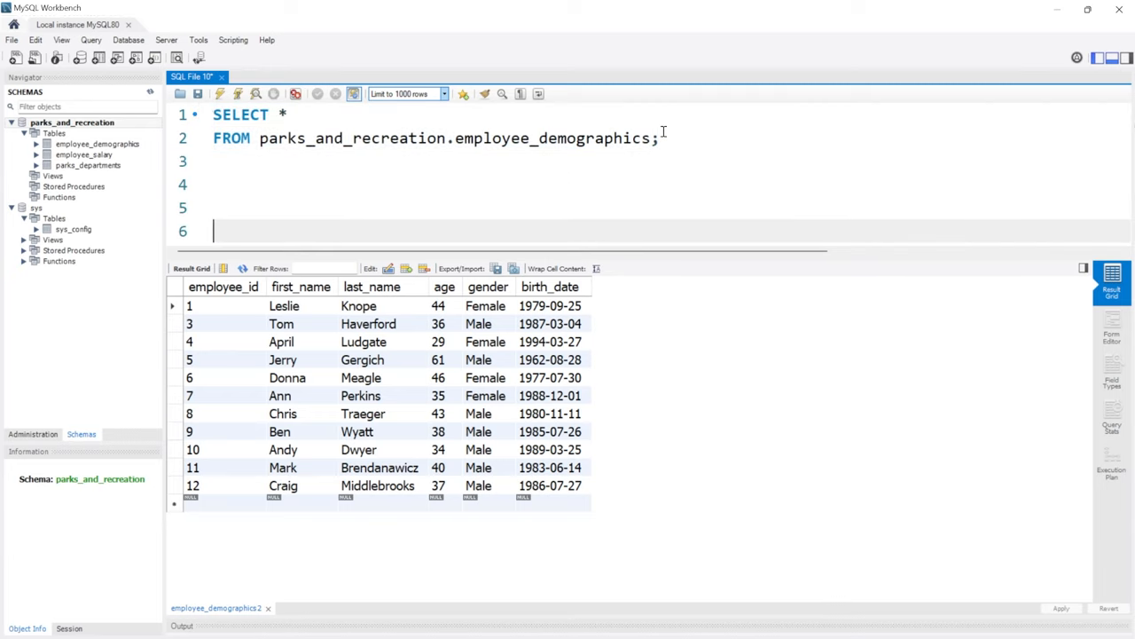
pyautogui.click(451, 188)
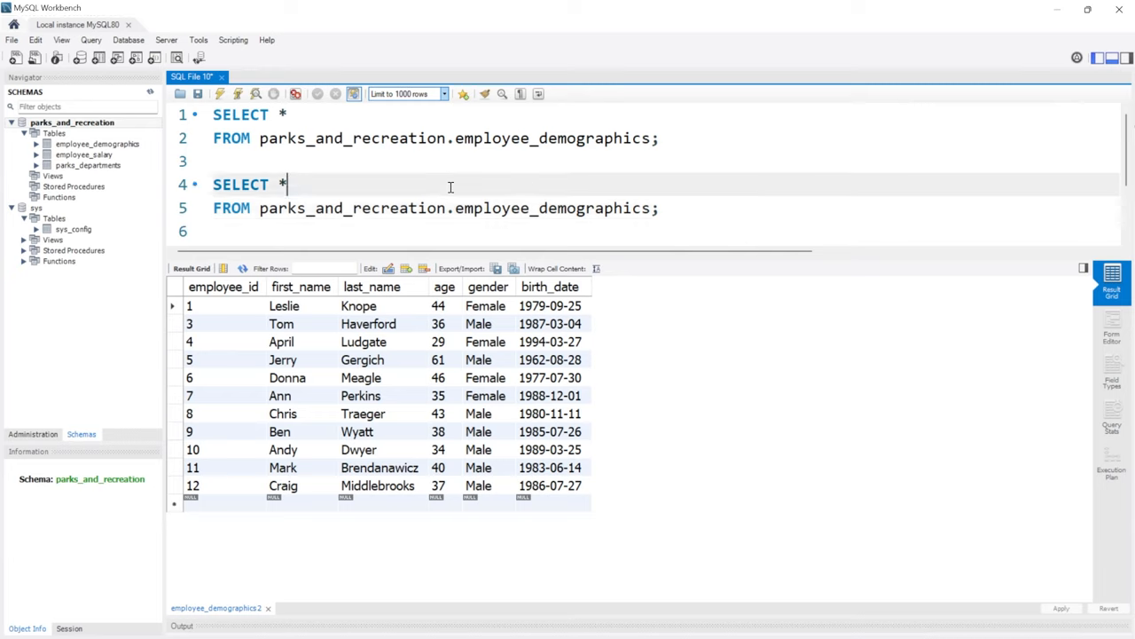
pyautogui.moveTo(295, 182)
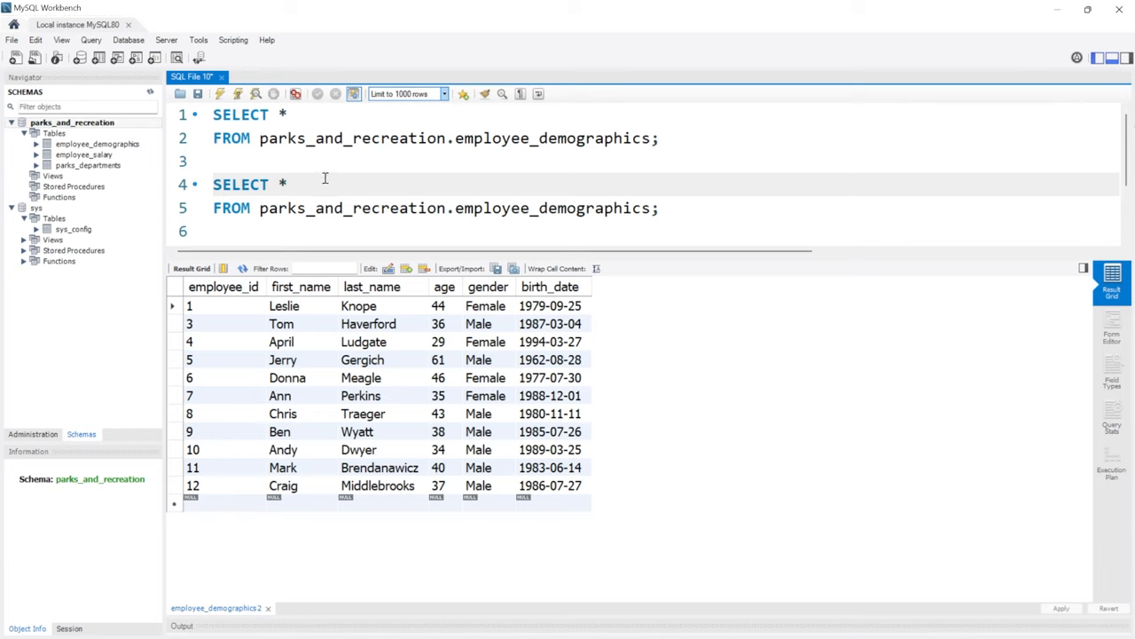
# Step: Replace the asterisk with first_name in the second query and run it to list first names
pyautogui.press('Backspace')
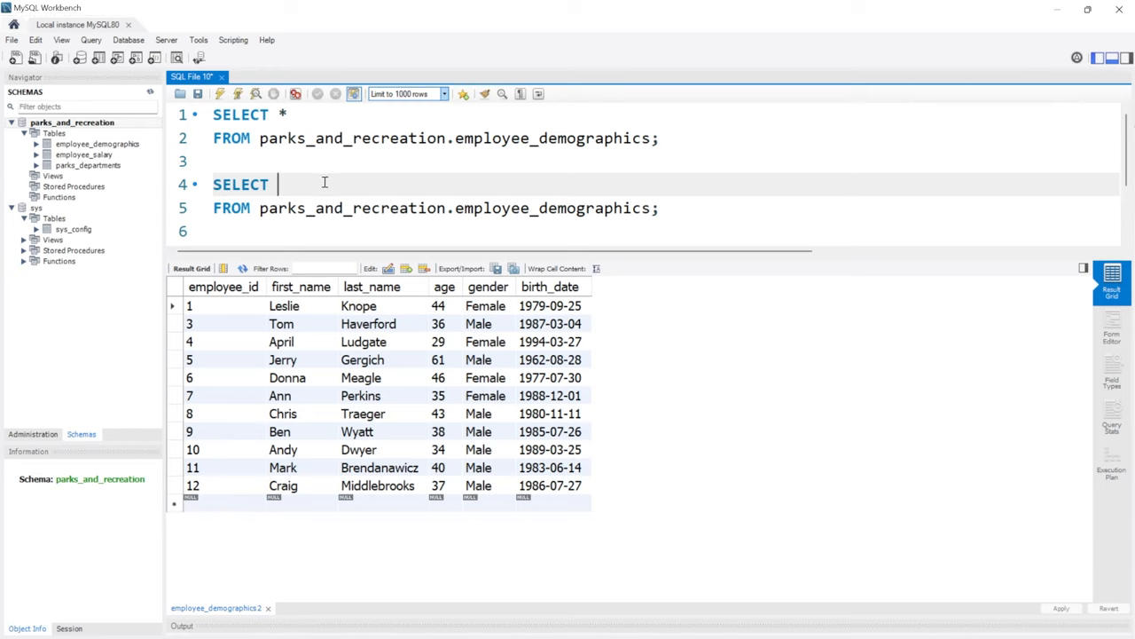
pyautogui.write('first_nam')
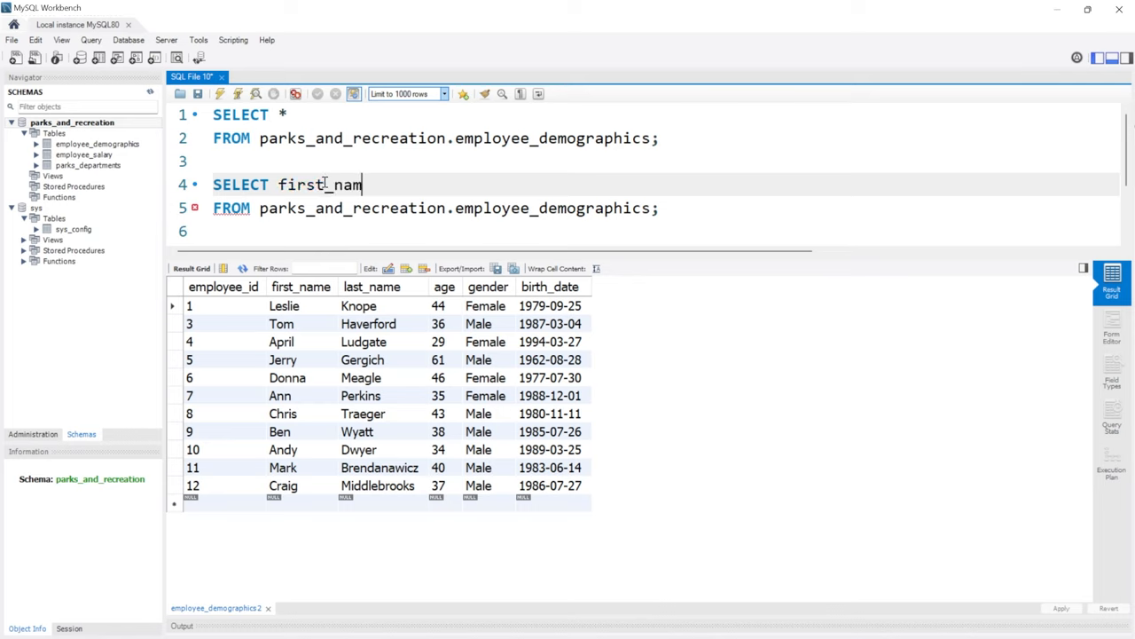
pyautogui.write('e')
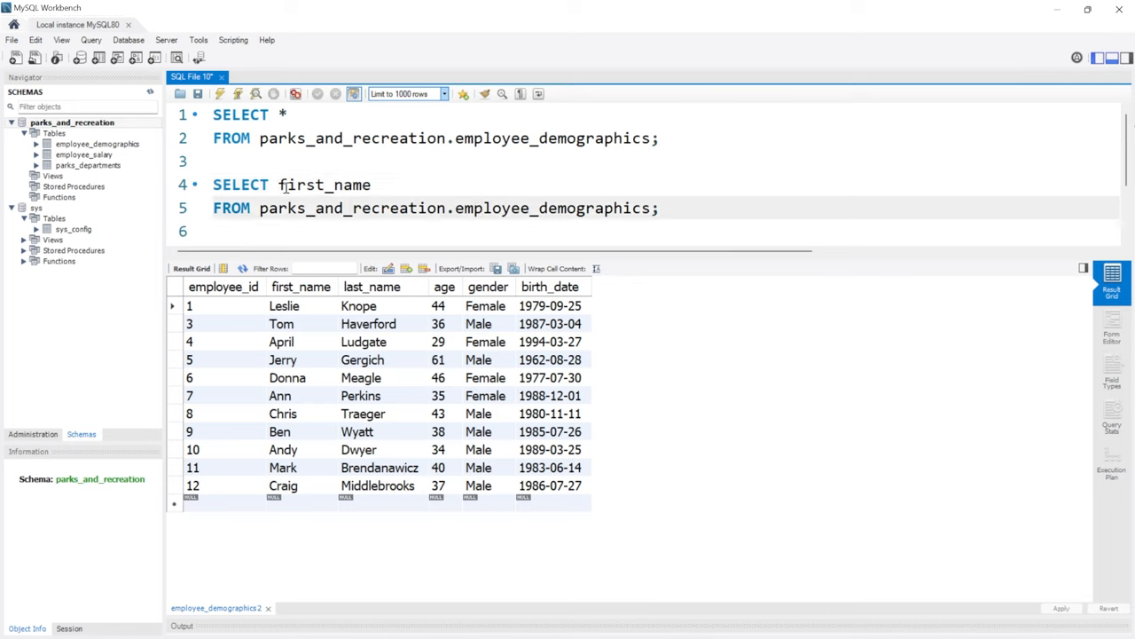
pyautogui.moveTo(240, 94)
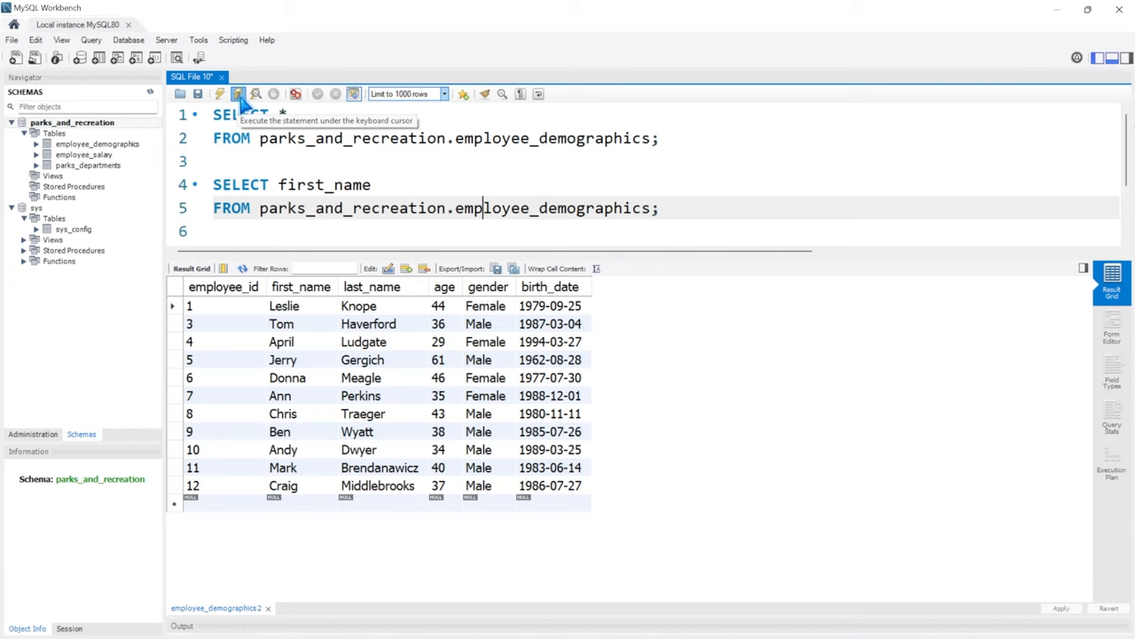
pyautogui.click(238, 92)
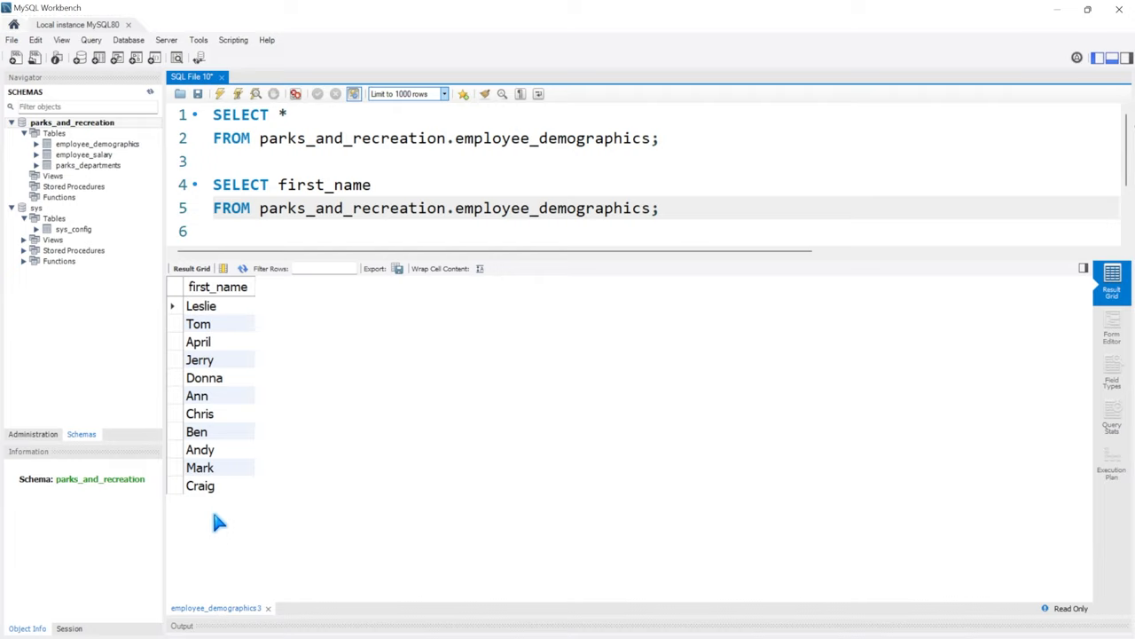
pyautogui.moveTo(259, 504)
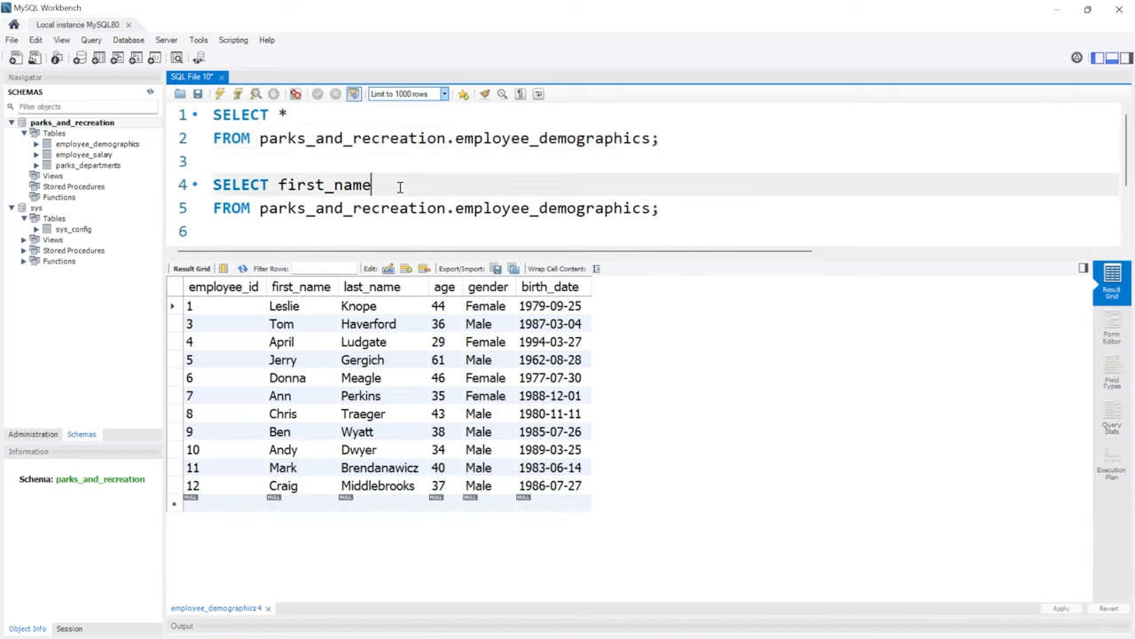
# Step: Extend the column list to first_name, last_name, birth_date
pyautogui.write(', las')
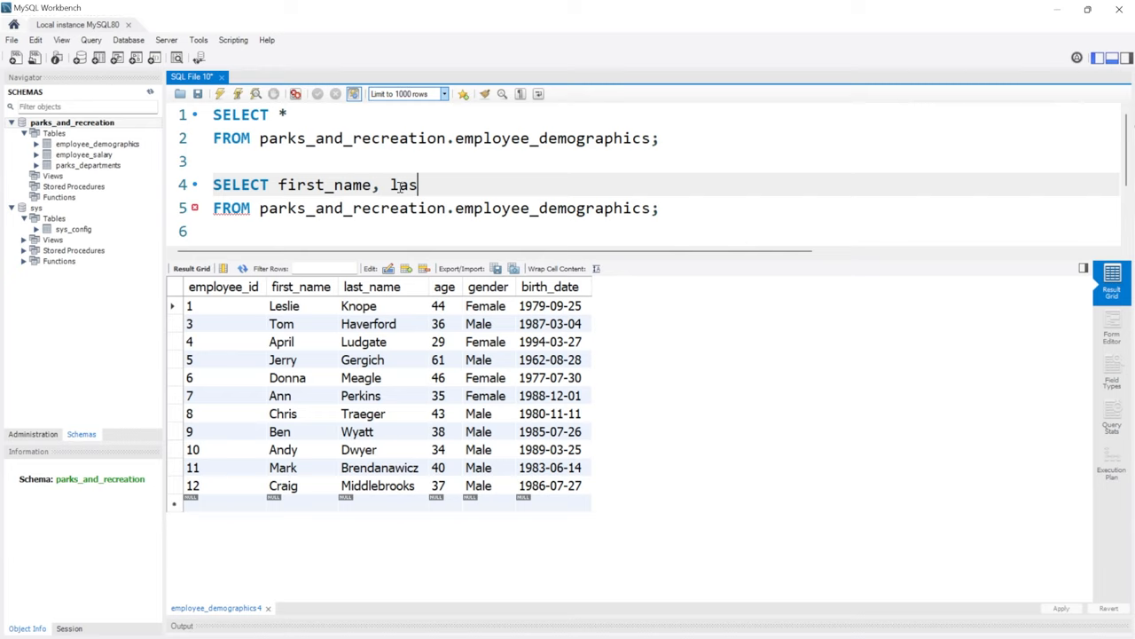
pyautogui.write('t_name')
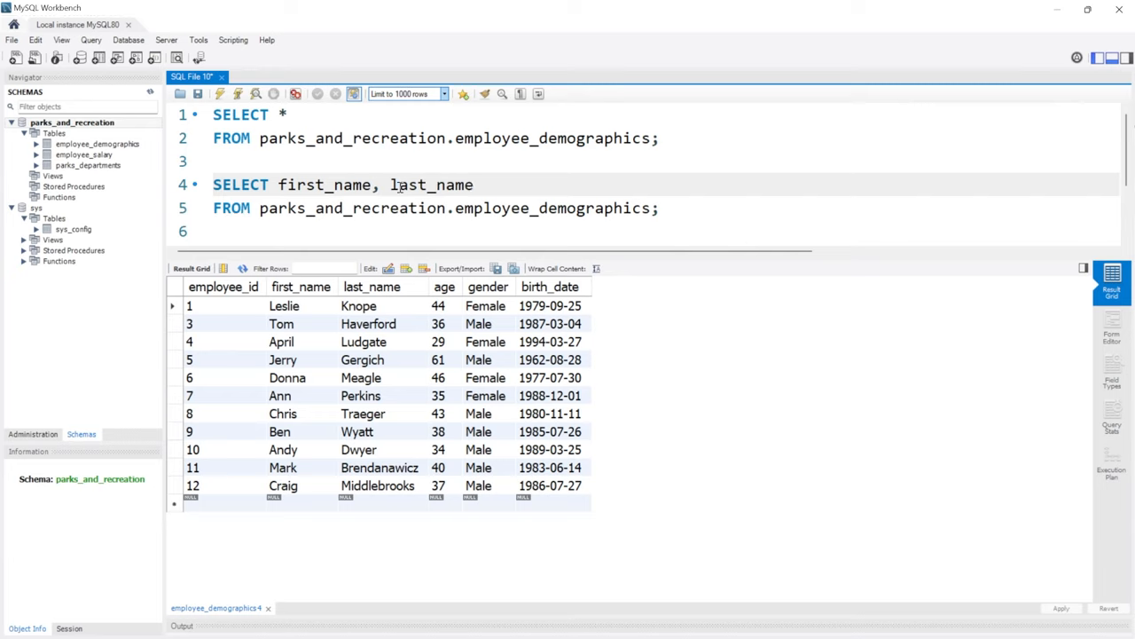
pyautogui.write(', birth_da')
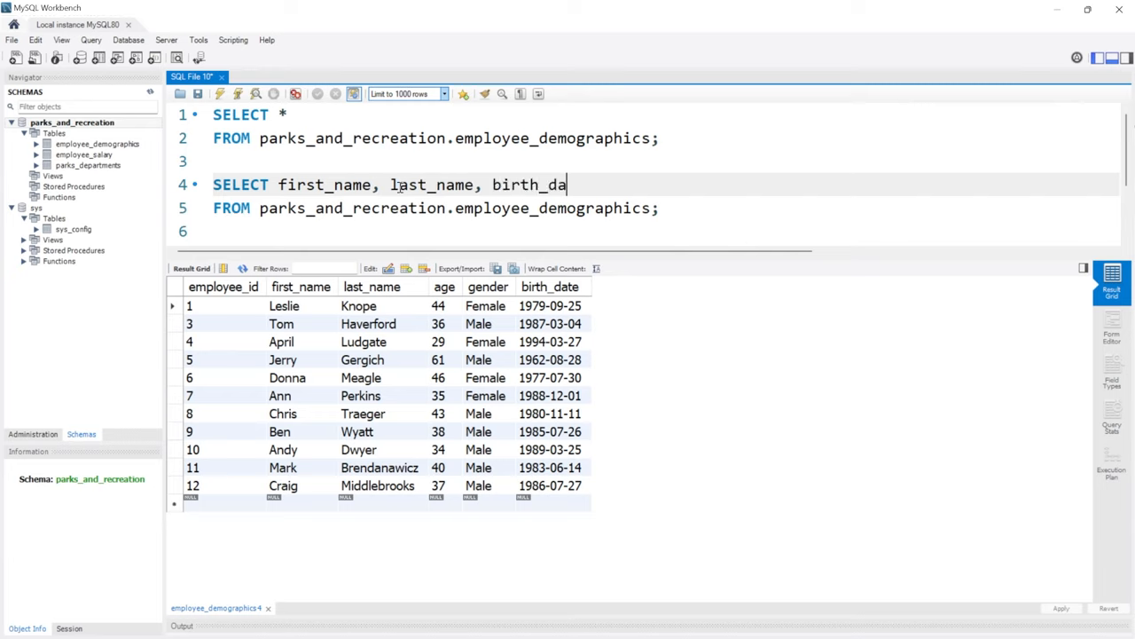
pyautogui.write('te')
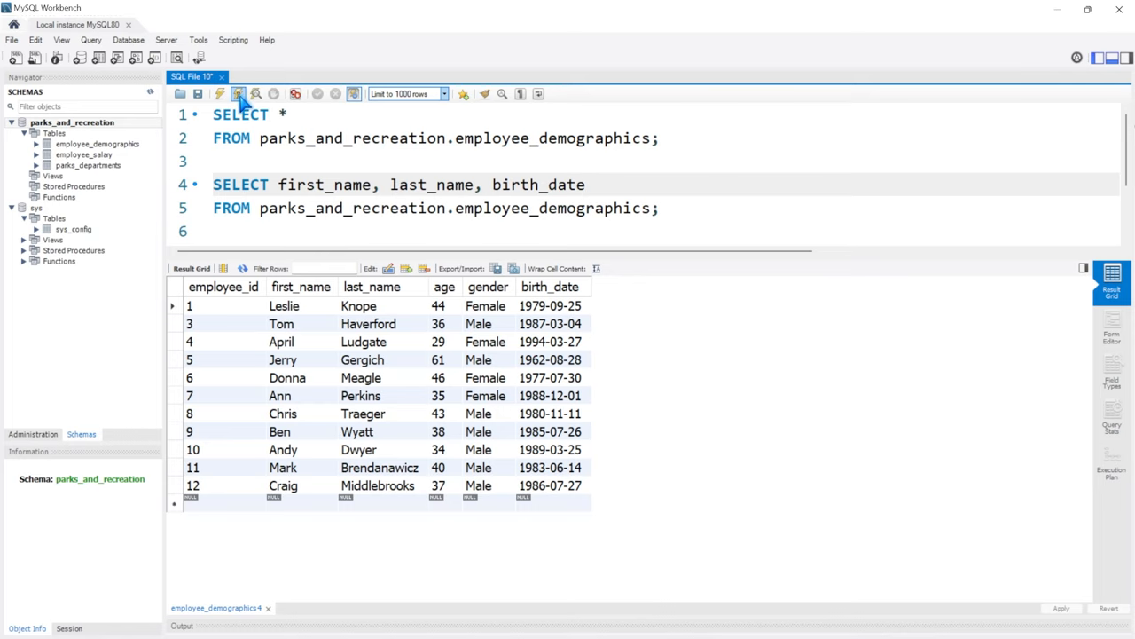
# Step: Run the three-column query, enlarge the editor, and put first_name, last_name, birth_date on separate lines
pyautogui.click(238, 92)
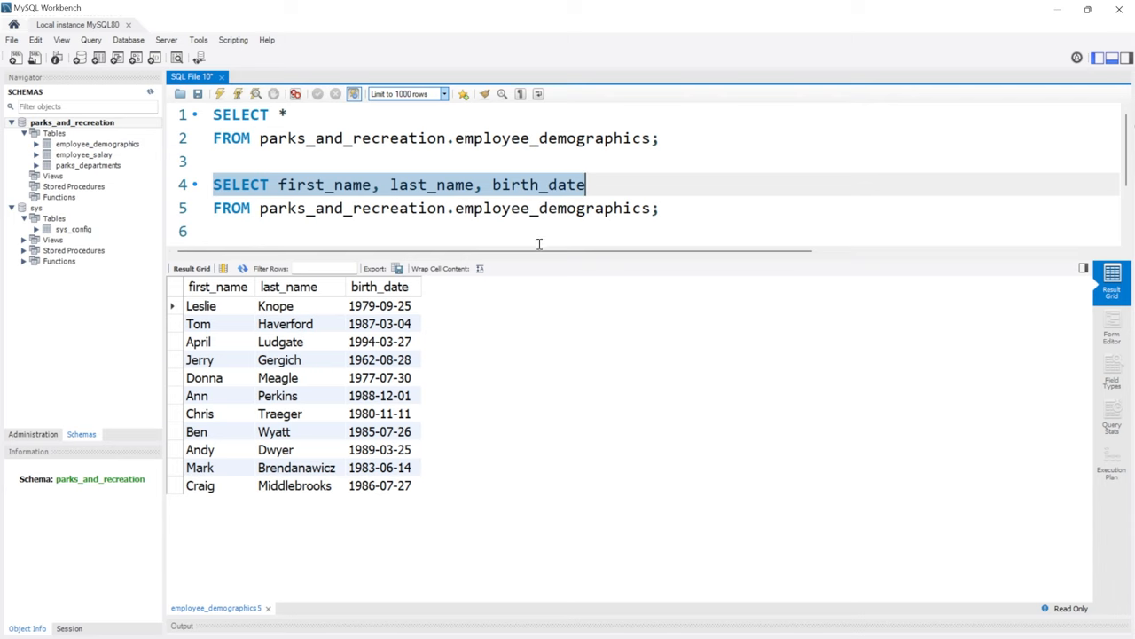
pyautogui.moveTo(532, 257); pyautogui.dragTo(532, 410)
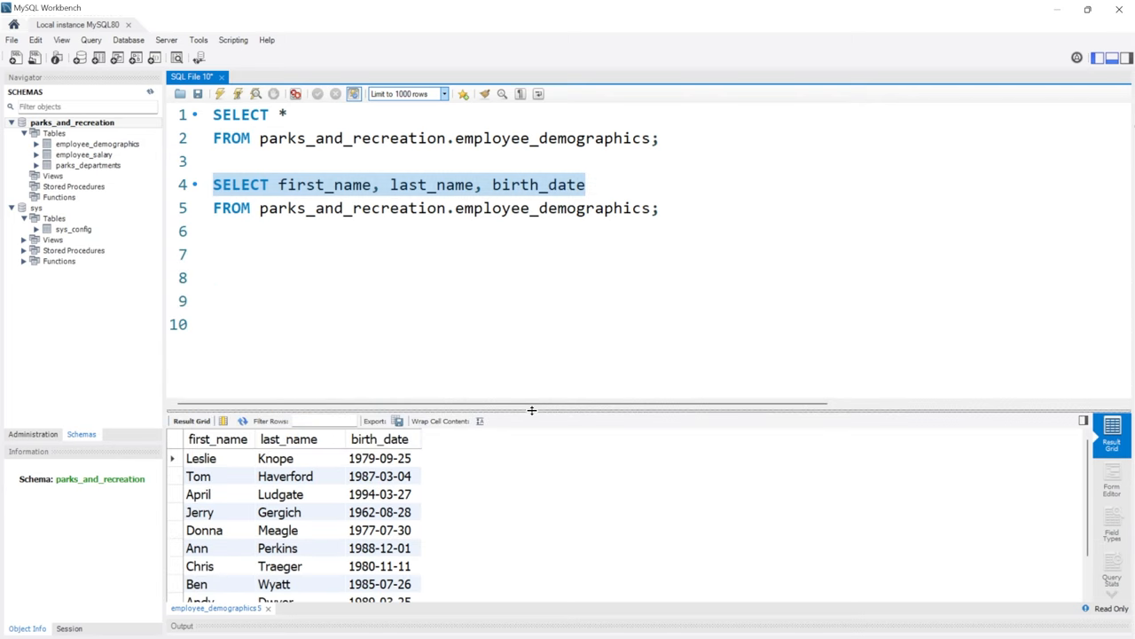
pyautogui.click(596, 185)
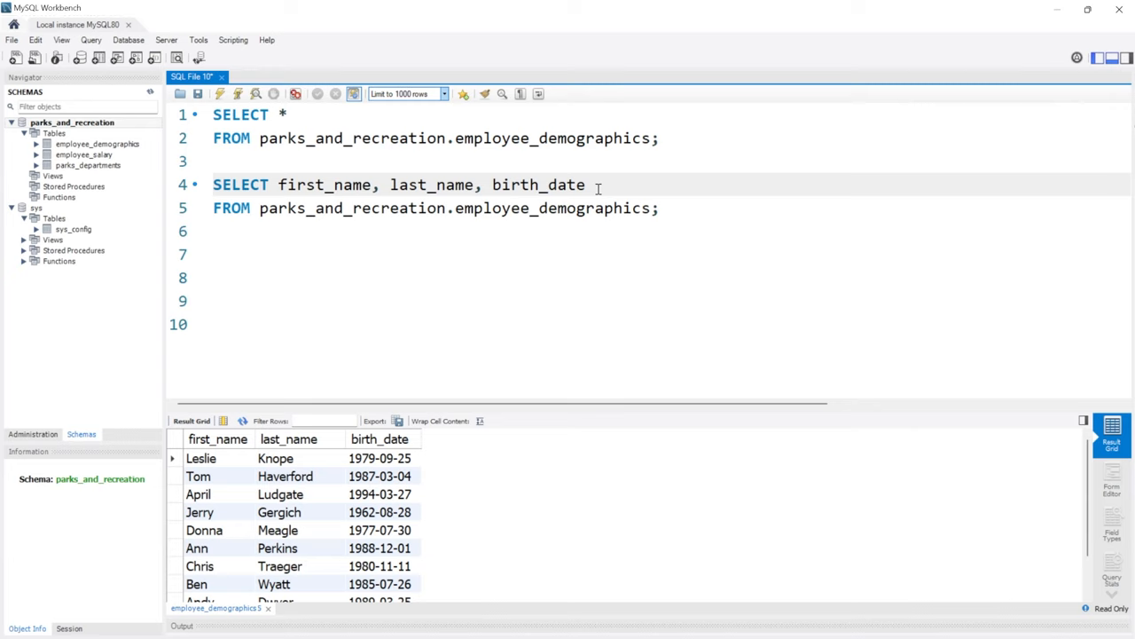
pyautogui.moveTo(376, 184)
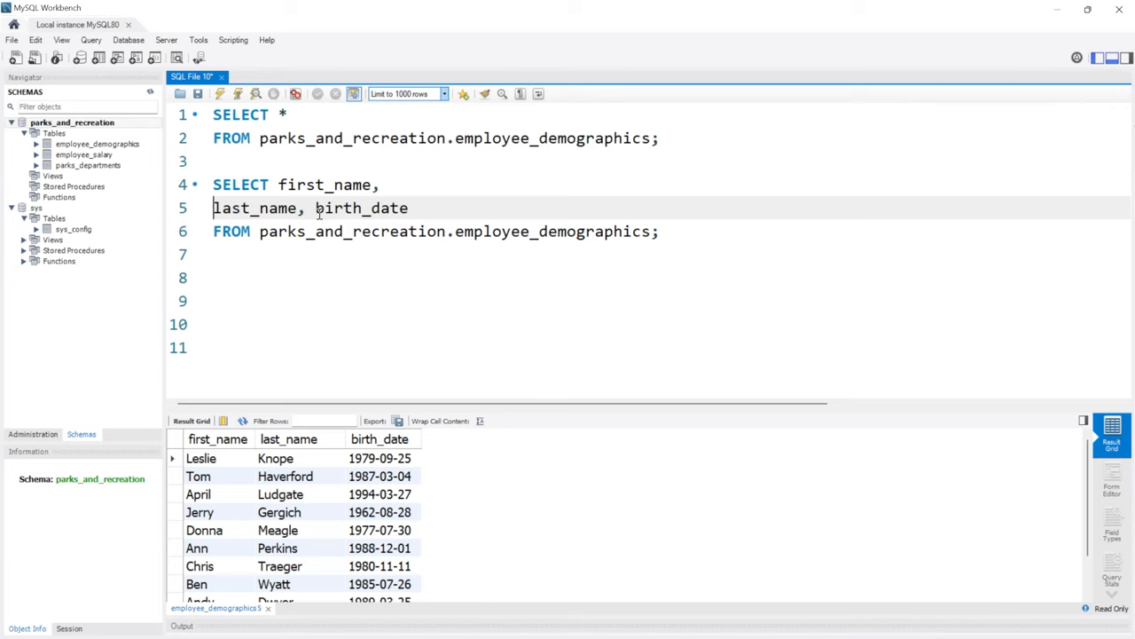
pyautogui.press('Return')
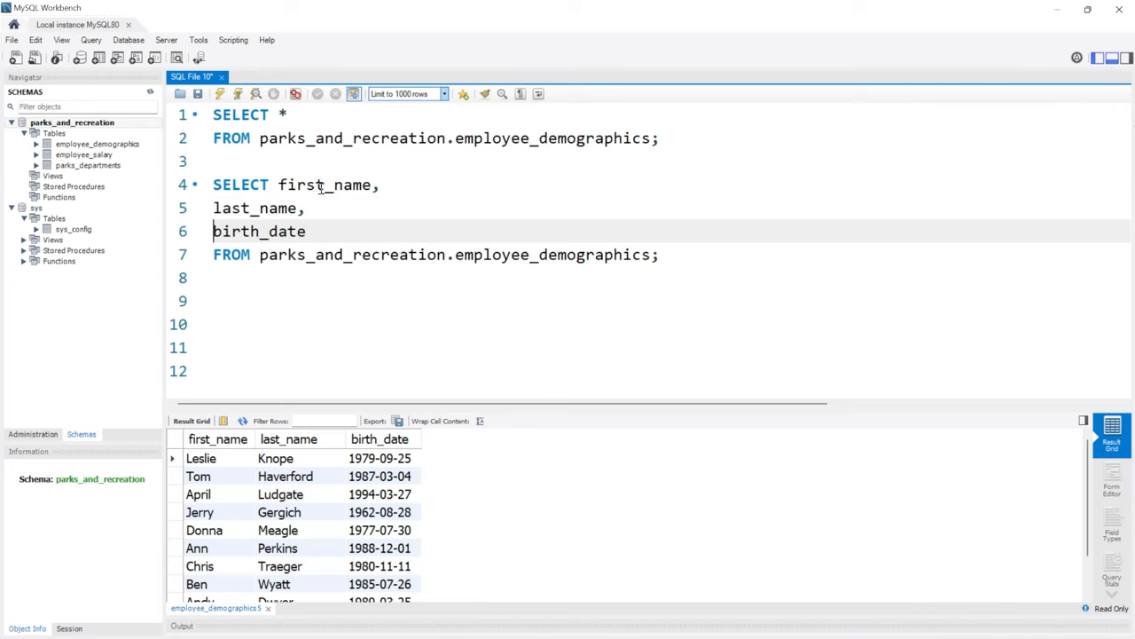
pyautogui.moveTo(291, 246)
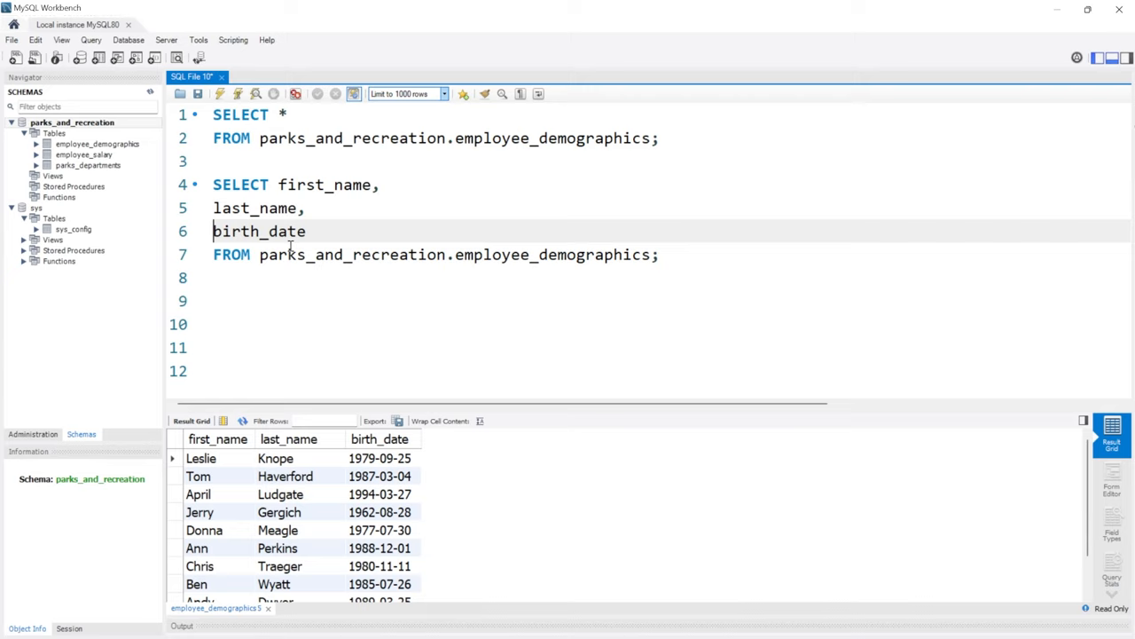
pyautogui.click(326, 240)
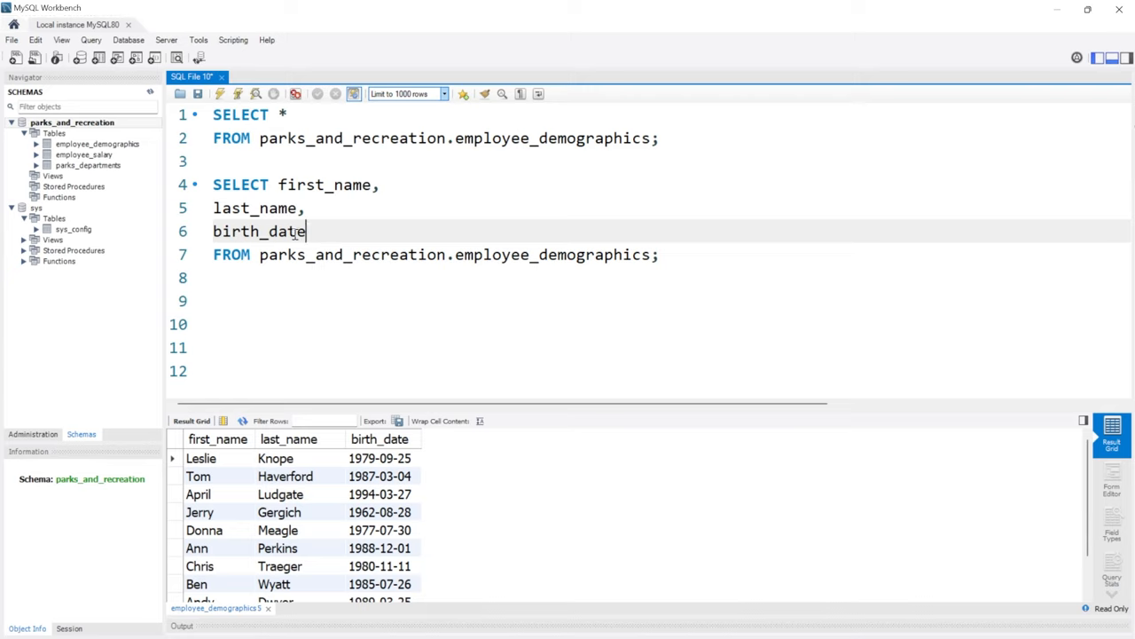
pyautogui.moveTo(447, 234)
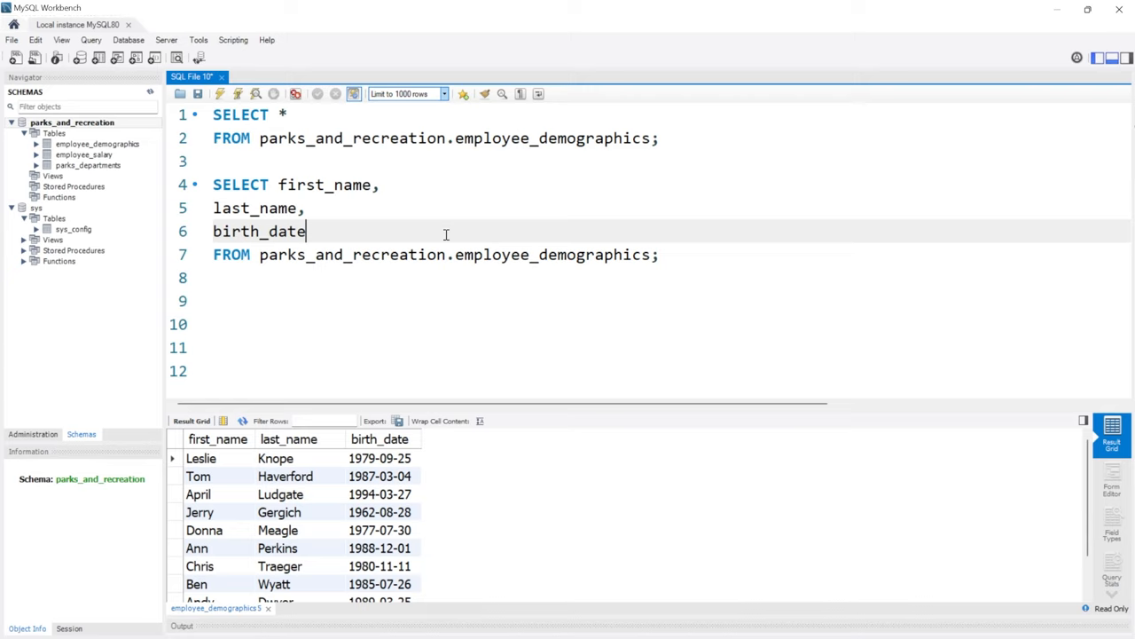
pyautogui.moveTo(383, 241)
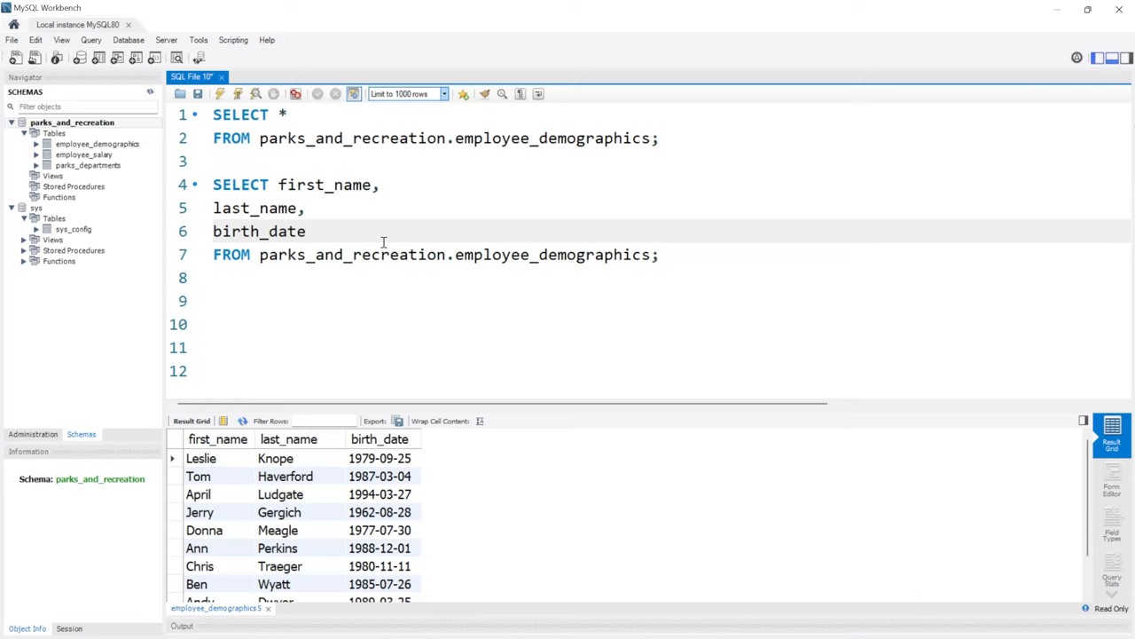
# Step: Add age to the SELECT list and run the query to show the age column
pyautogui.click(309, 231)
pyautogui.write(',')
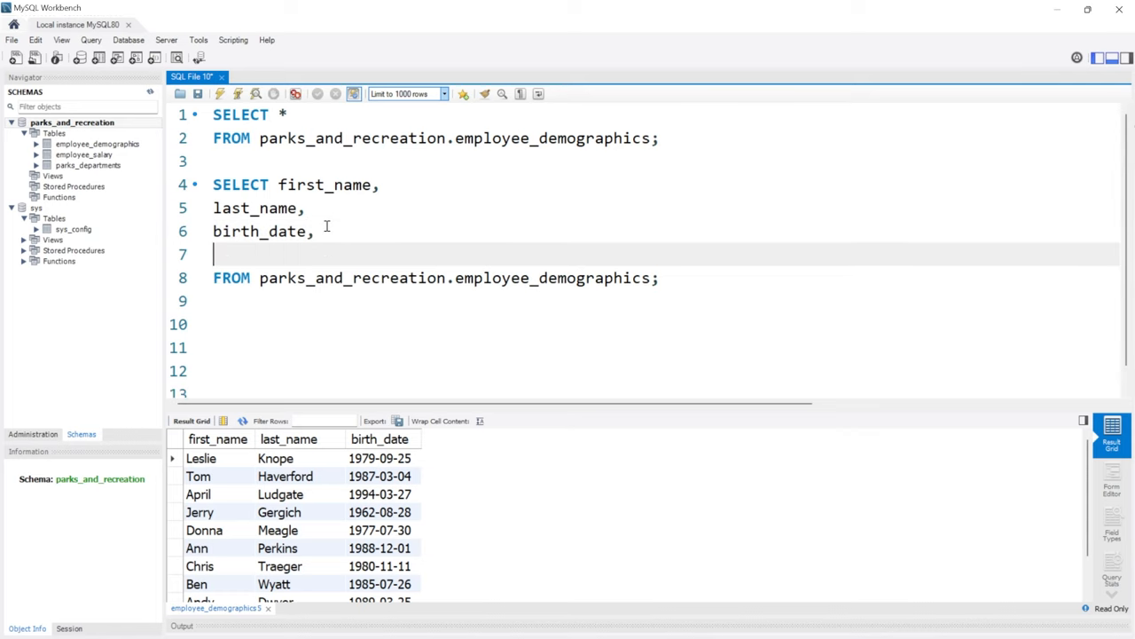
pyautogui.write('age')
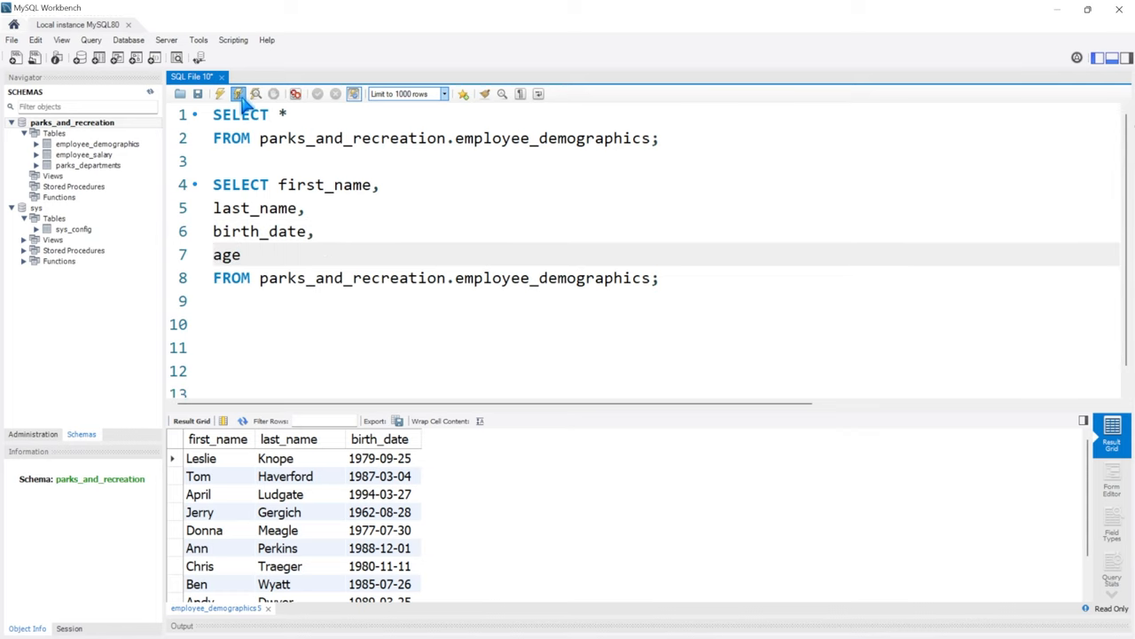
pyautogui.click(237, 92)
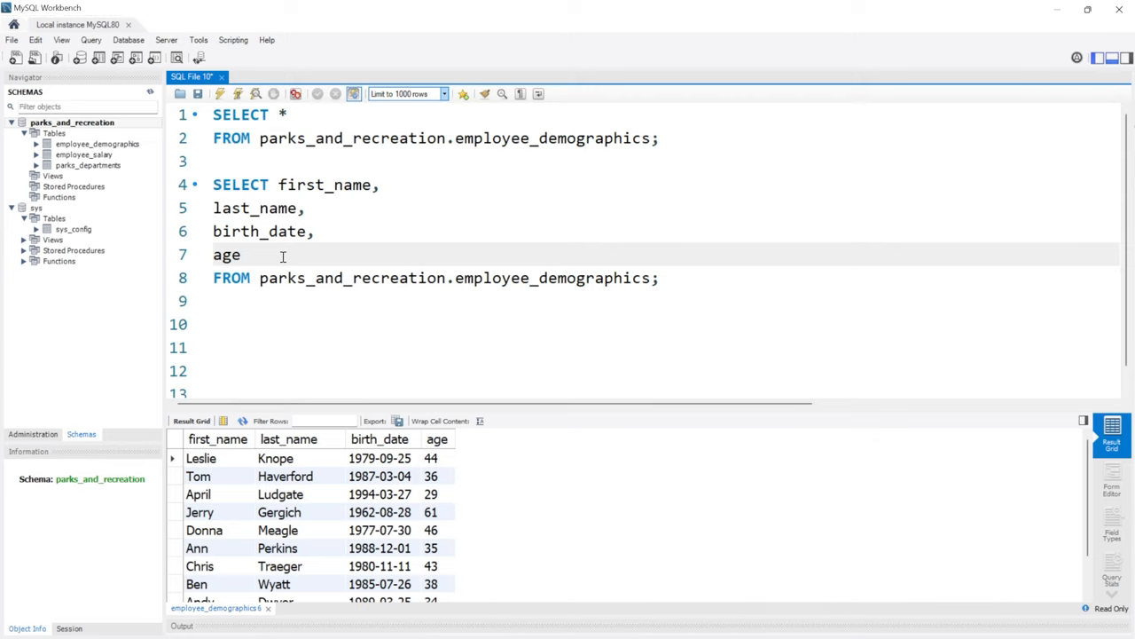
# Step: Add age + 10 to the SELECT list and run it so an age + 10 column appears
pyautogui.click(241, 256)
pyautogui.write(',')
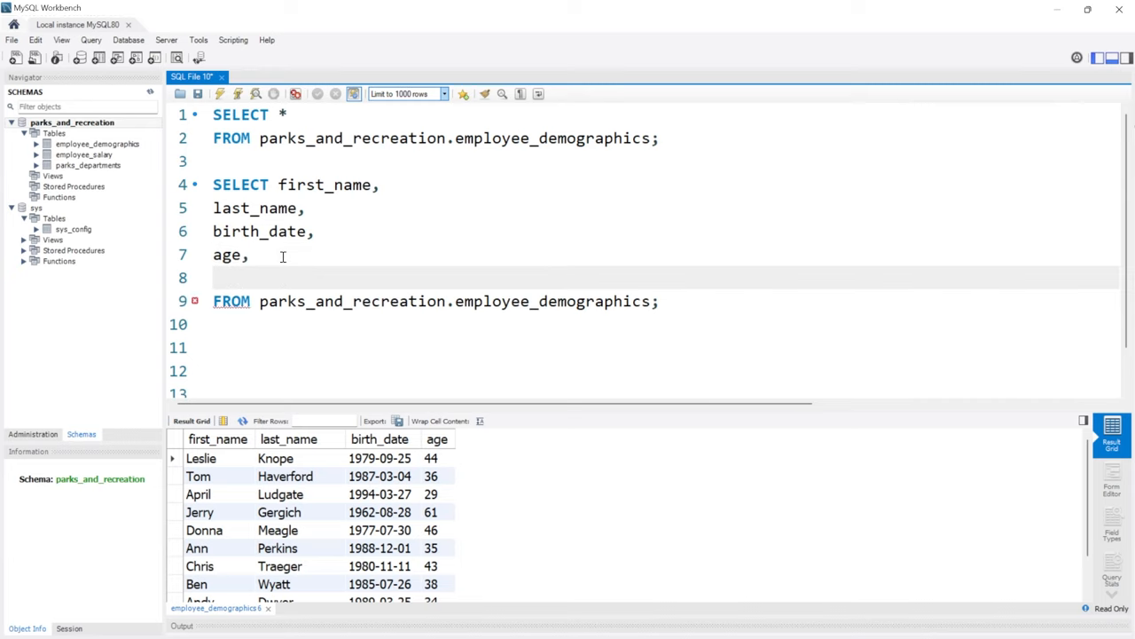
pyautogui.write('age')
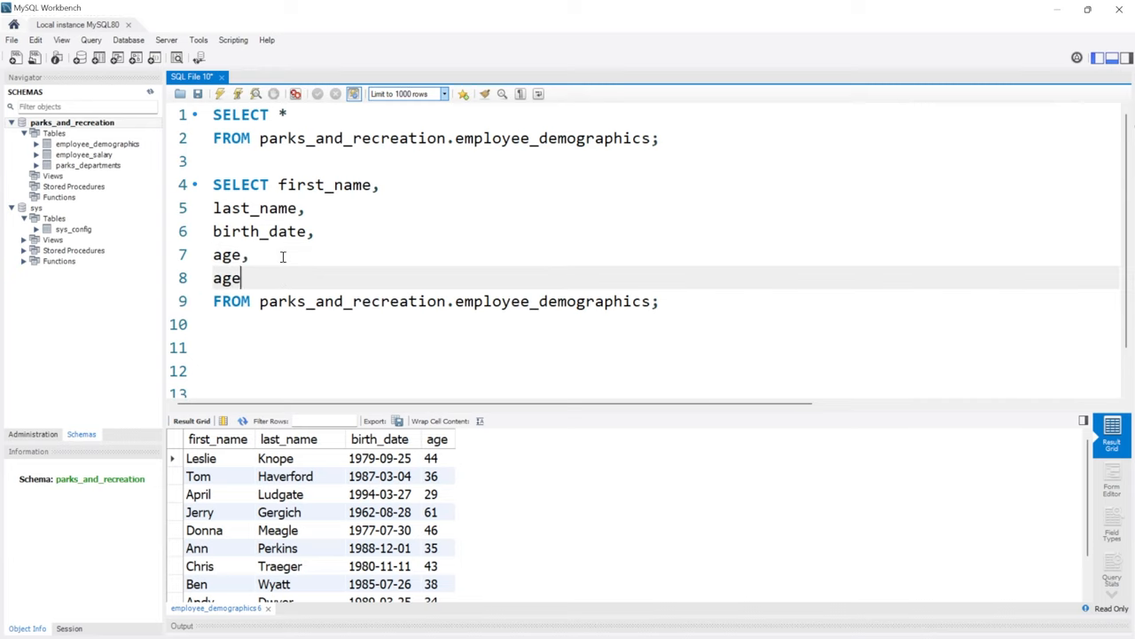
pyautogui.write('+ 10')
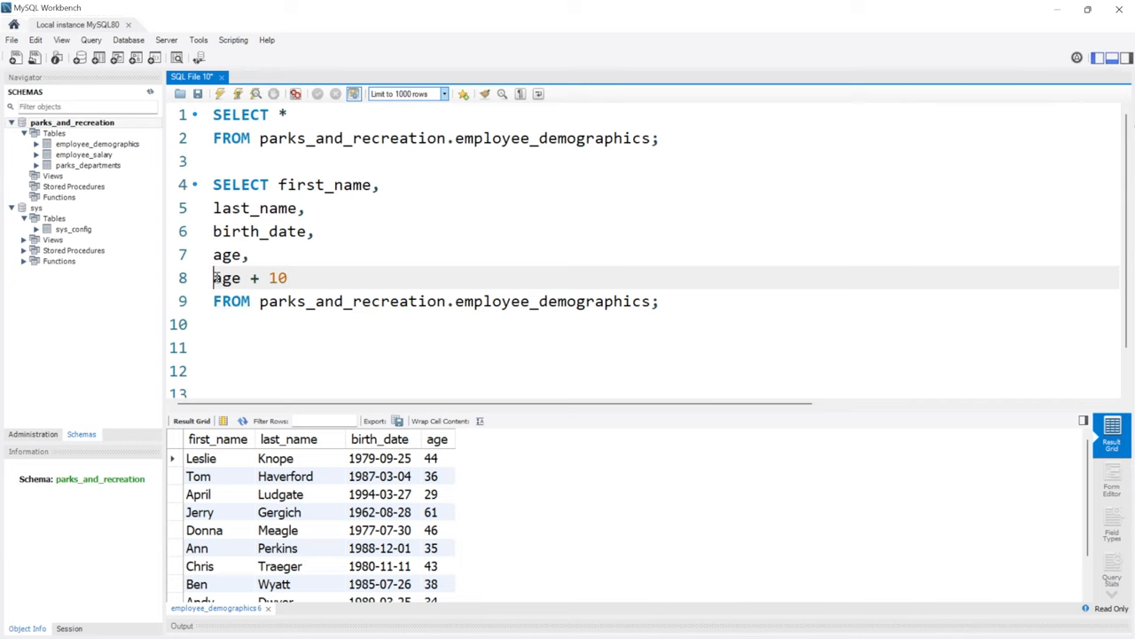
pyautogui.click(311, 277)
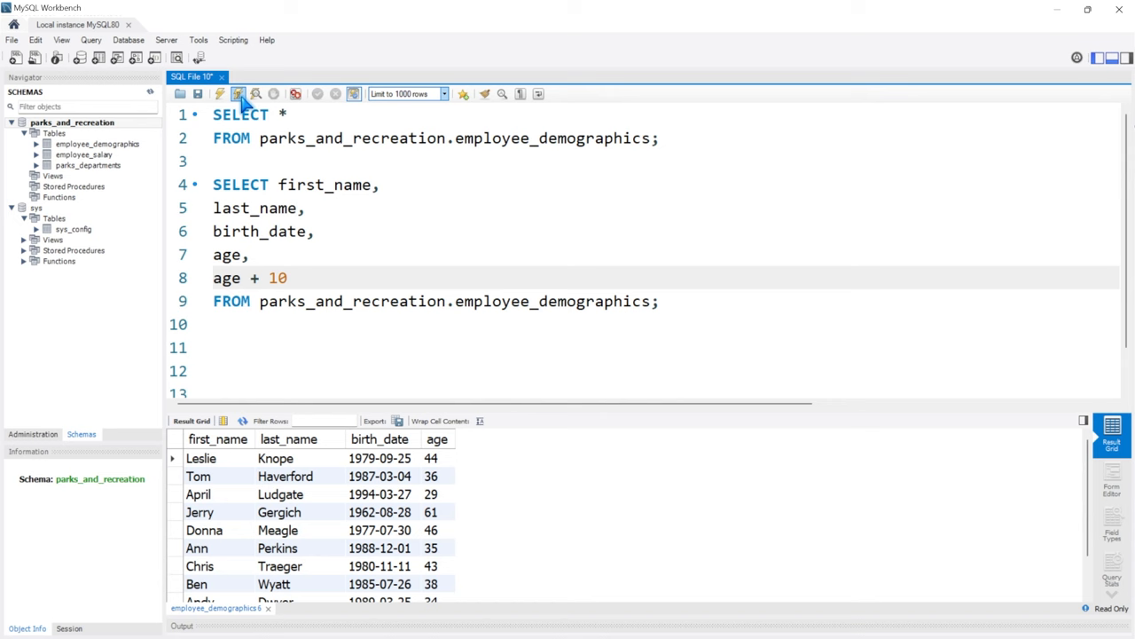
pyautogui.click(238, 92)
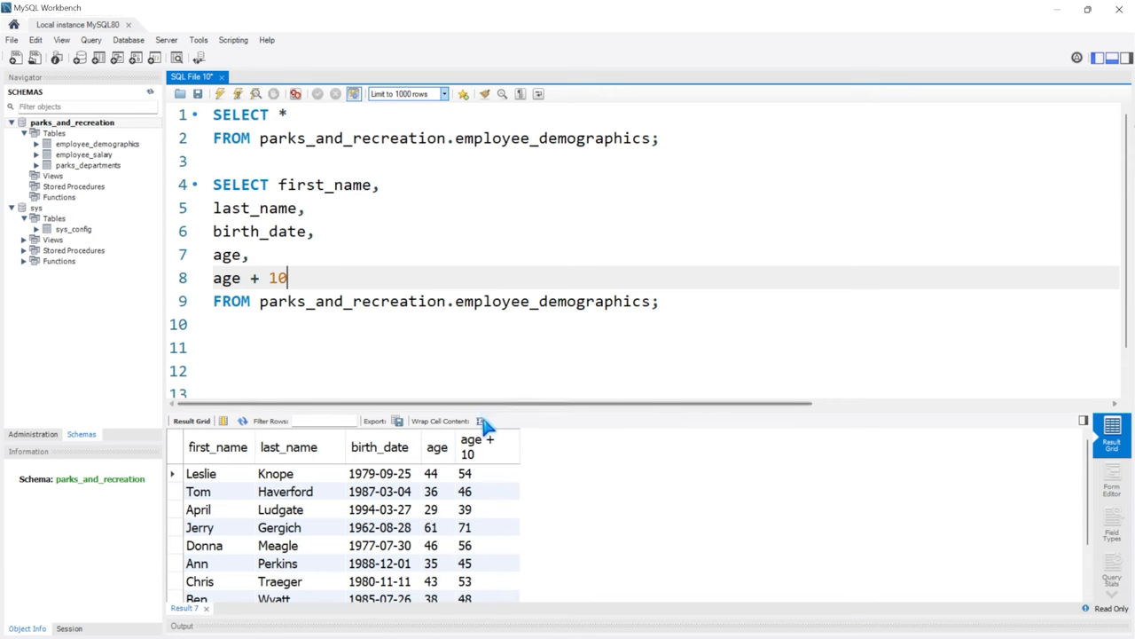
pyautogui.moveTo(453, 484)
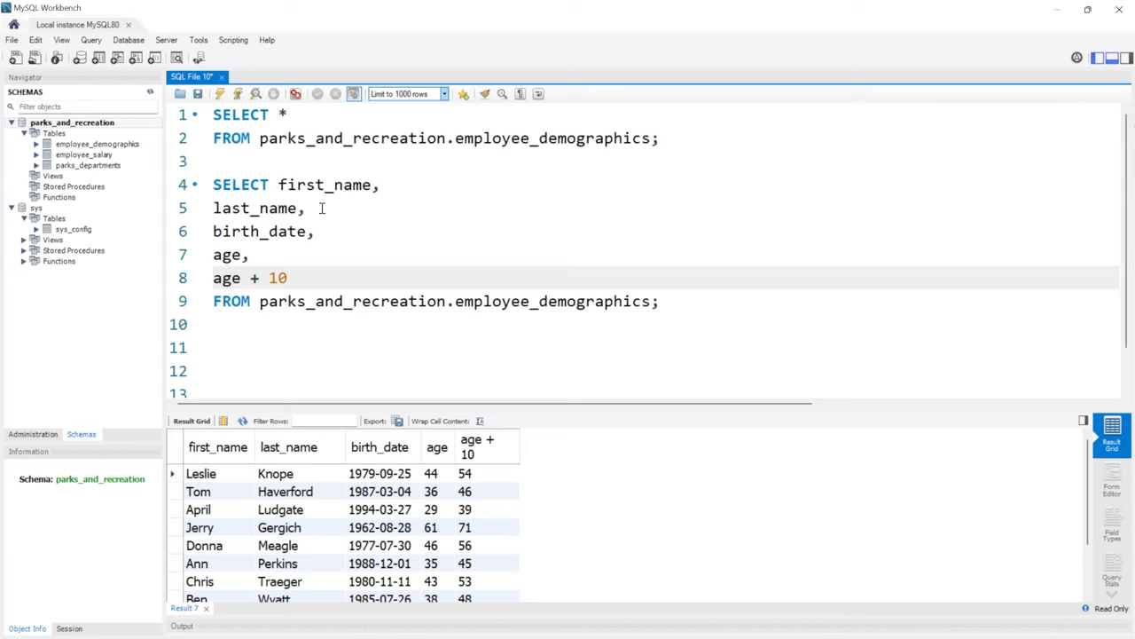
pyautogui.moveTo(295, 309)
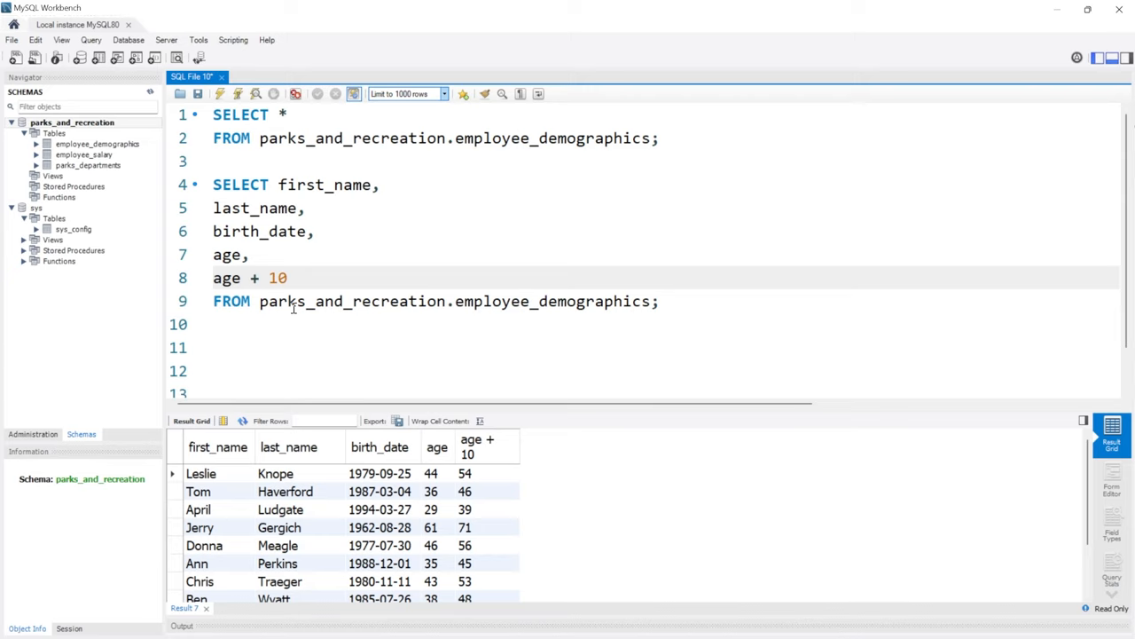
pyautogui.click(287, 277)
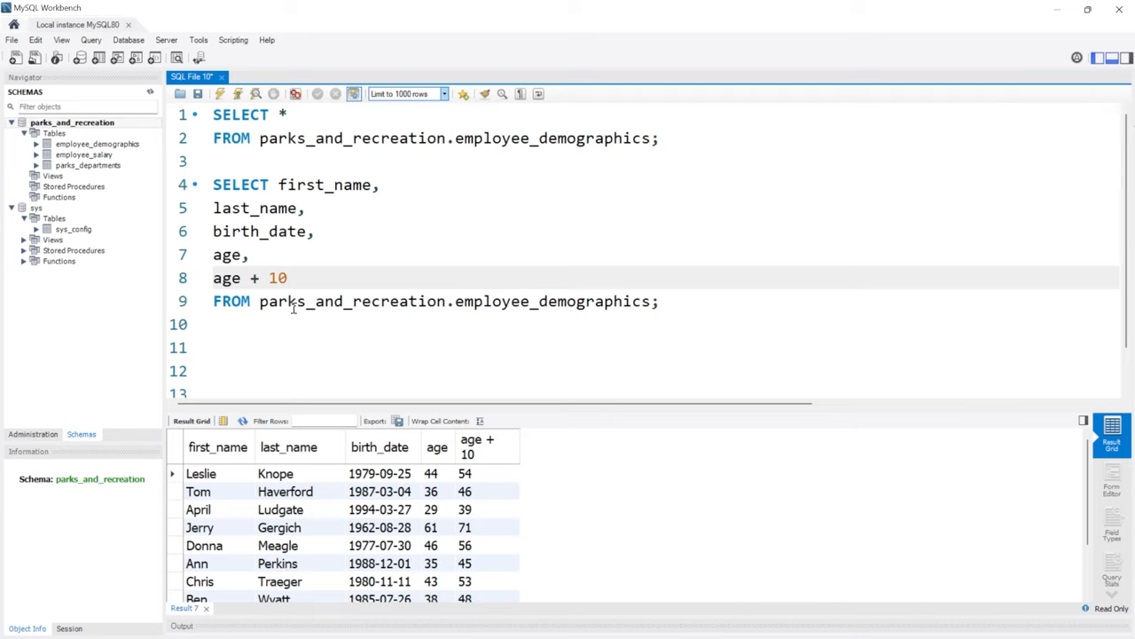
# Step: Write the comment line '# PEMDAS' on line 10 and highlight the word PEMDAS
pyautogui.write('# P')
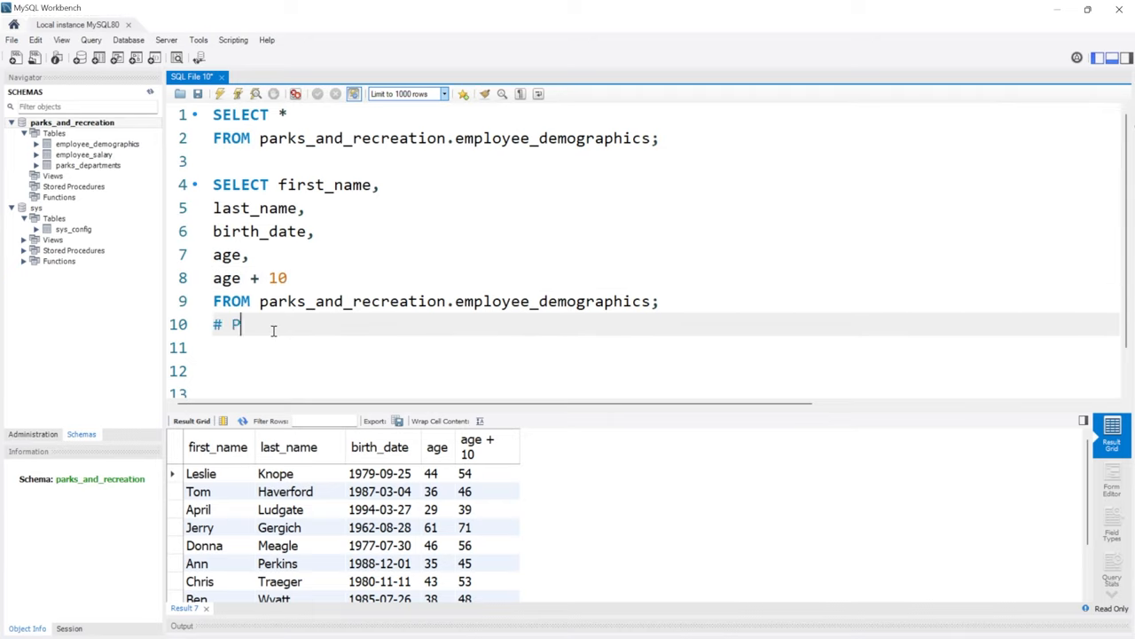
pyautogui.write('EMDAS')
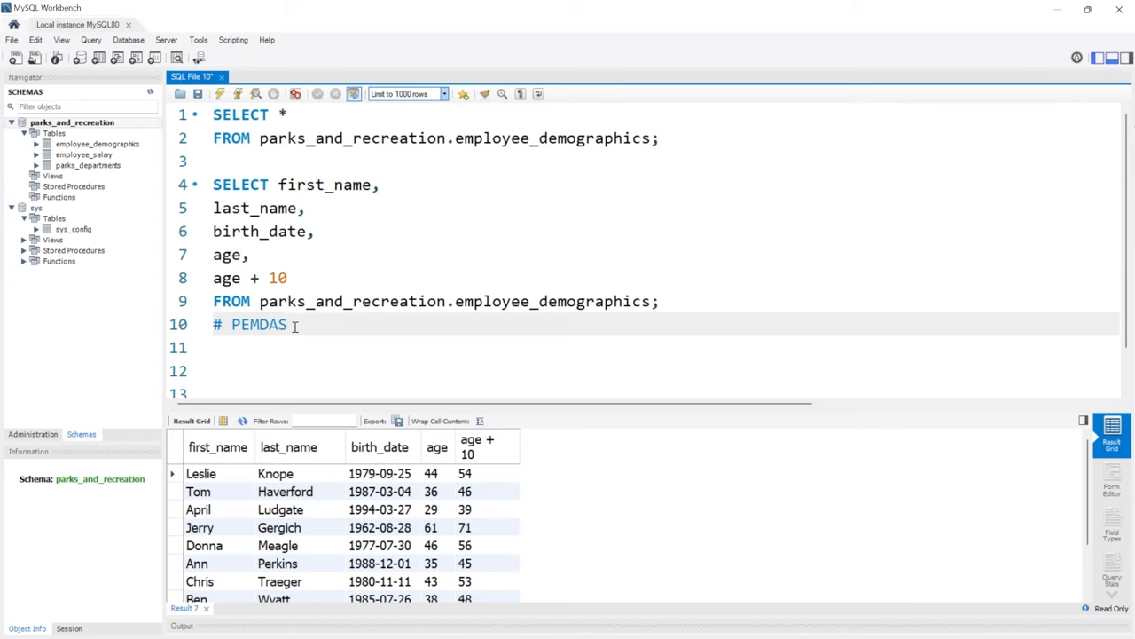
pyautogui.doubleClick(259, 323)
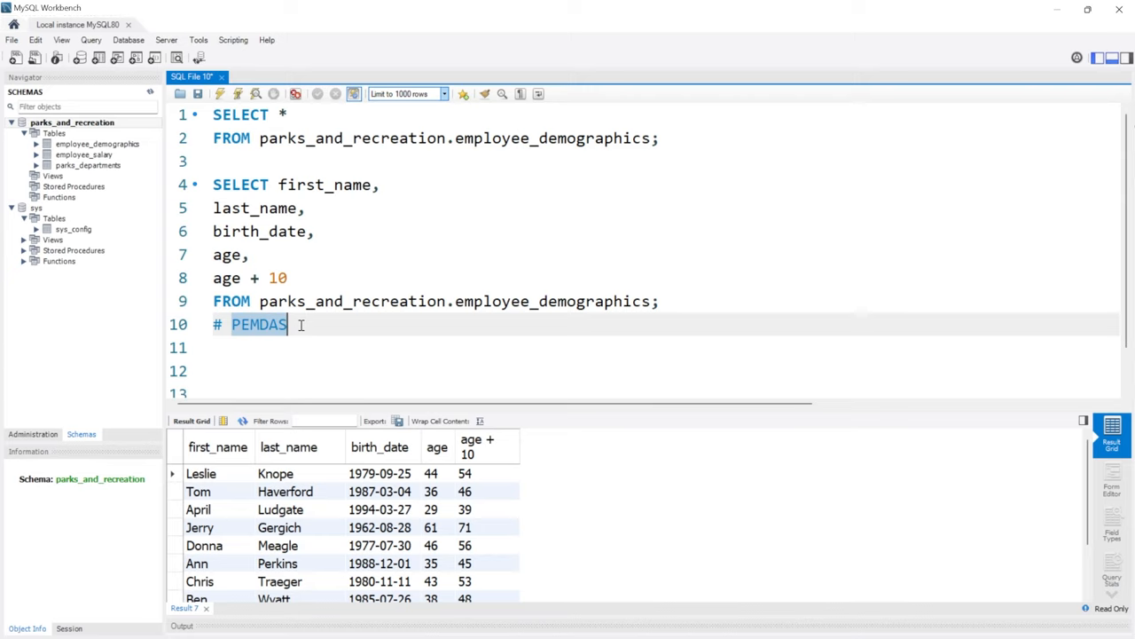
pyautogui.moveTo(247, 345)
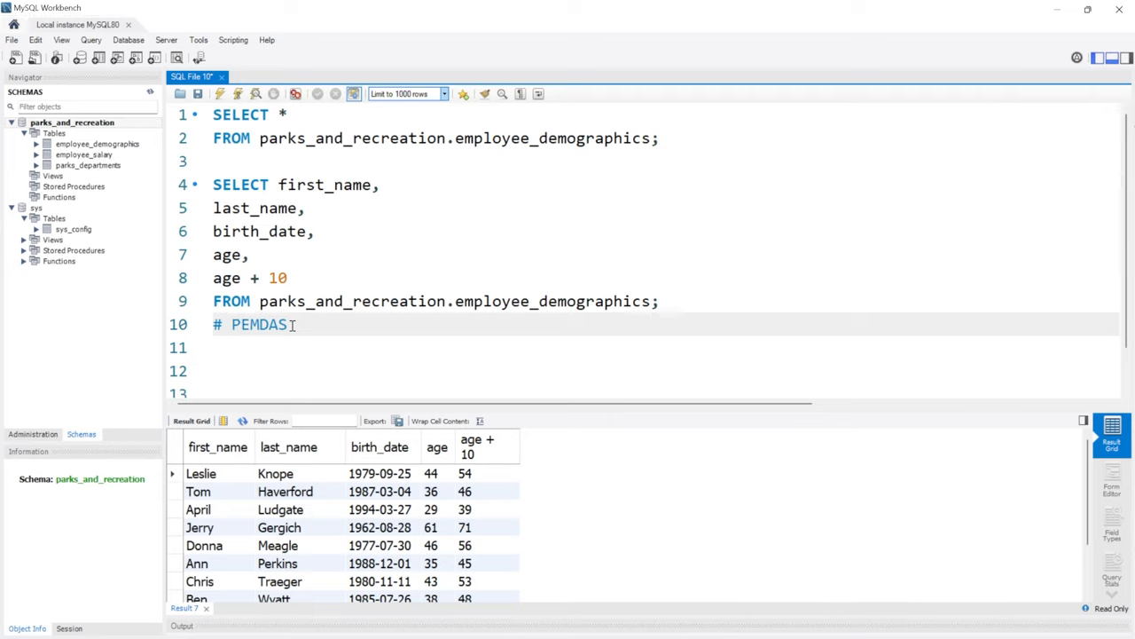
# Step: Change the expression to (age + 10) * 10 and run it
pyautogui.write(')')
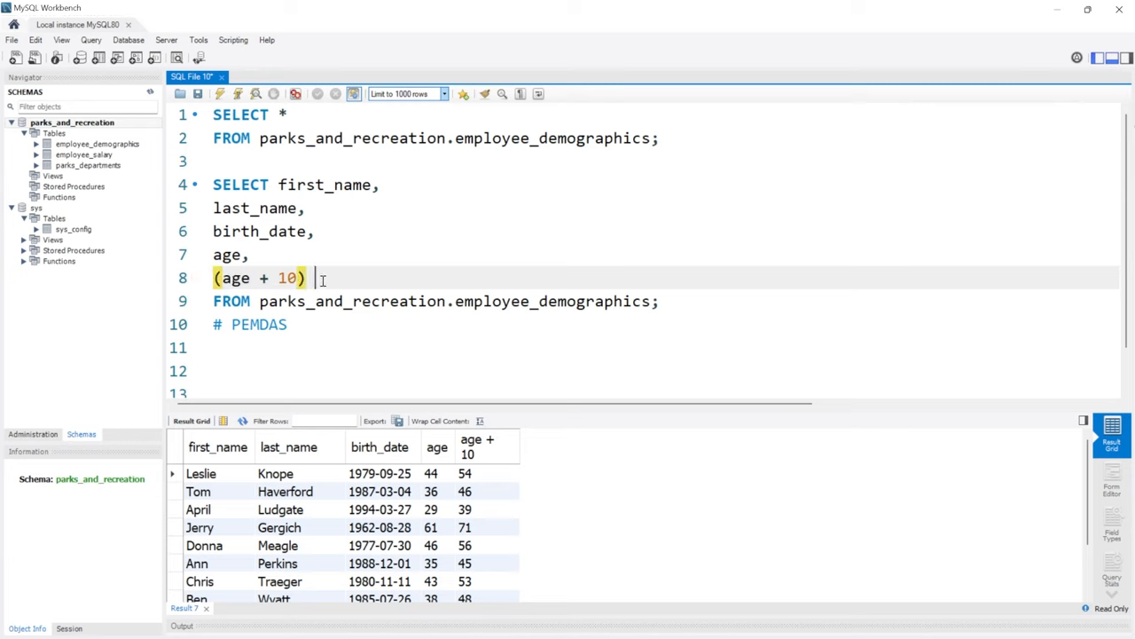
pyautogui.write('* 10')
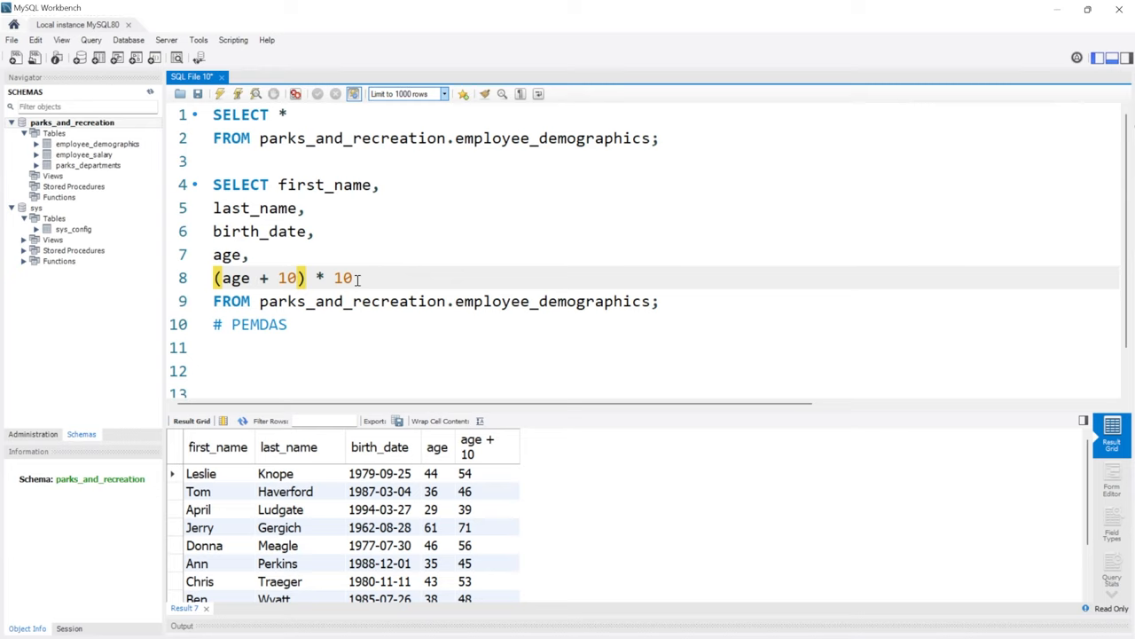
pyautogui.moveTo(237, 94)
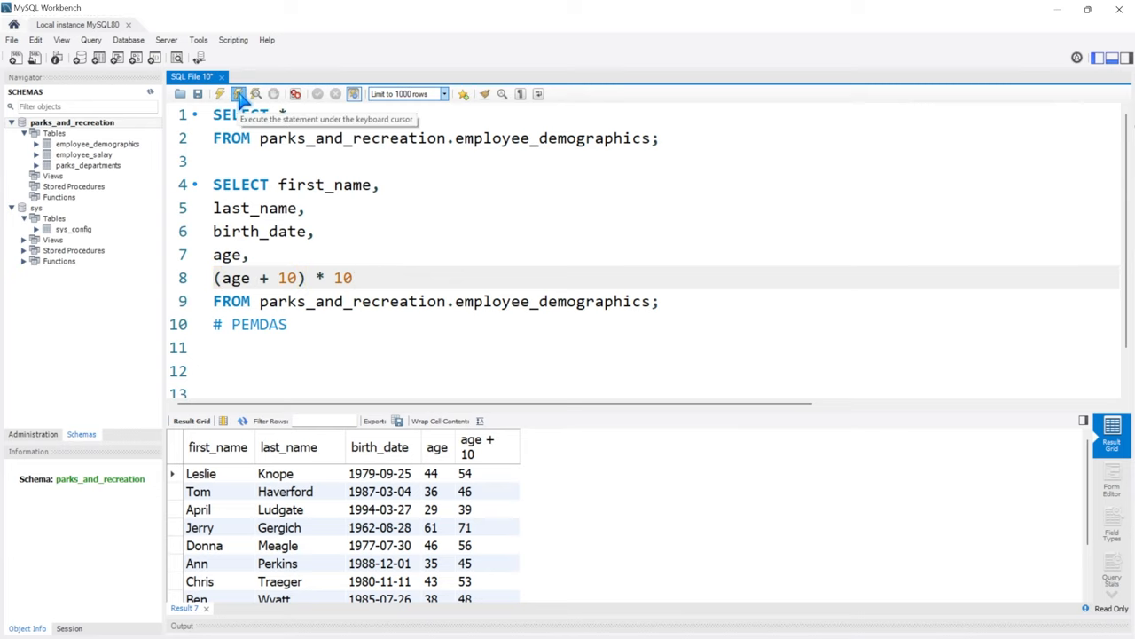
pyautogui.click(238, 94)
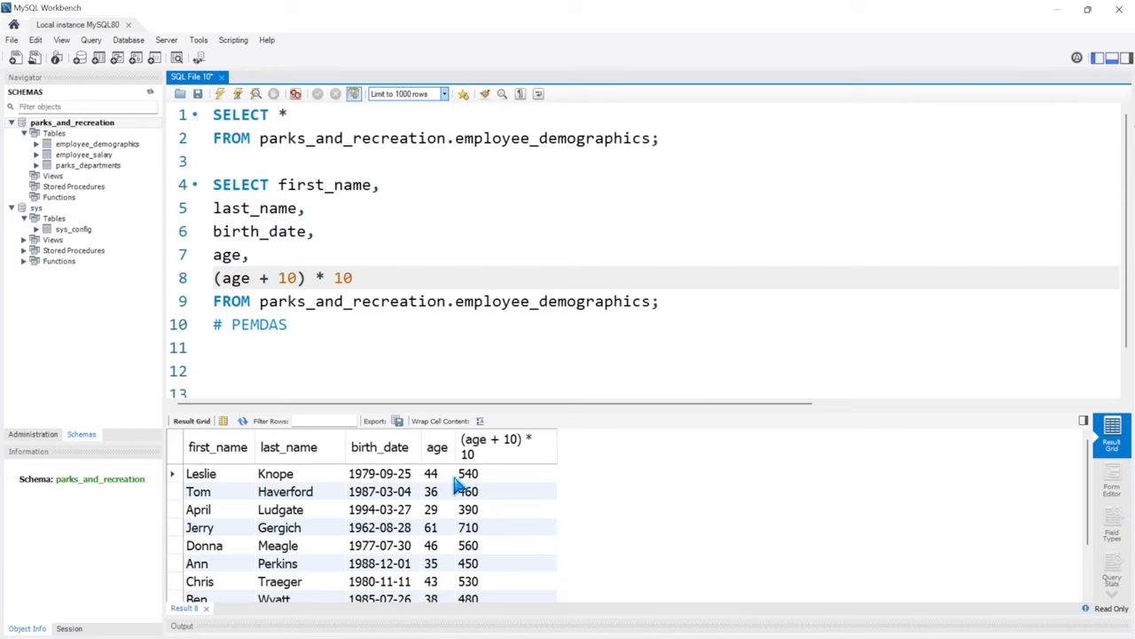
pyautogui.moveTo(511, 506)
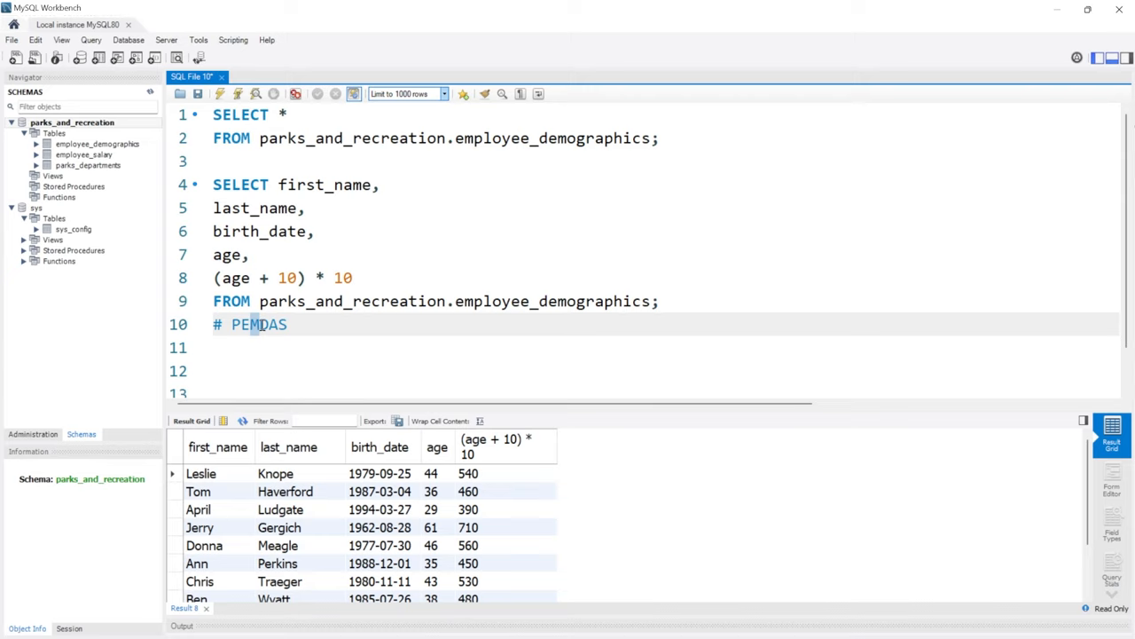
# Step: Extend it to (age + 10) * 10 + 10 and rerun, giving 550 for Leslie
pyautogui.write('+')
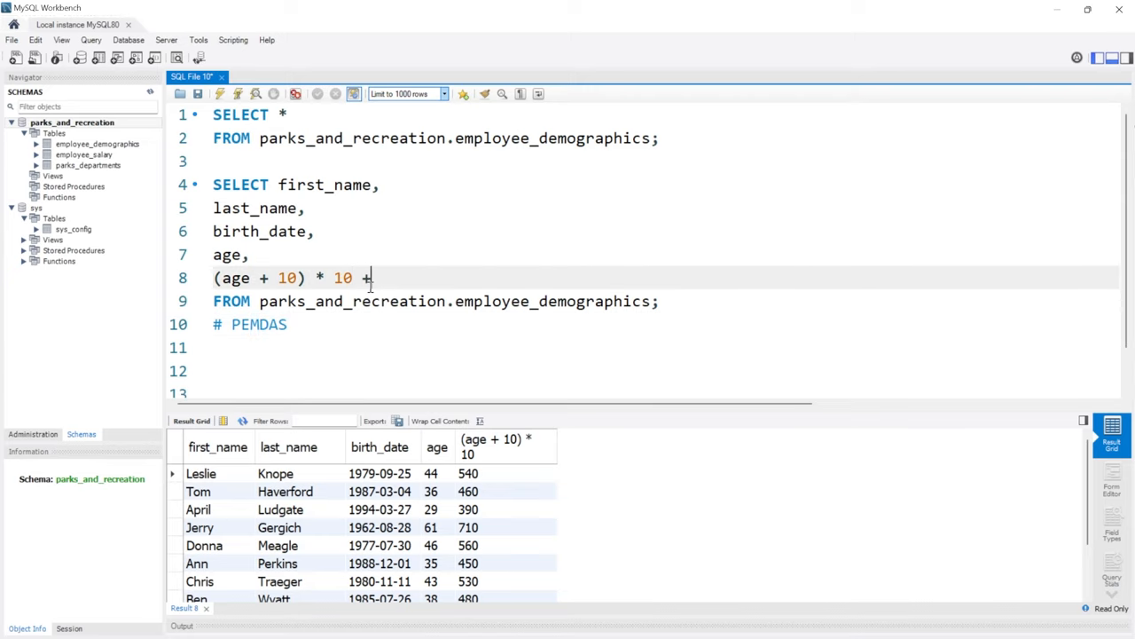
pyautogui.write('10')
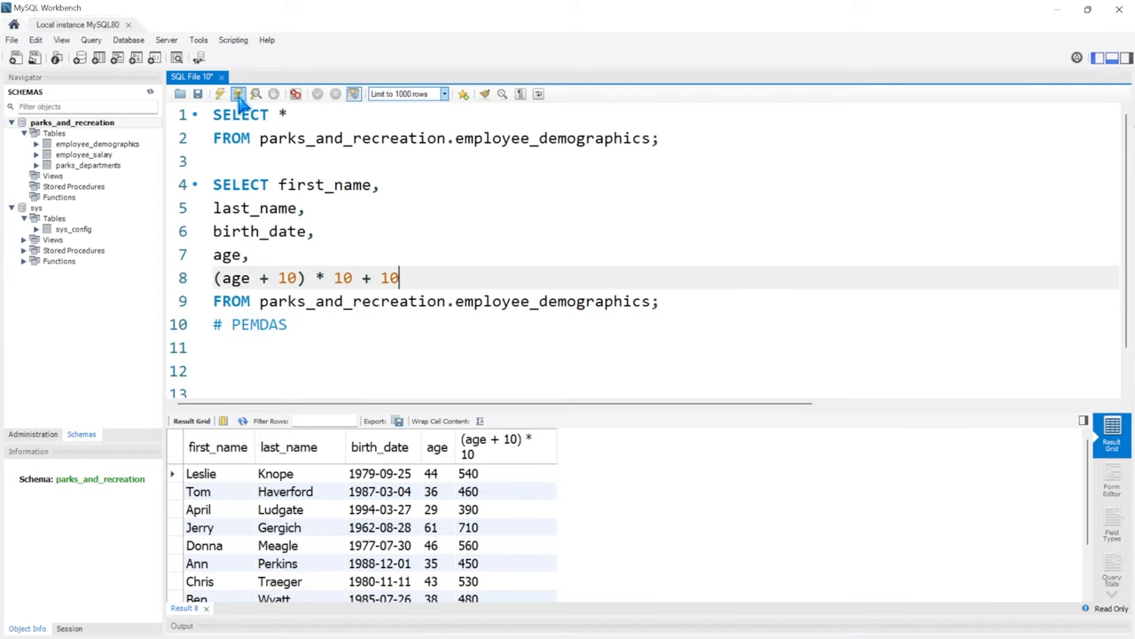
pyautogui.click(238, 93)
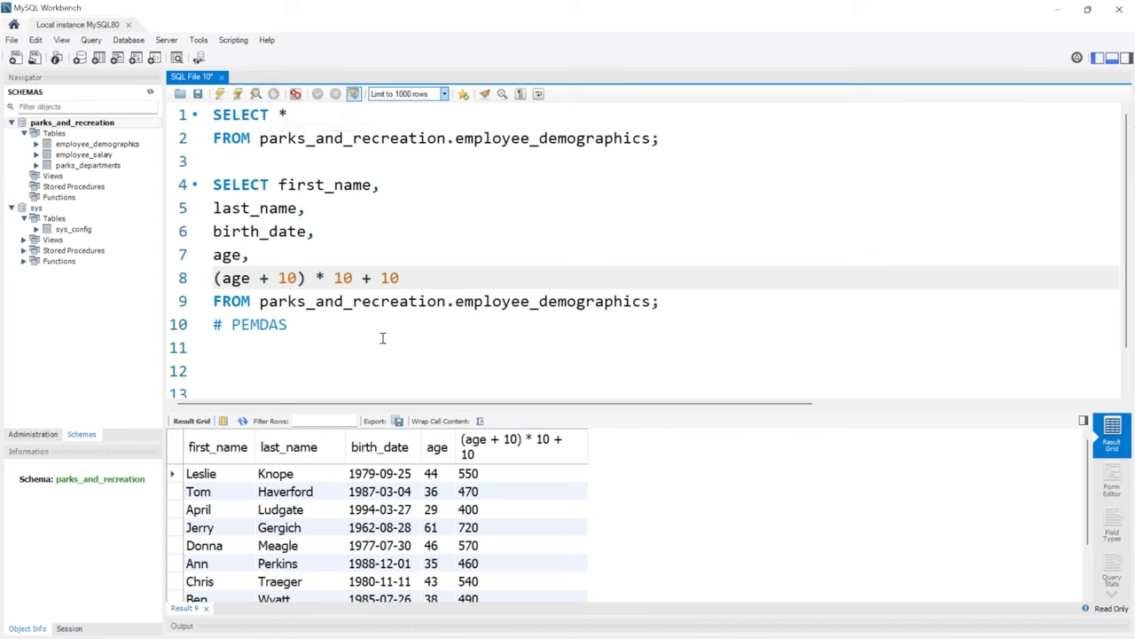
pyautogui.click(399, 276)
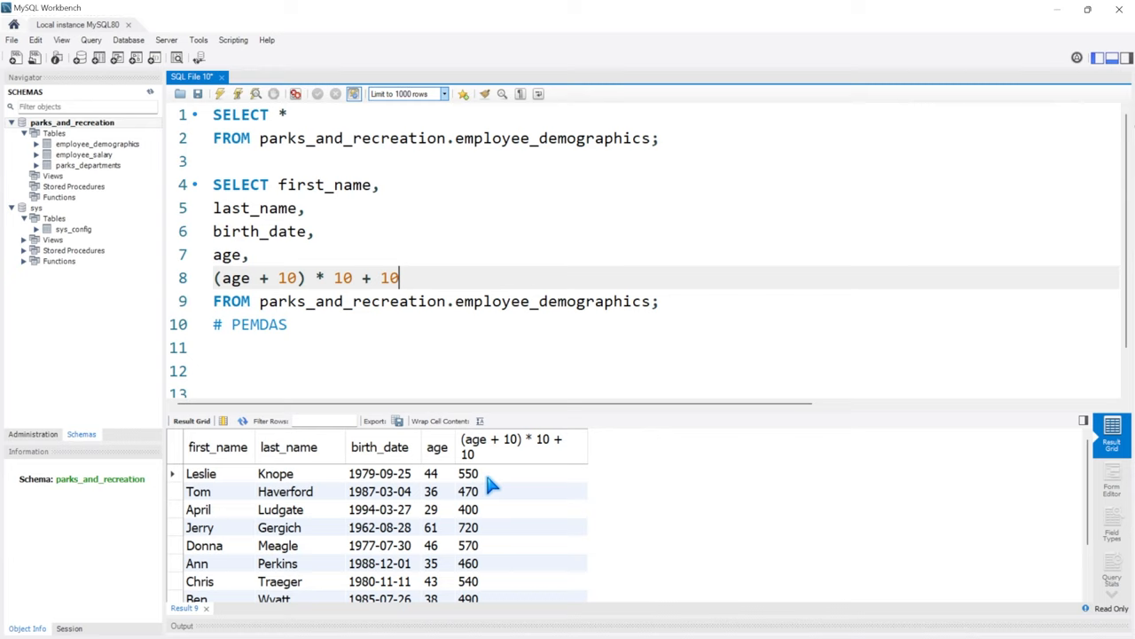
pyautogui.moveTo(362, 147)
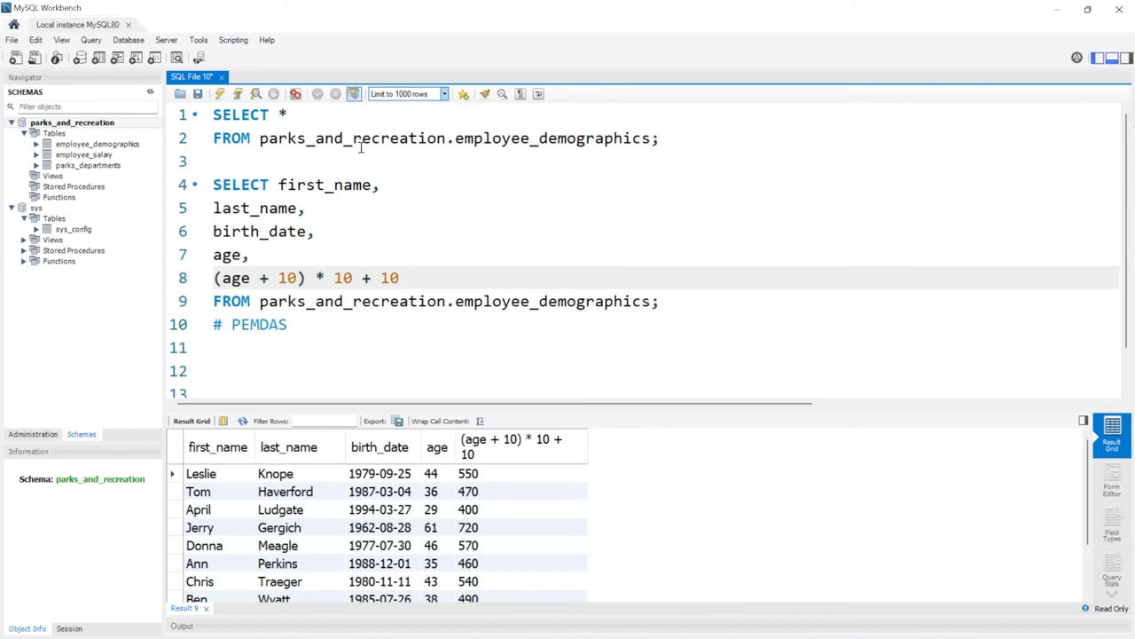
pyautogui.moveTo(238, 92)
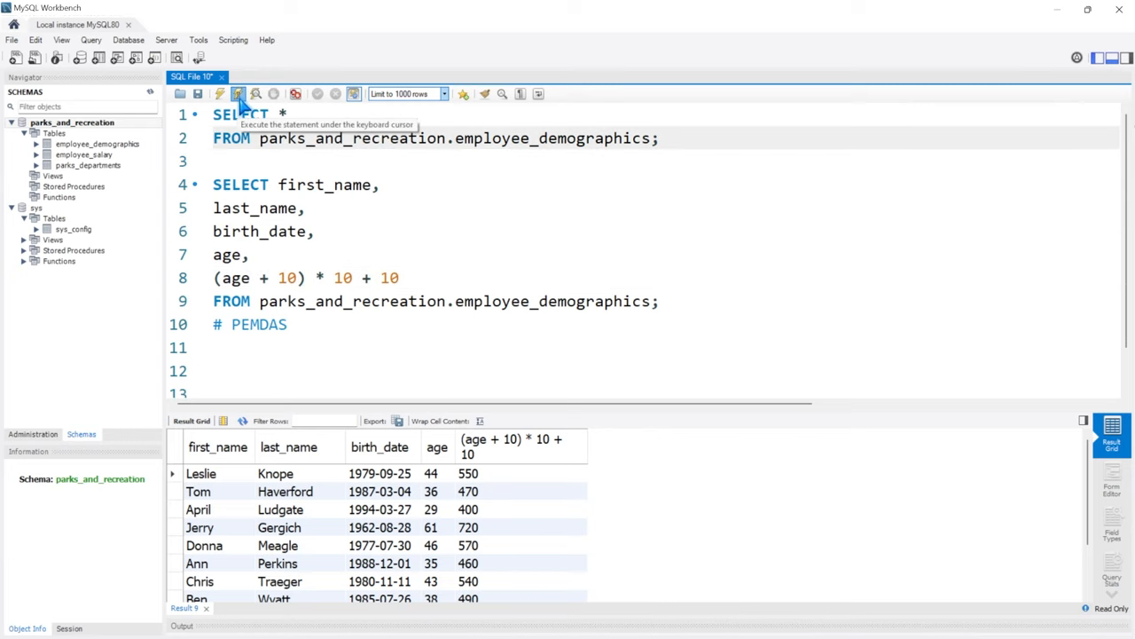
# Step: Rerun SELECT * on employee_demographics to list every column again
pyautogui.click(238, 94)
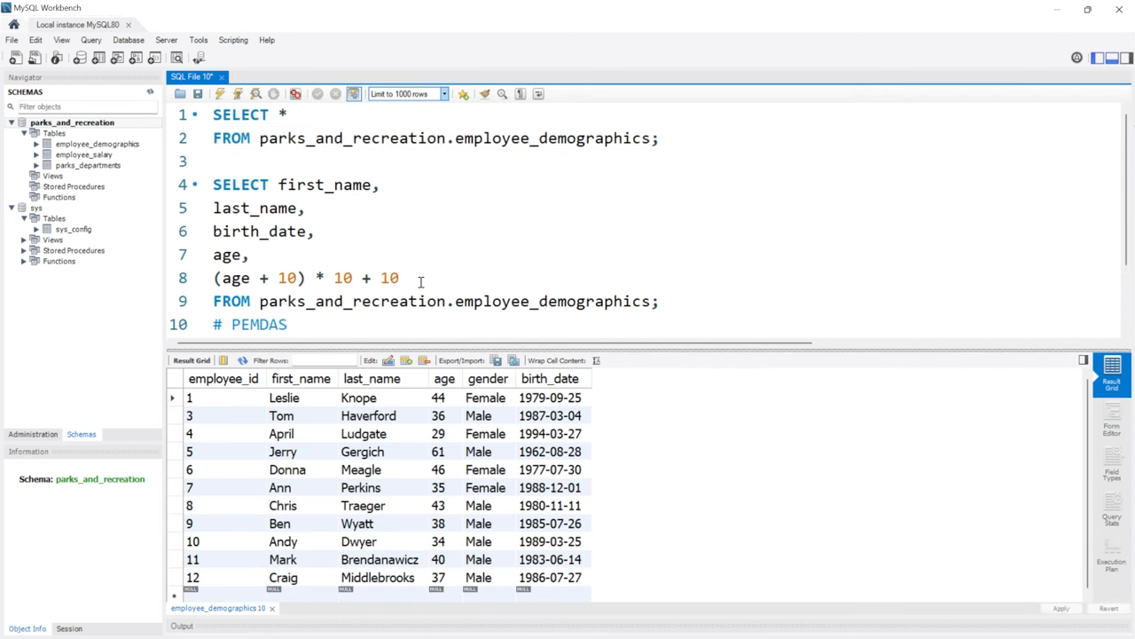
pyautogui.scroll(-3)
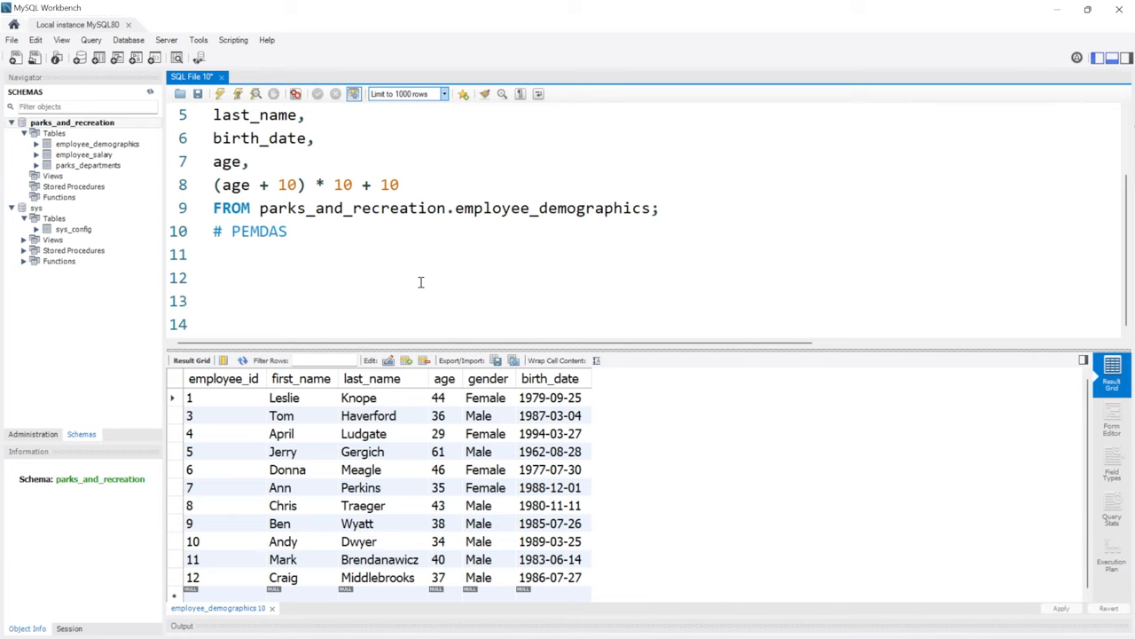
pyautogui.moveTo(461, 292)
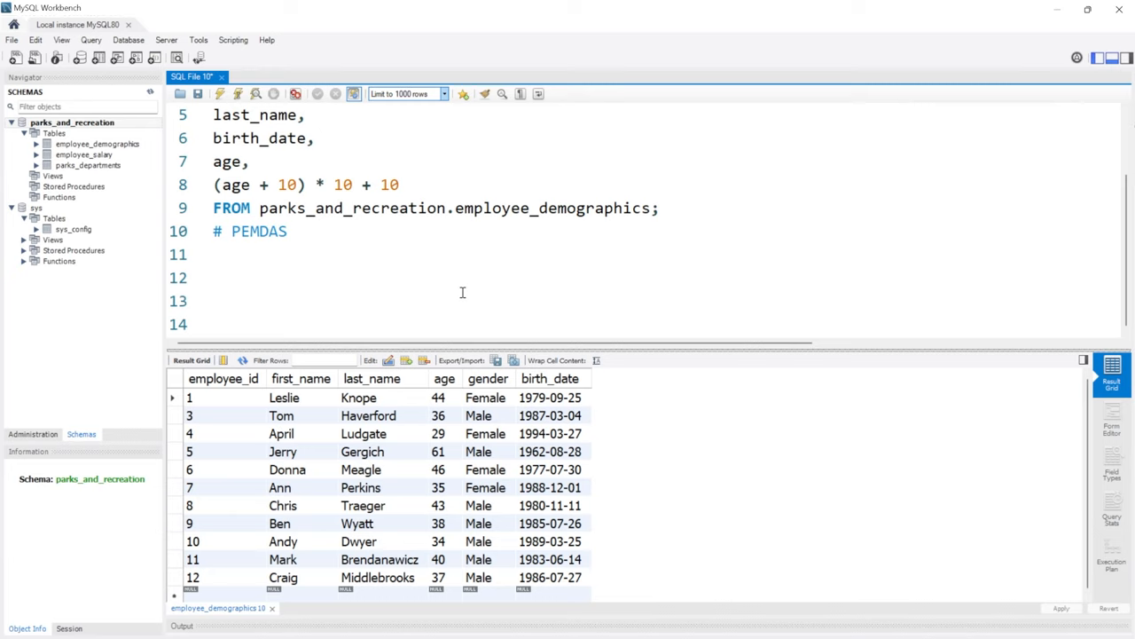
# Step: Write SELECT first_name on line 12 below the comment and run it to list only first names
pyautogui.click(655, 207)
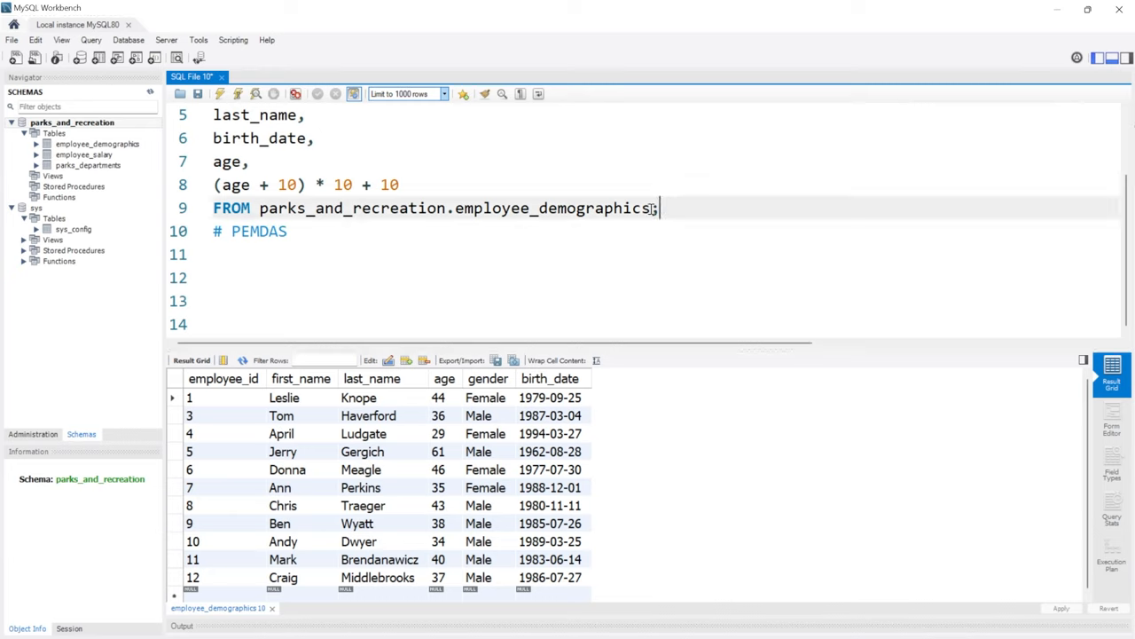
pyautogui.click(252, 301)
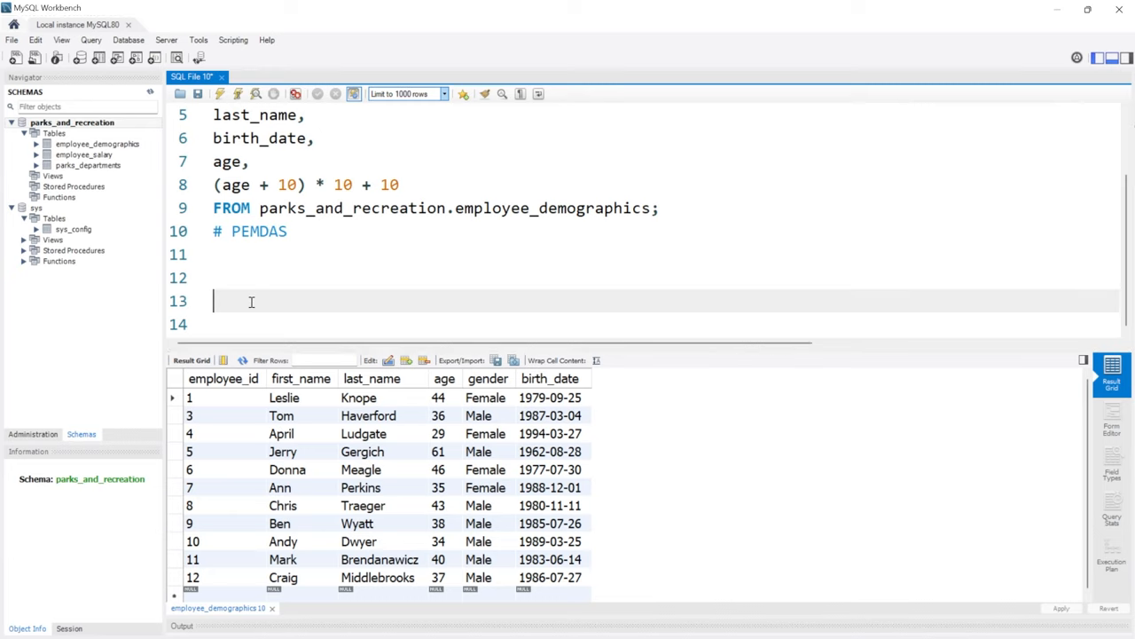
pyautogui.write('SE')
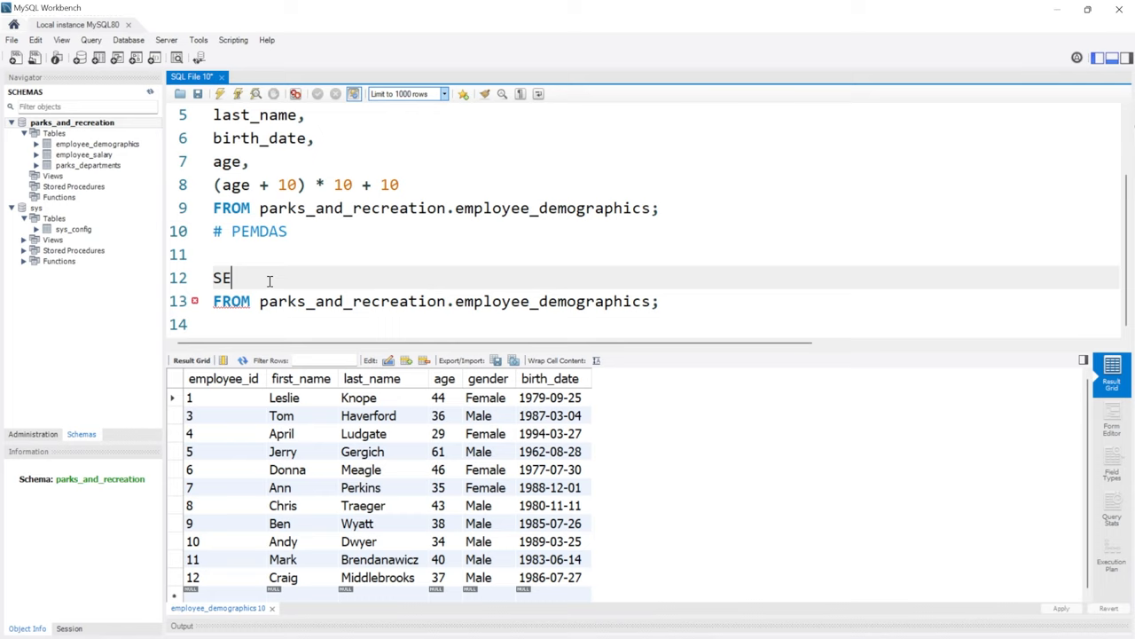
pyautogui.write('LECT fi')
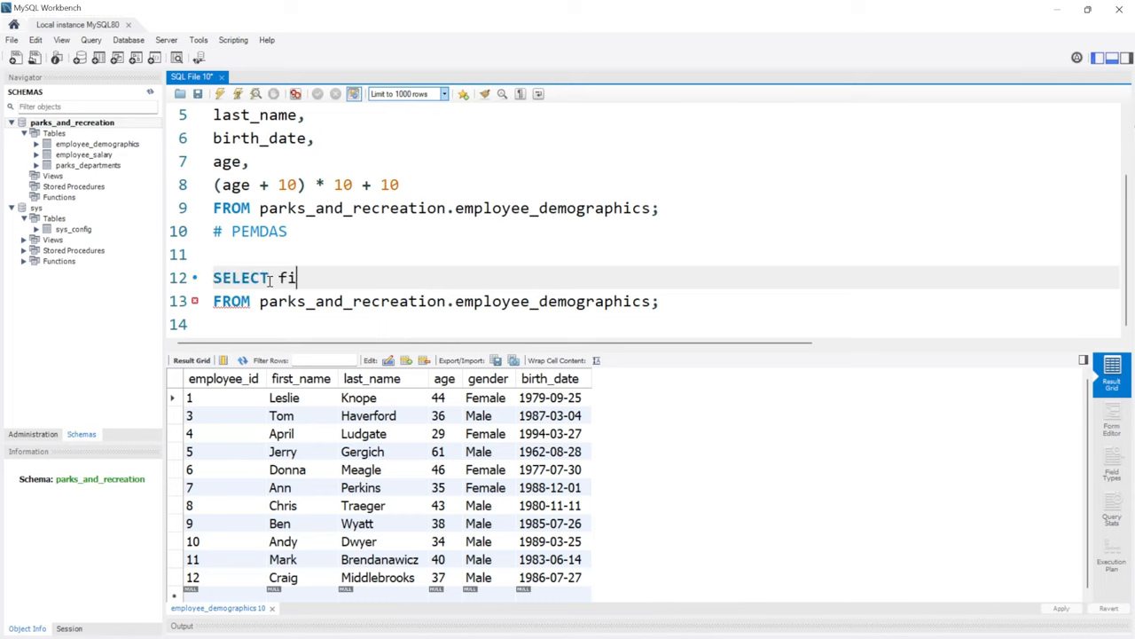
pyautogui.write('rst_name')
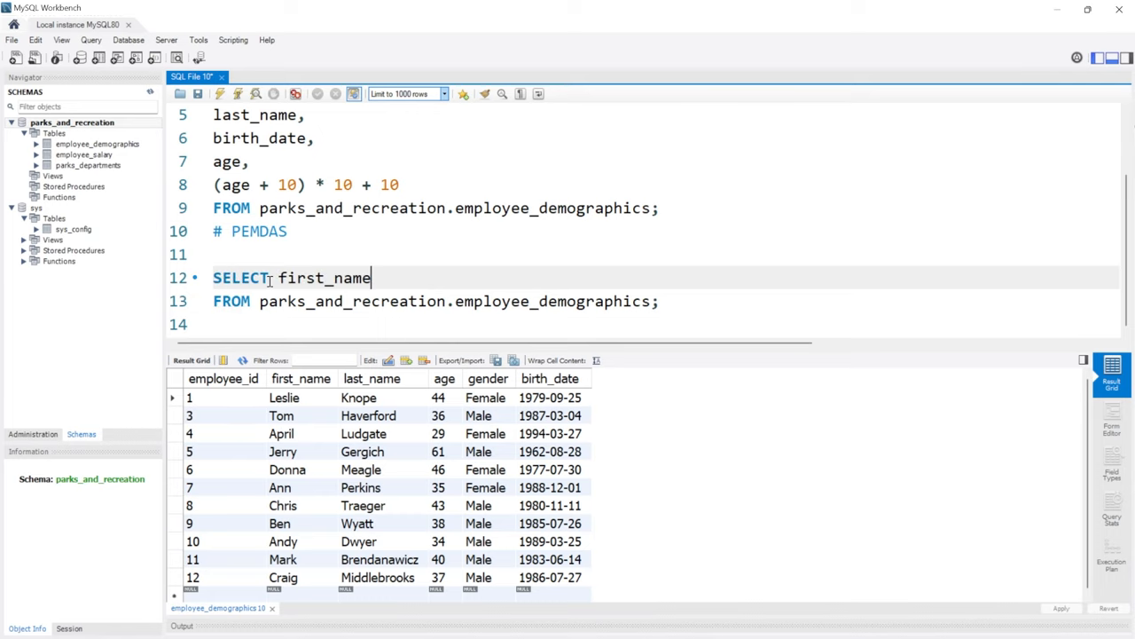
pyautogui.click(238, 92)
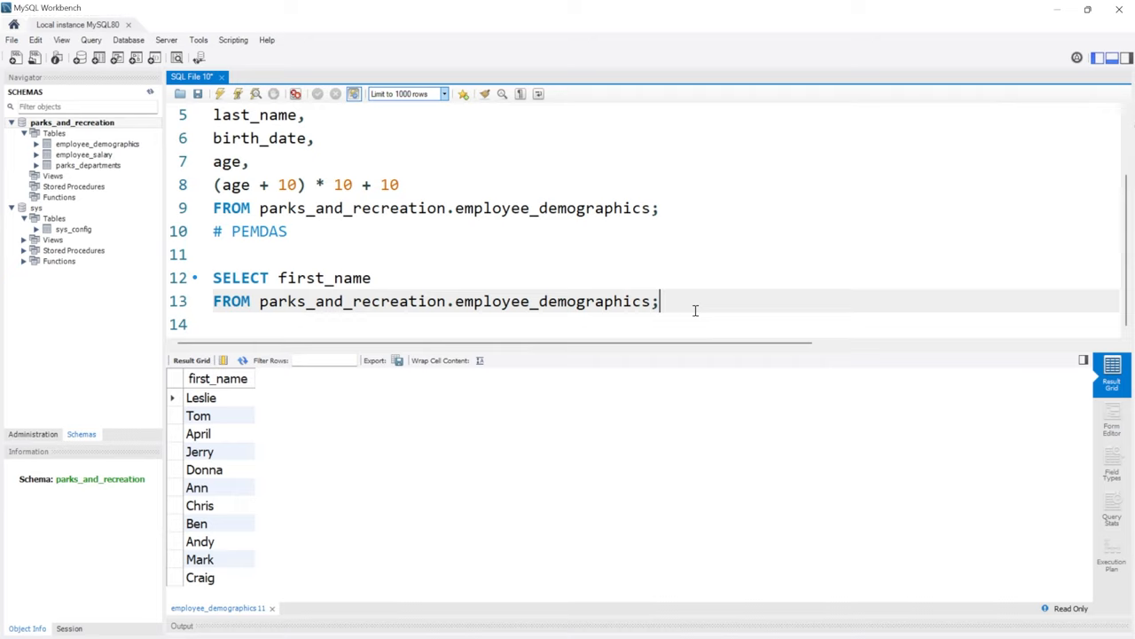
pyautogui.scroll(-3)
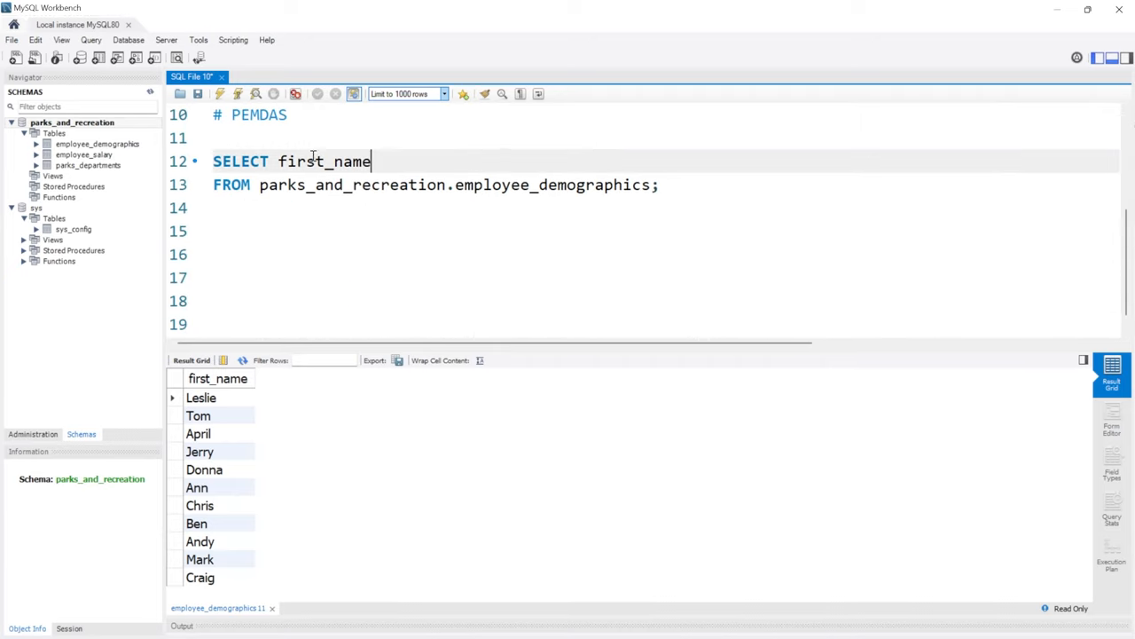
pyautogui.moveTo(229, 425)
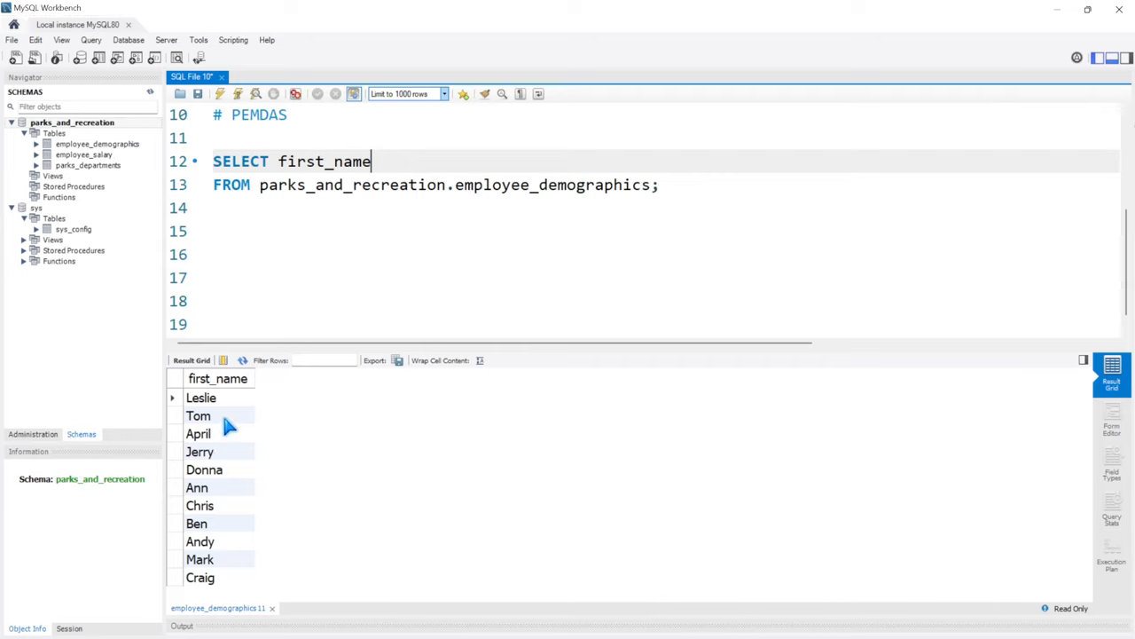
pyautogui.moveTo(276, 162)
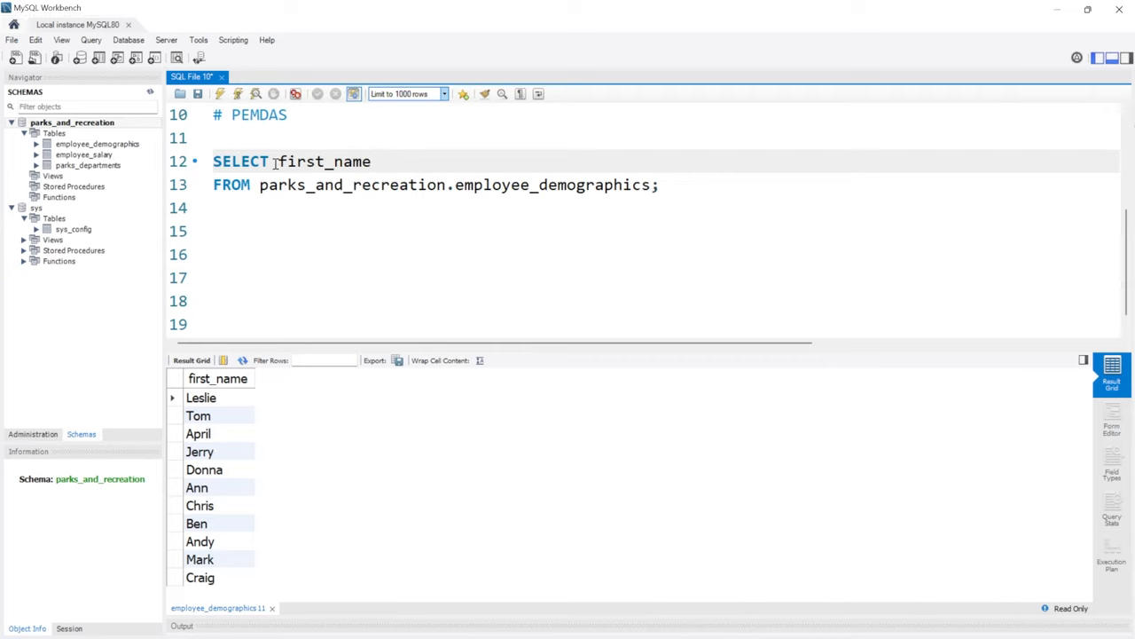
# Step: Make it SELECT DISTINCT first_name FROM parks_and_recreation.employee_demographics;
pyautogui.write('DISTIN')
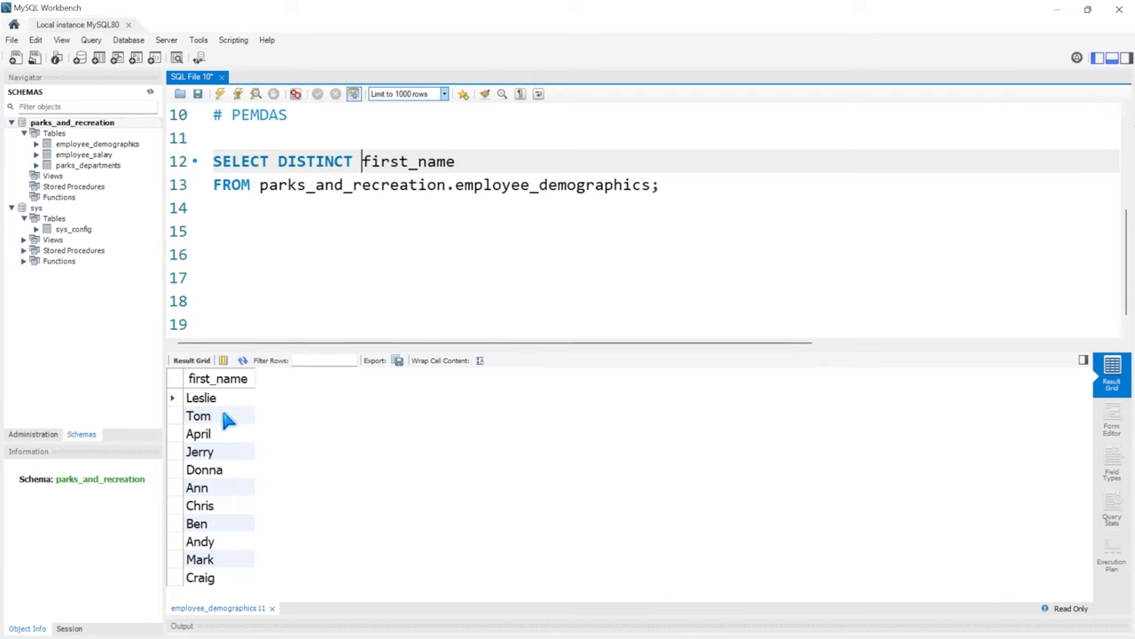
pyautogui.moveTo(227, 578)
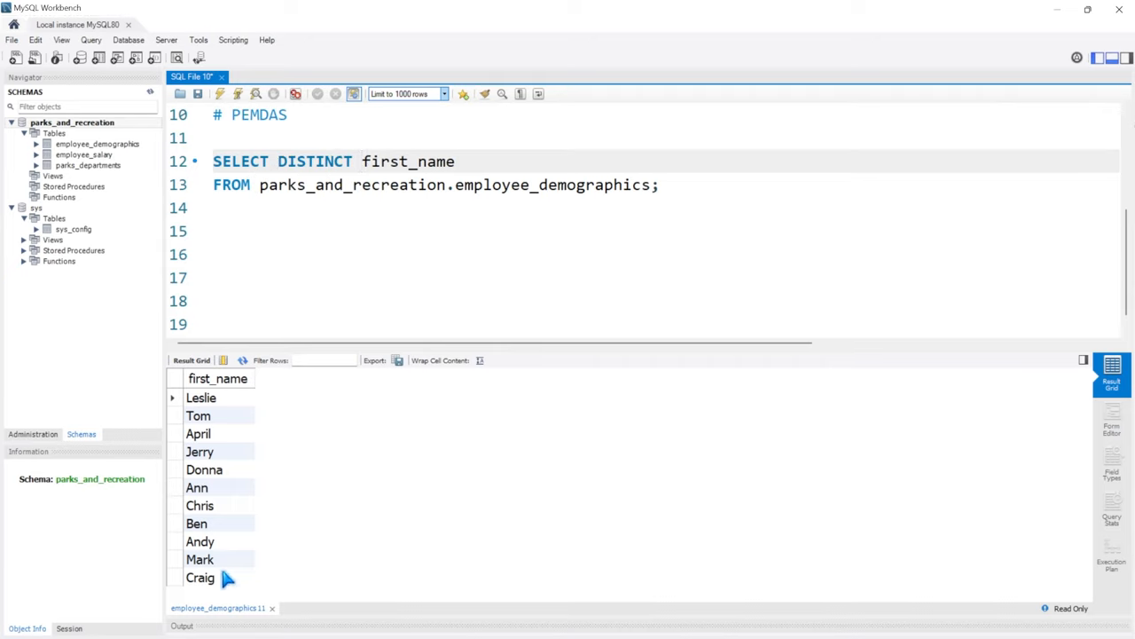
pyautogui.moveTo(238, 94)
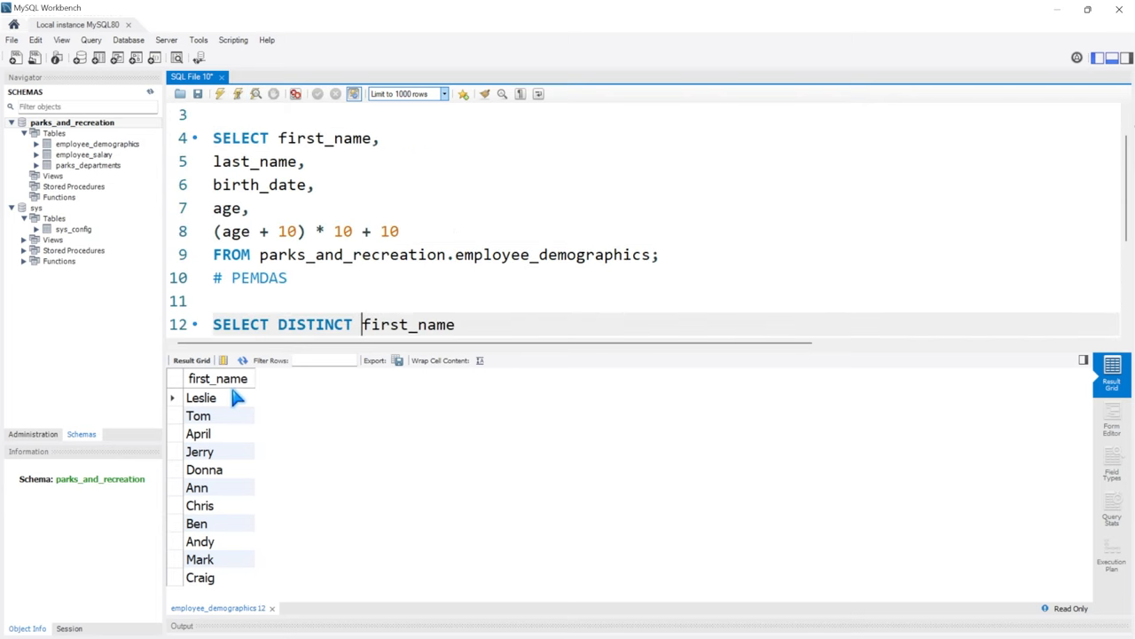
pyautogui.write('FROM parks_and_recreation.employee_demographics;')
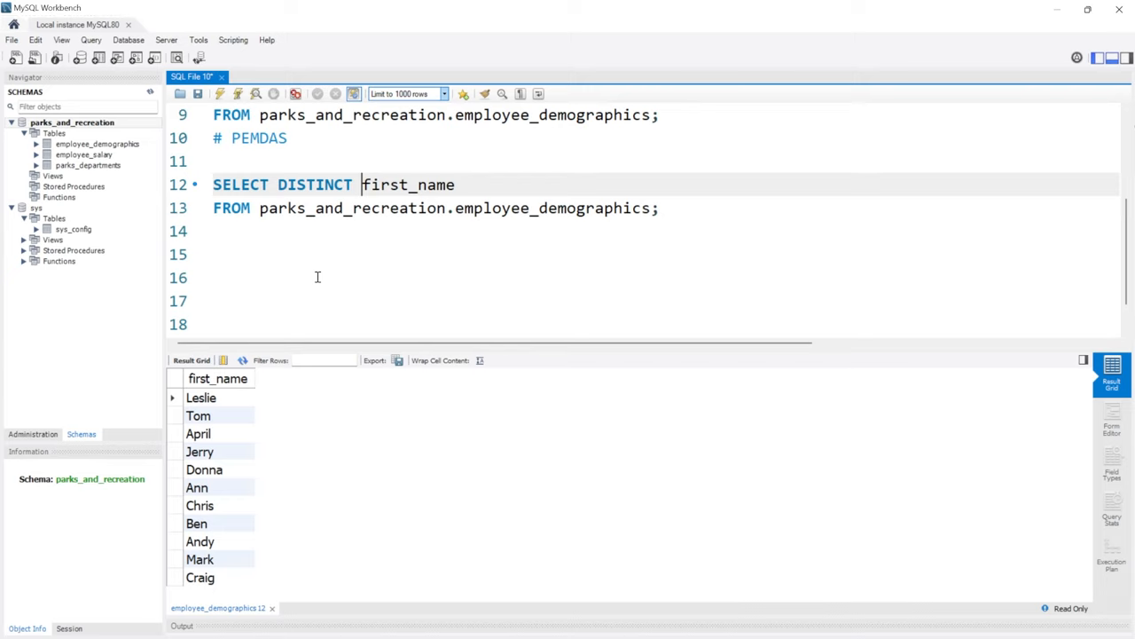
pyautogui.moveTo(440, 185)
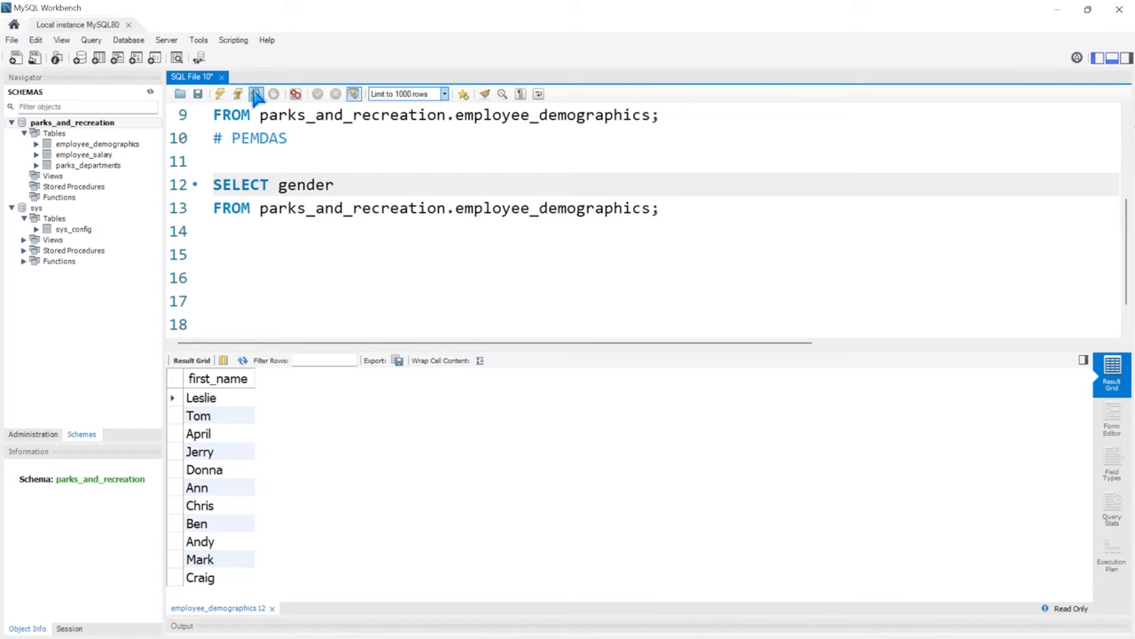
# Step: Run SELECT gender and point out the repeated Female values in the results
pyautogui.click(256, 94)
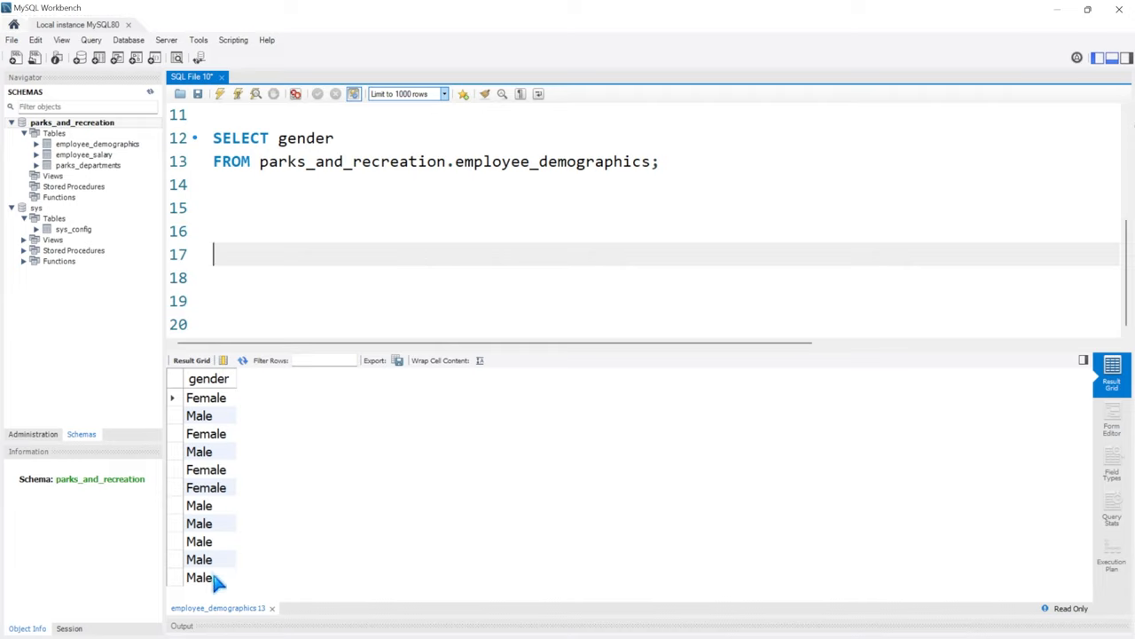
pyautogui.click(205, 397)
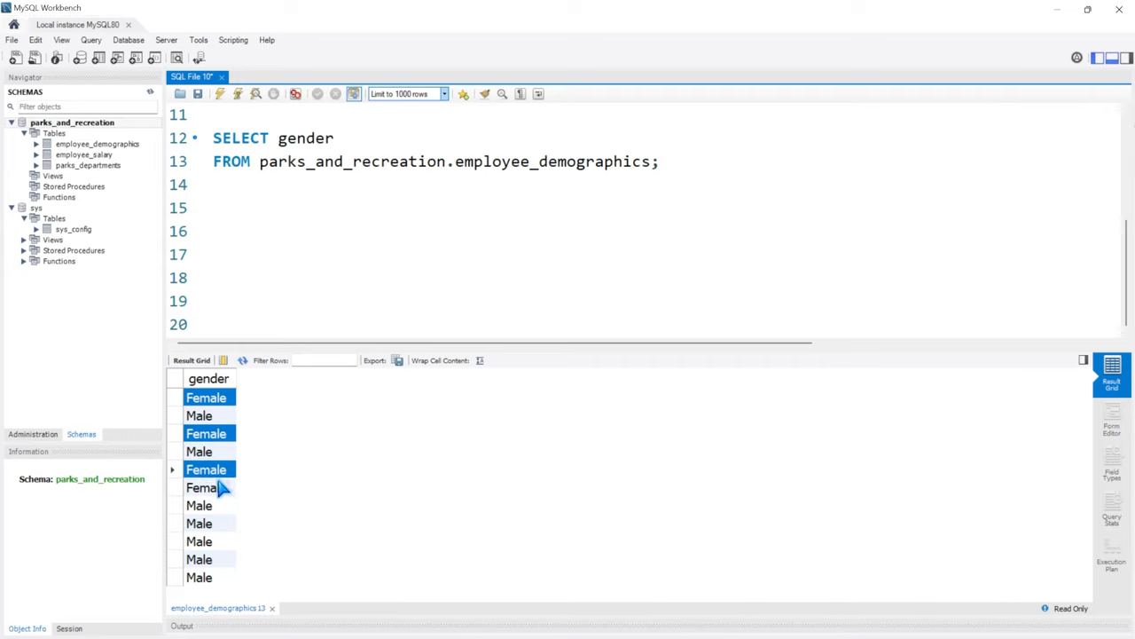
pyautogui.click(206, 486)
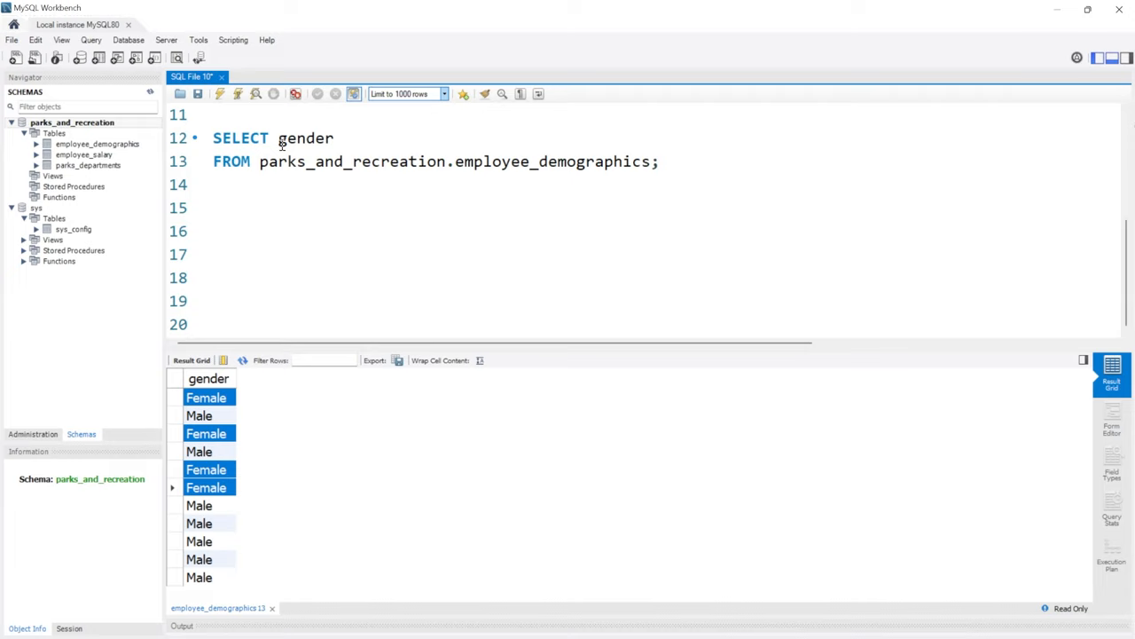
# Step: Make the query SELECT DISTINCT gender so it returns only Female and Male
pyautogui.write('DISTINCT')
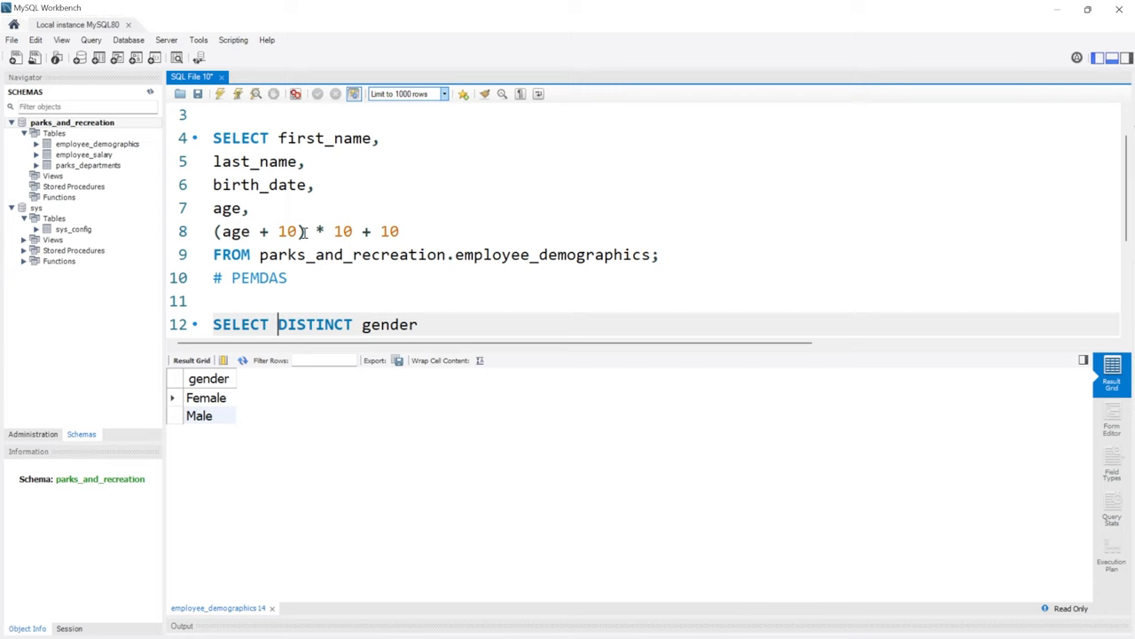
pyautogui.scroll(-3)
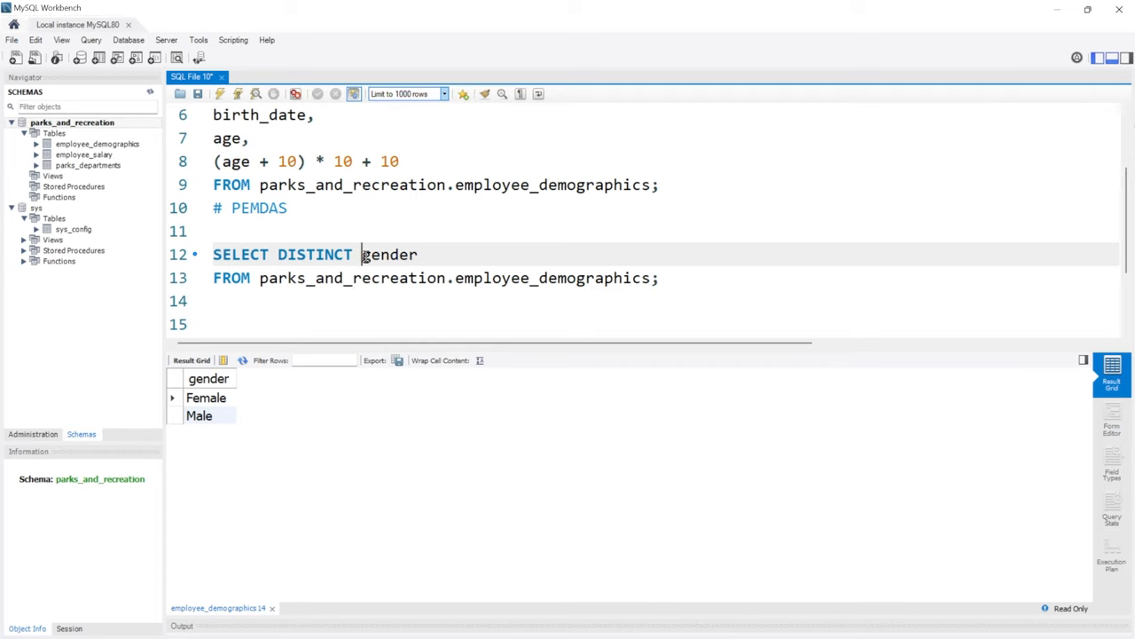
# Step: Run SELECT DISTINCT first_name, gender and inspect Leslie's row in the results
pyautogui.write('first_name,')
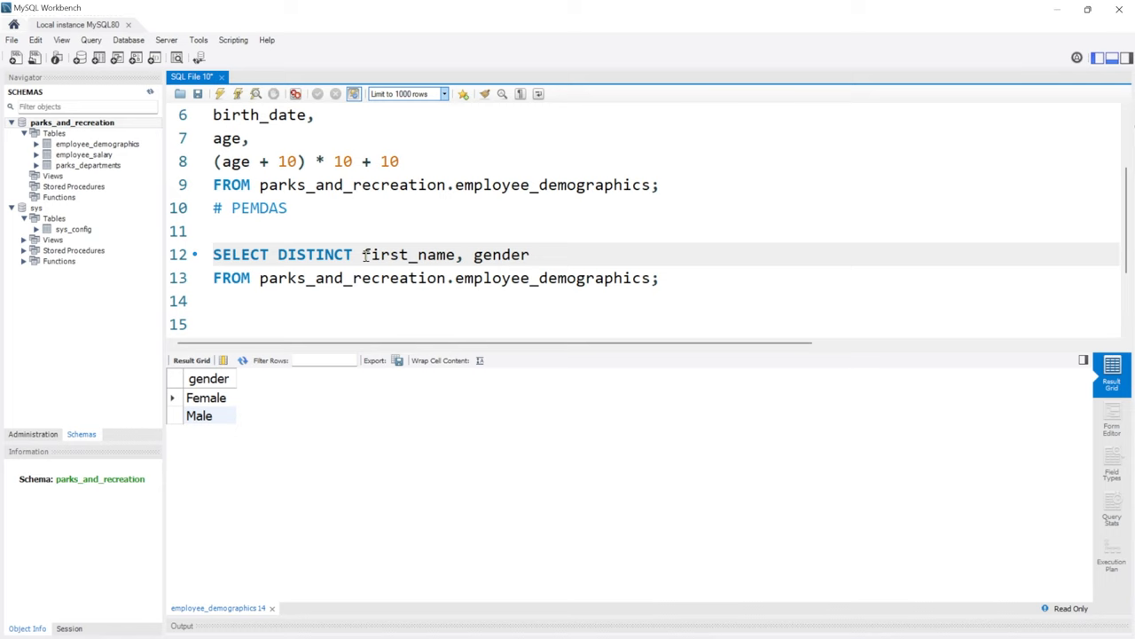
pyautogui.moveTo(237, 94)
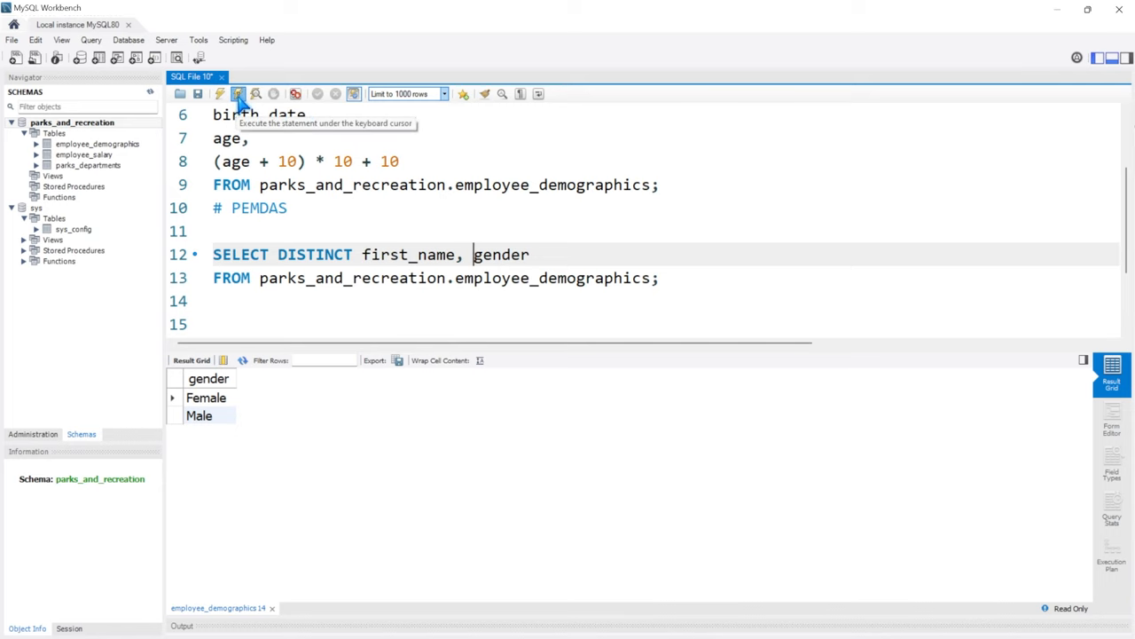
pyautogui.click(237, 93)
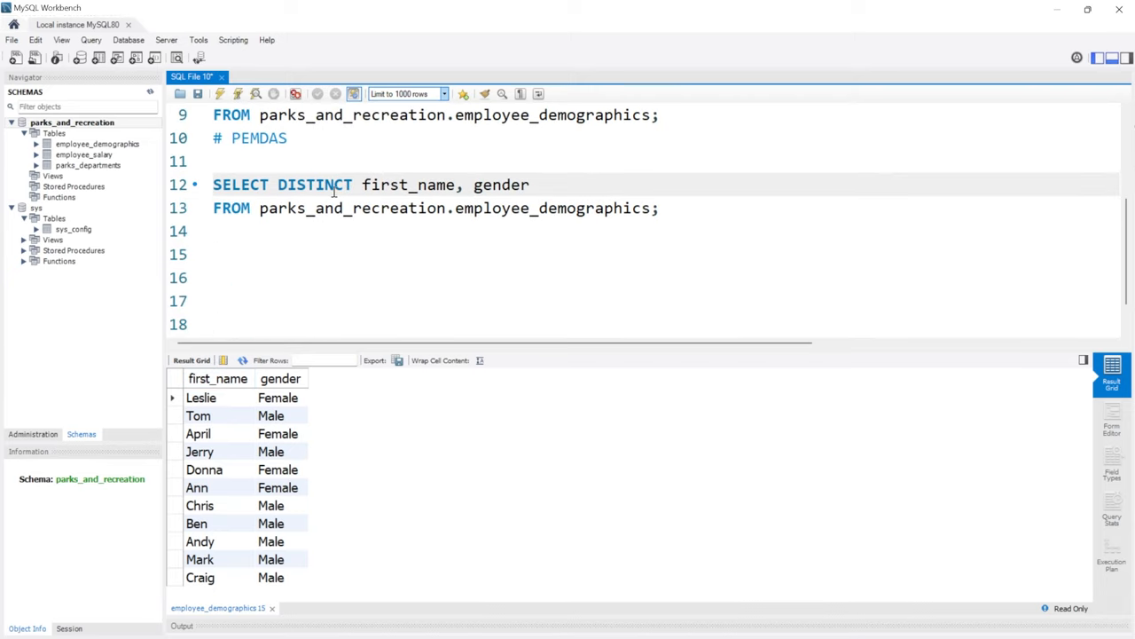
pyautogui.click(200, 398)
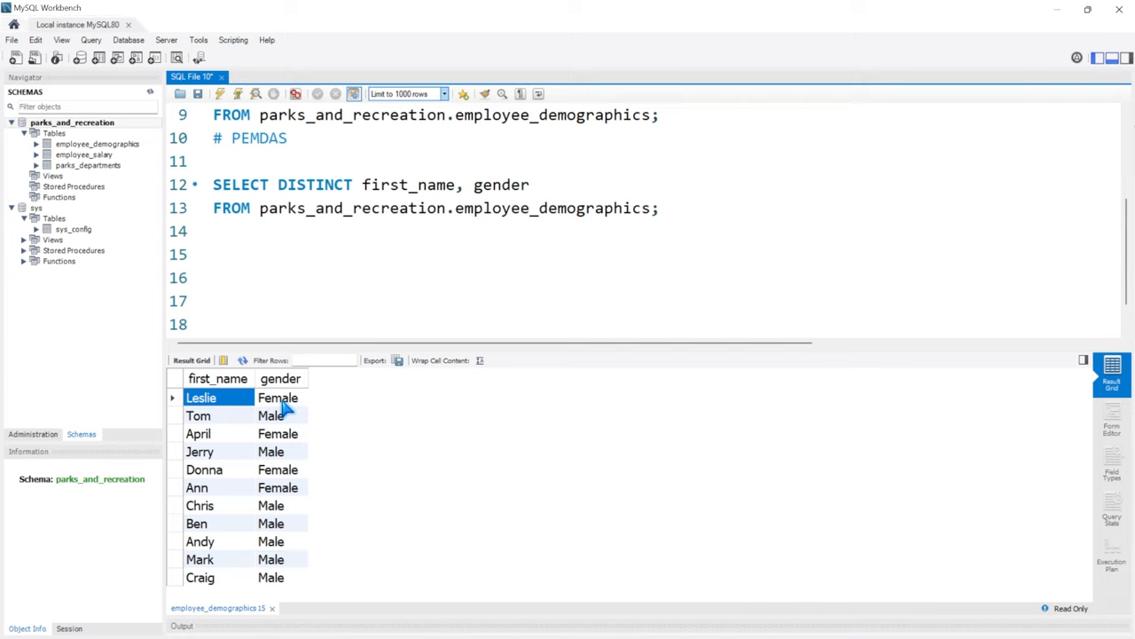
pyautogui.click(281, 397)
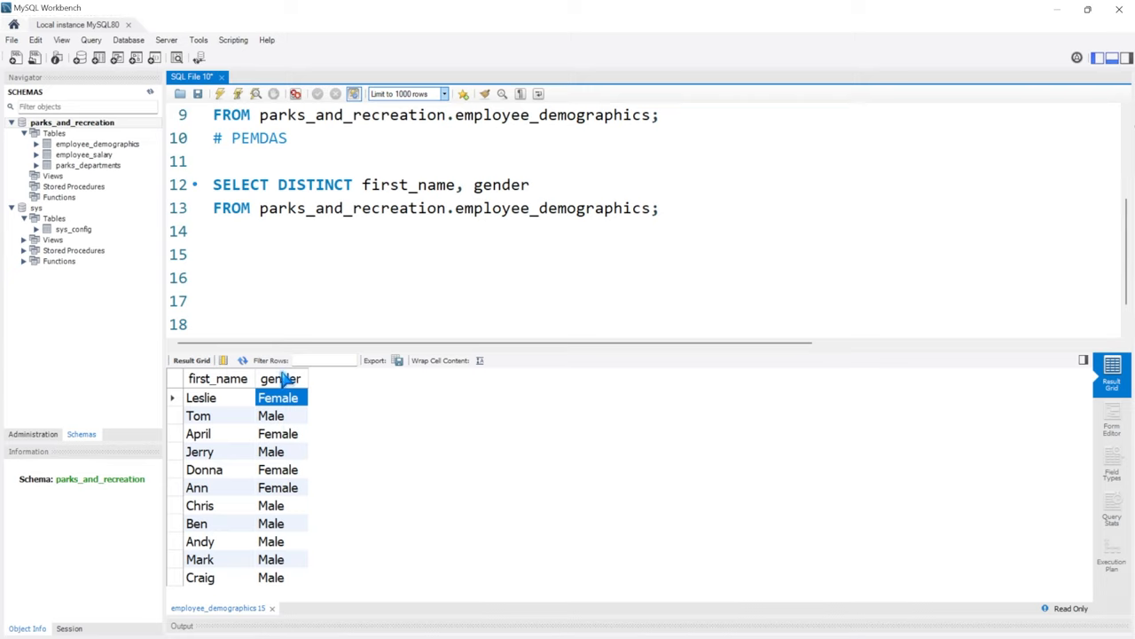
pyautogui.moveTo(284, 560)
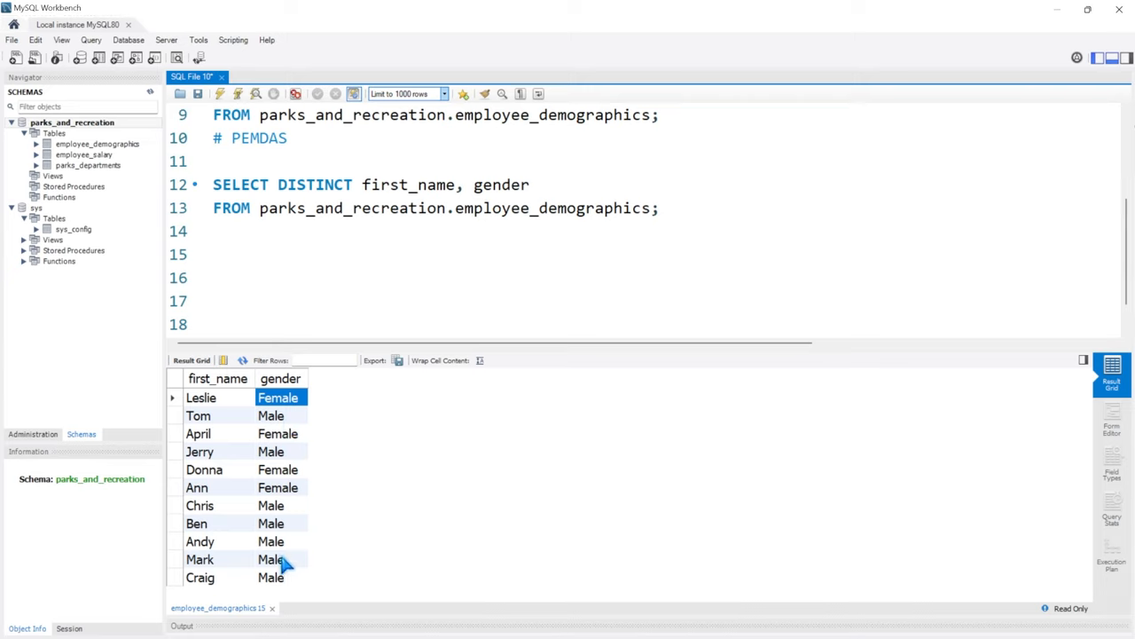
pyautogui.moveTo(293, 408)
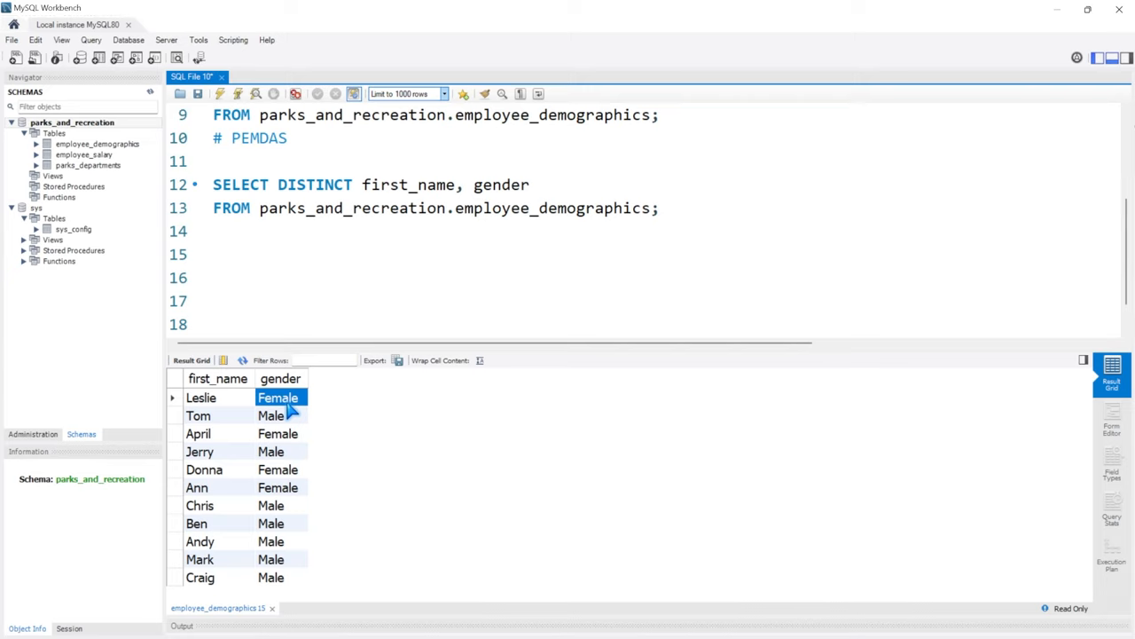
pyautogui.moveTo(211, 522)
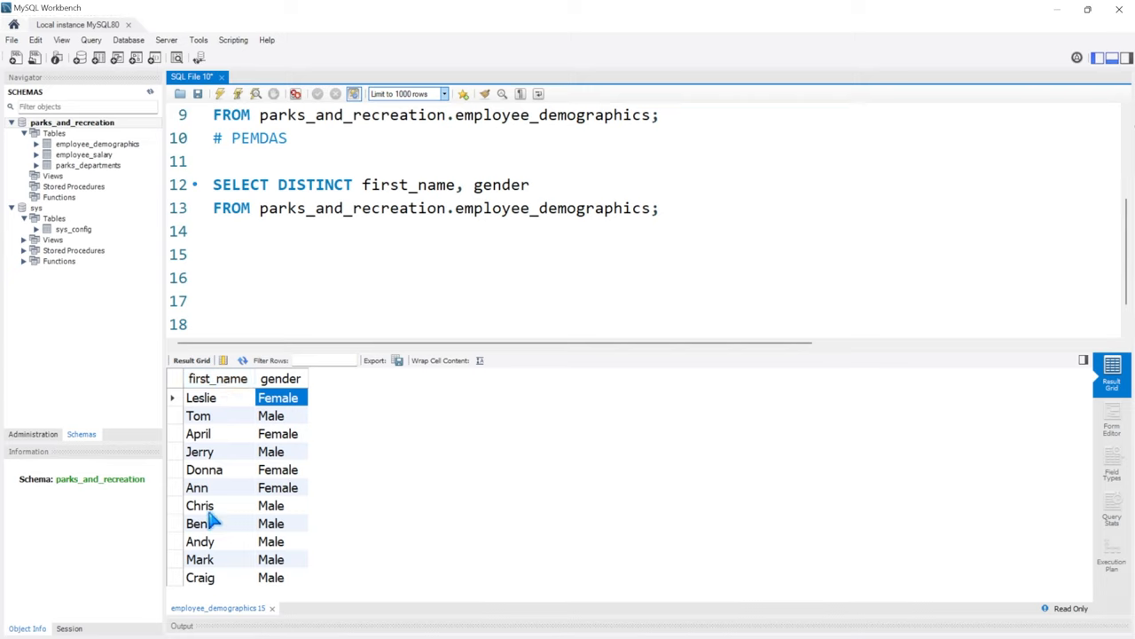
pyautogui.moveTo(222, 521)
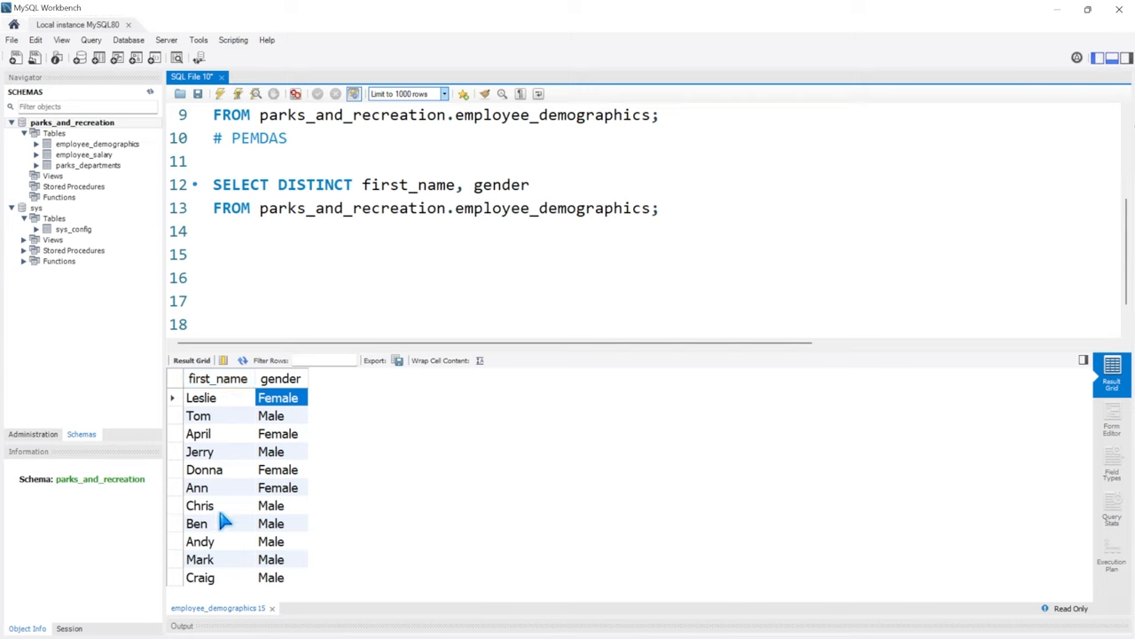
pyautogui.moveTo(280, 412)
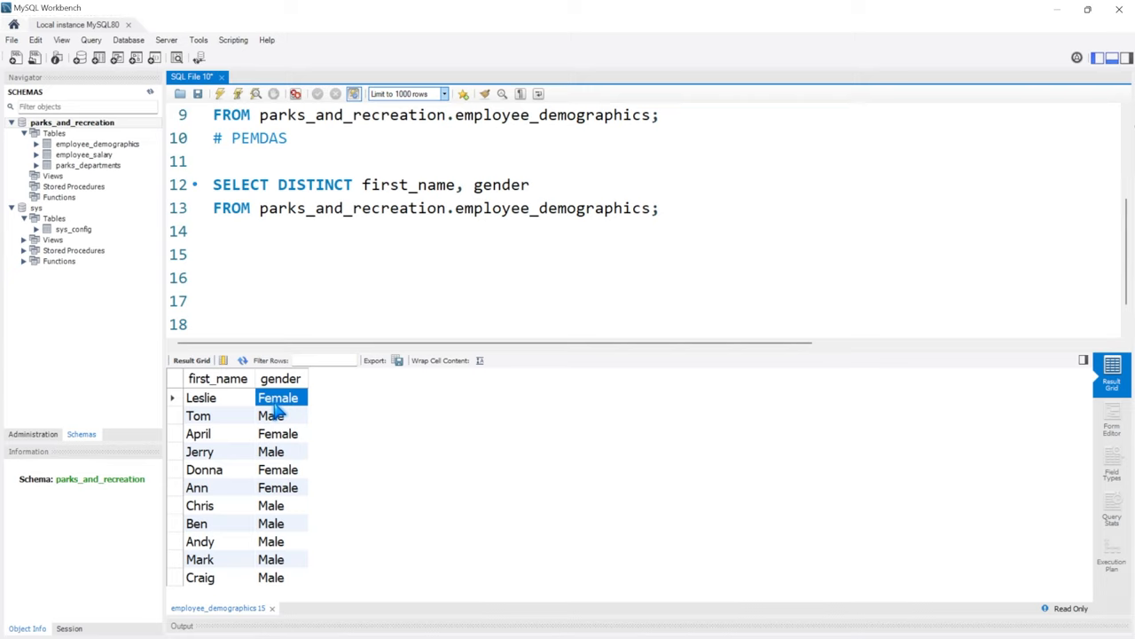
pyautogui.scroll(3)
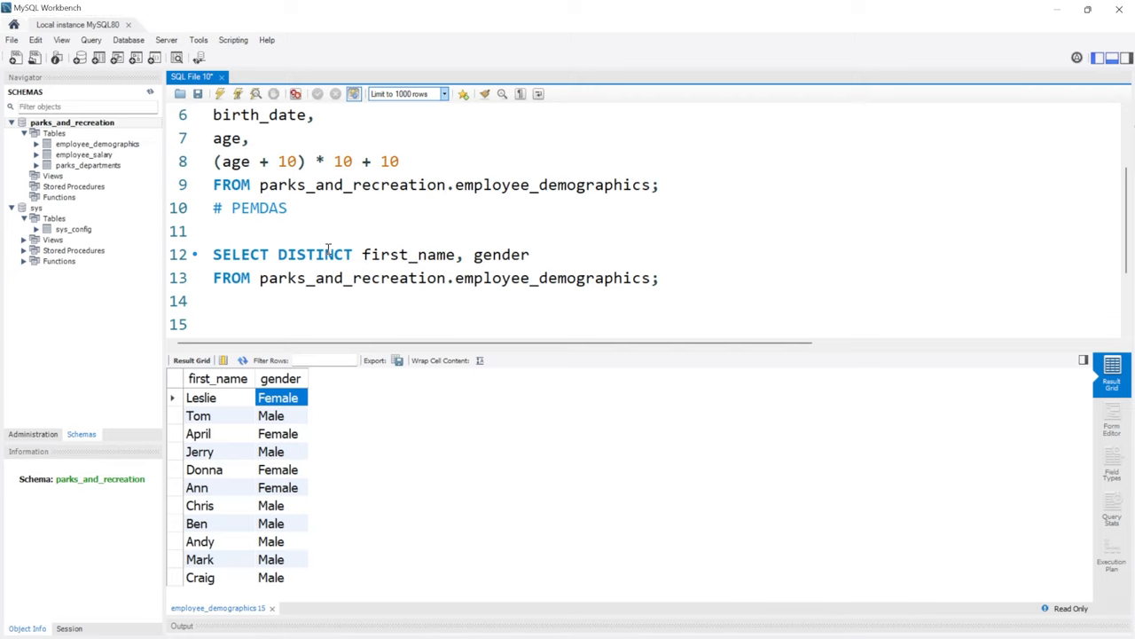
pyautogui.scroll(3)
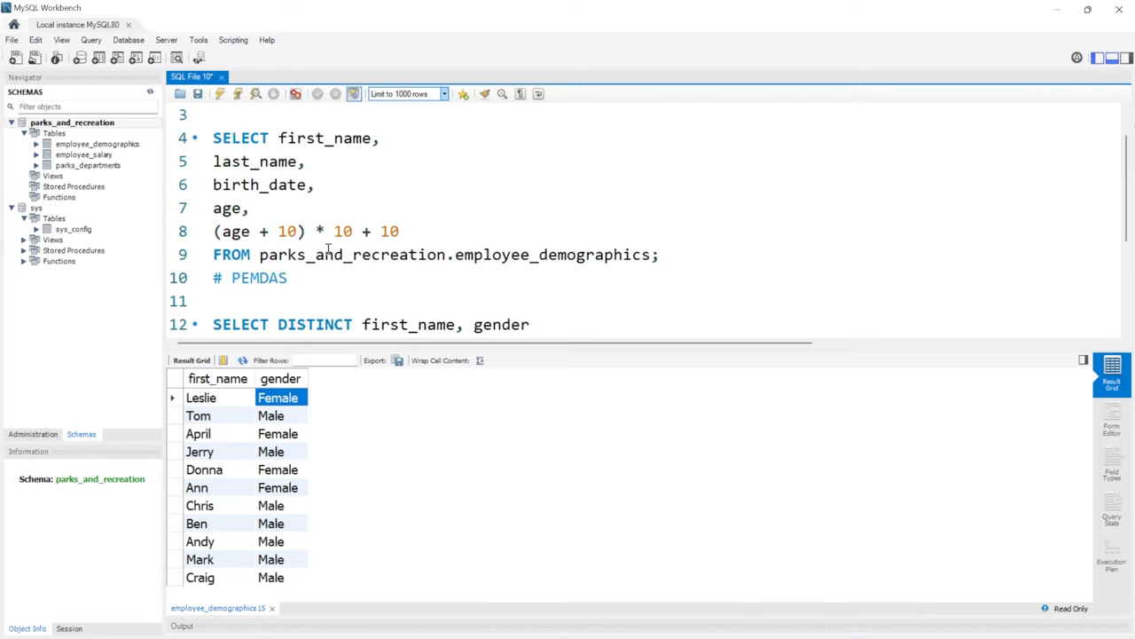
pyautogui.moveTo(197, 94)
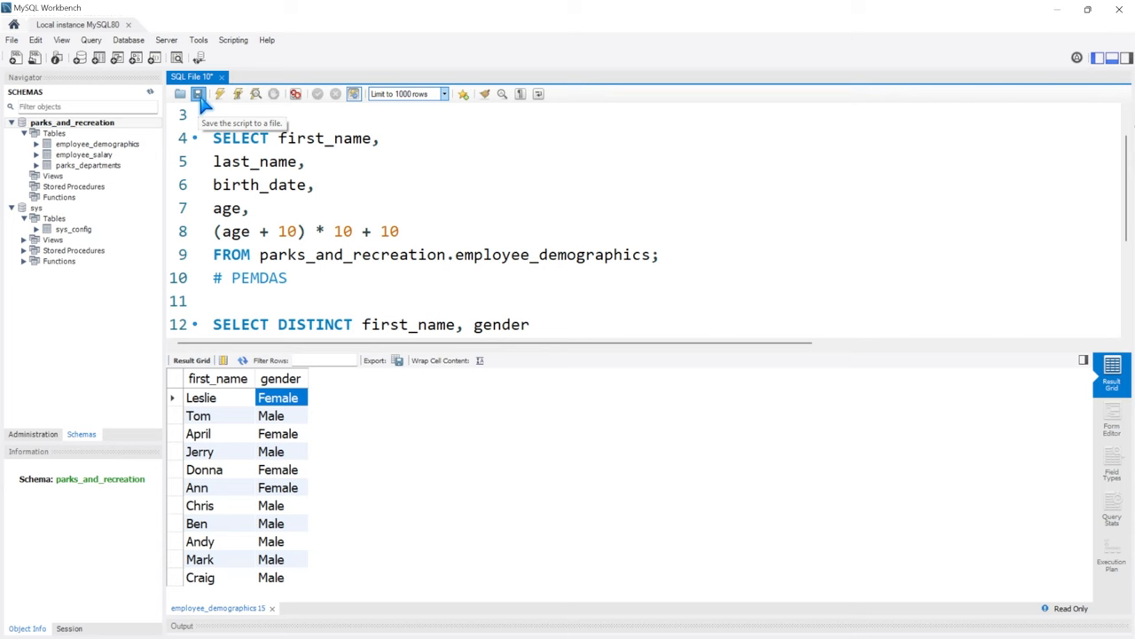
# Step: Save the script as '2. Select Statement Tutorial'
pyautogui.click(198, 94)
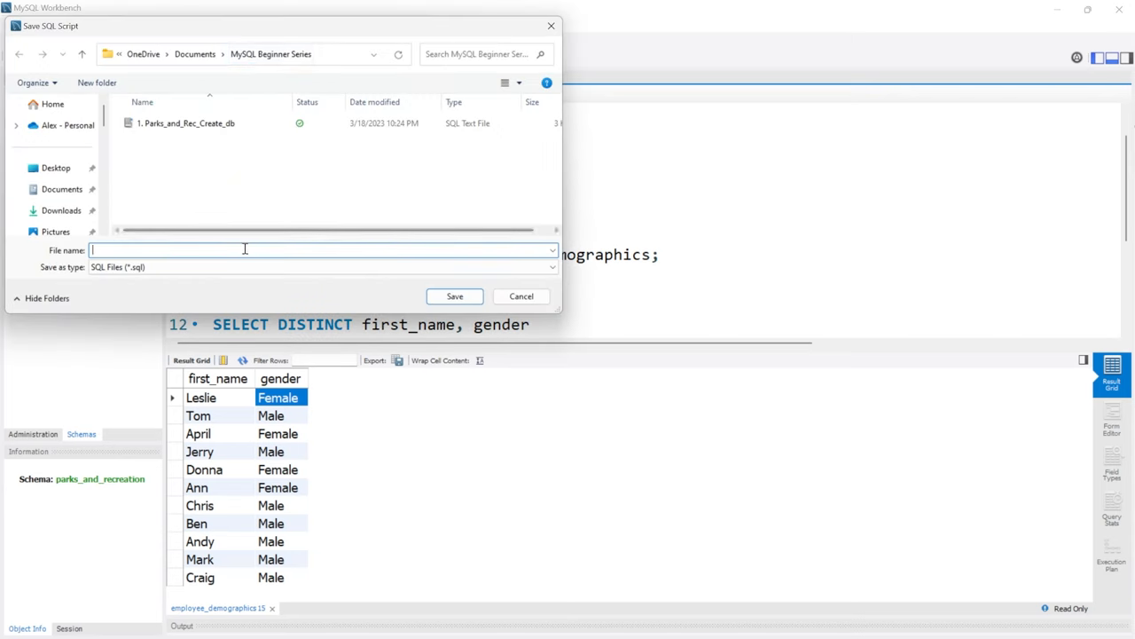
pyautogui.write('2')
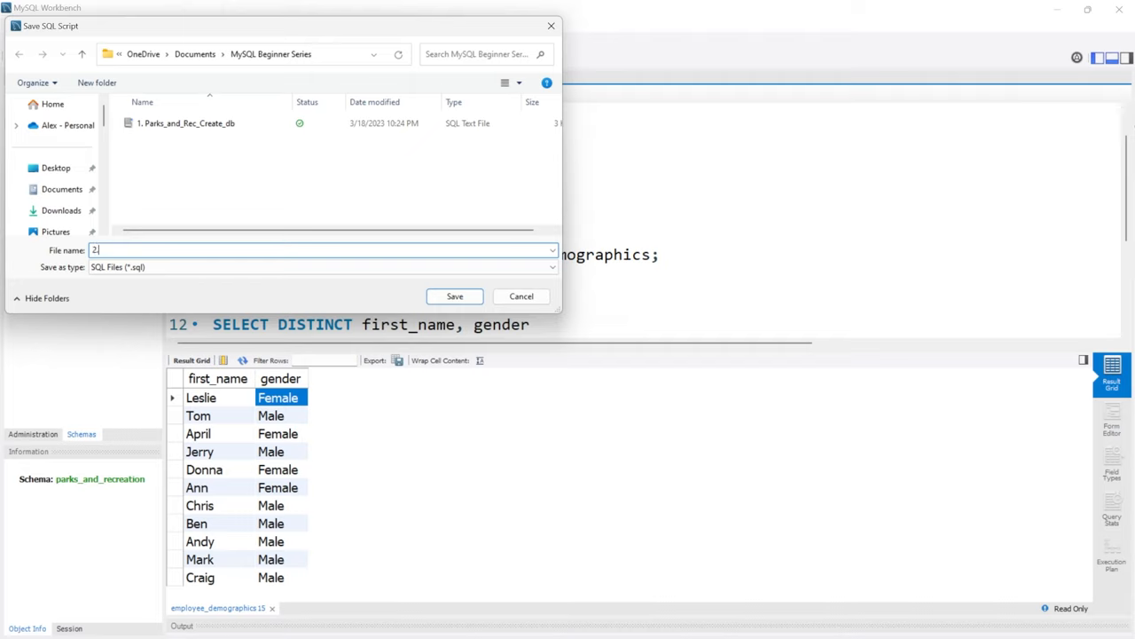
pyautogui.write('. Select Statement Tu')
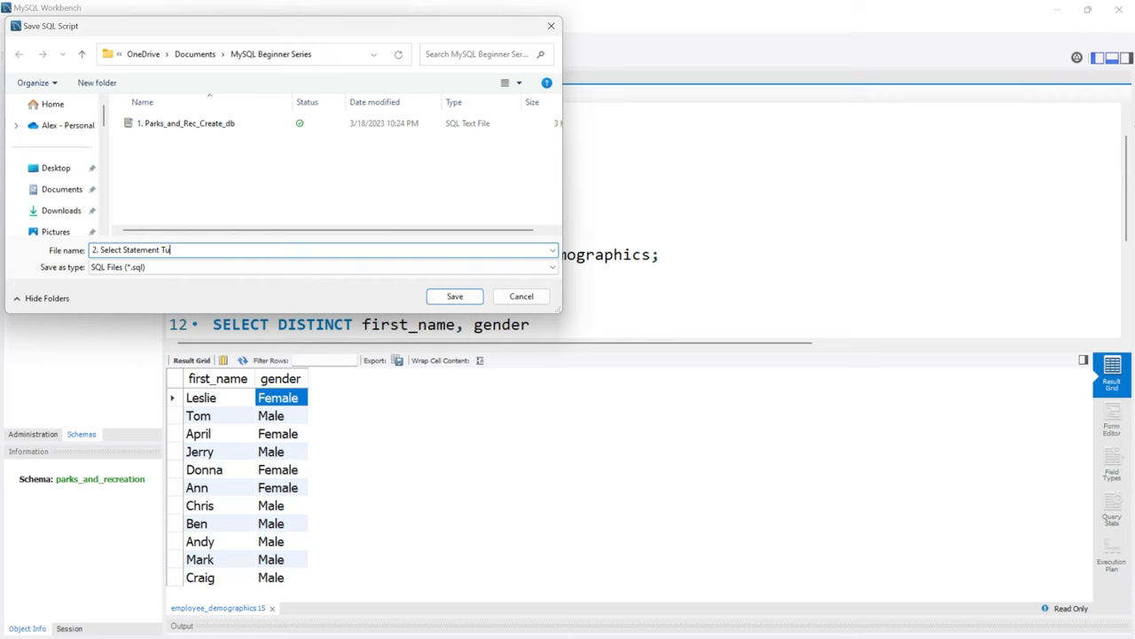
pyautogui.write('torial')
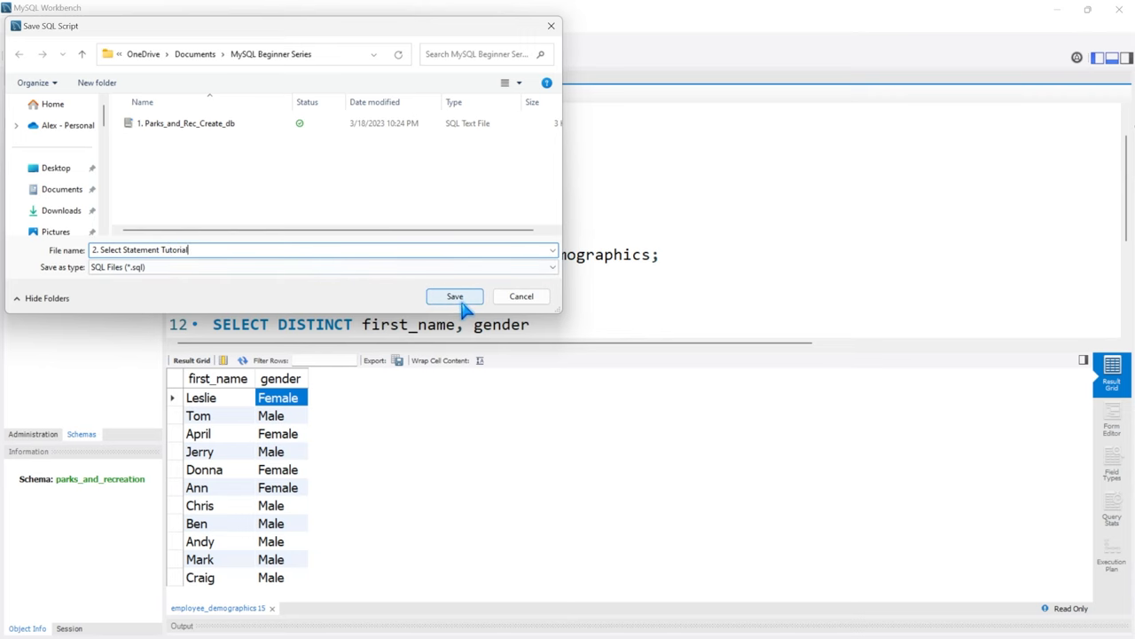
pyautogui.click(454, 296)
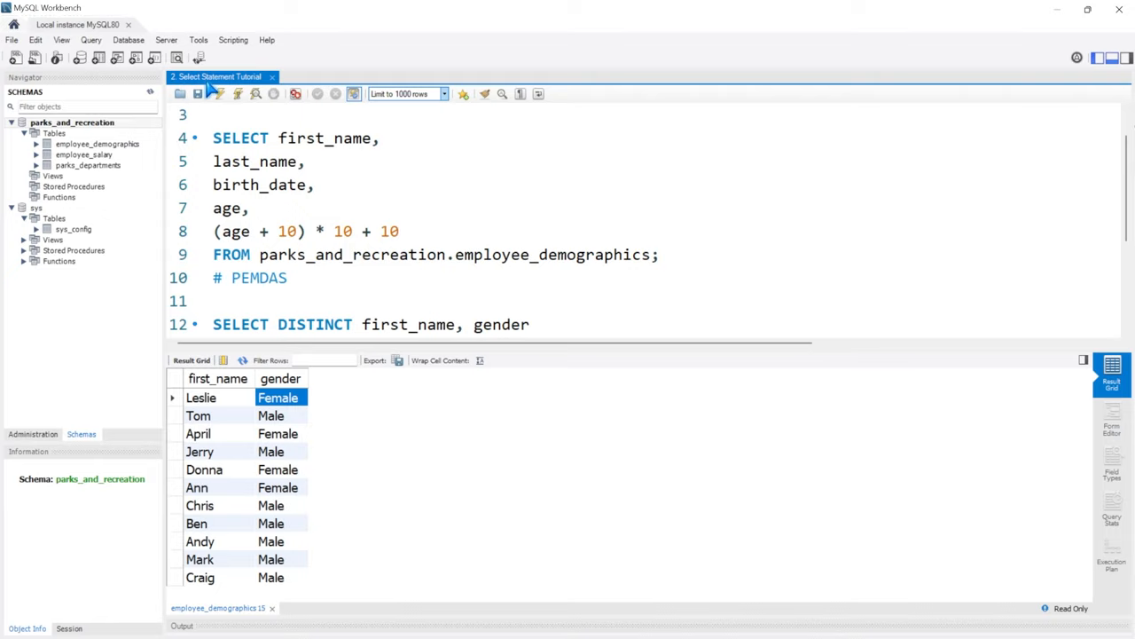
pyautogui.moveTo(278, 89)
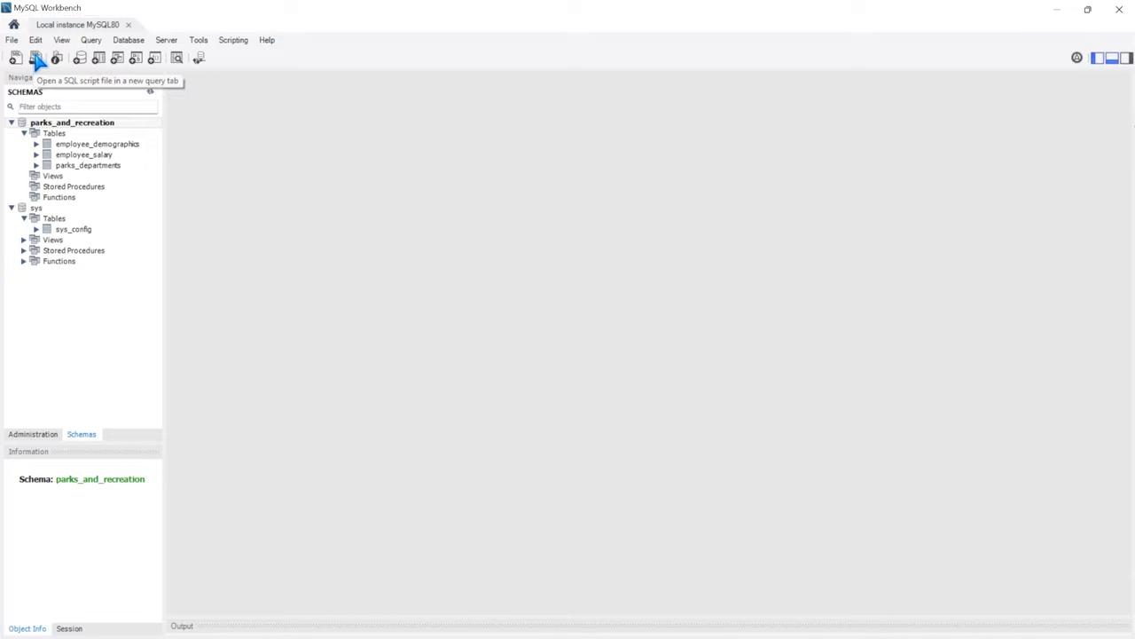
# Step: Reopen the saved '2. Select Statement Tutorial' script in a new query tab
pyautogui.click(36, 57)
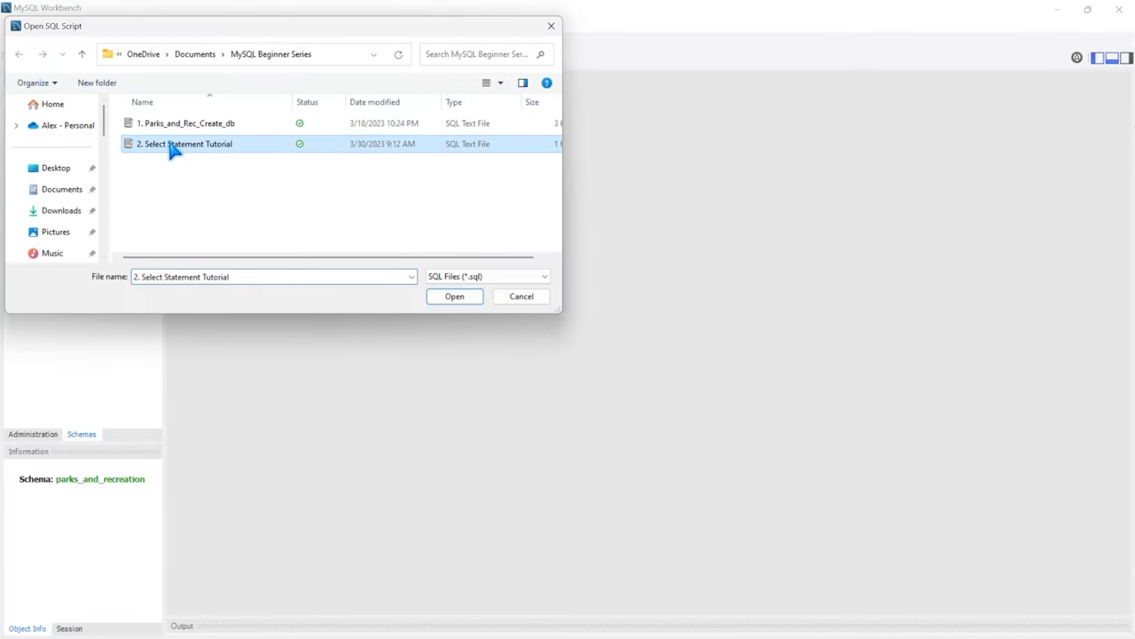
pyautogui.click(454, 296)
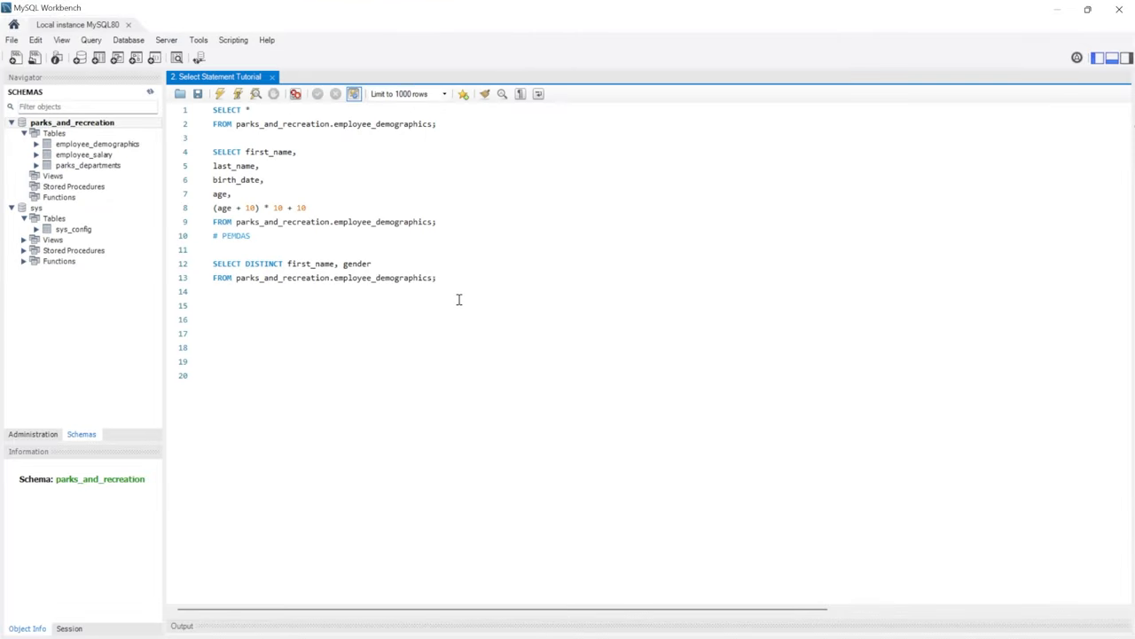